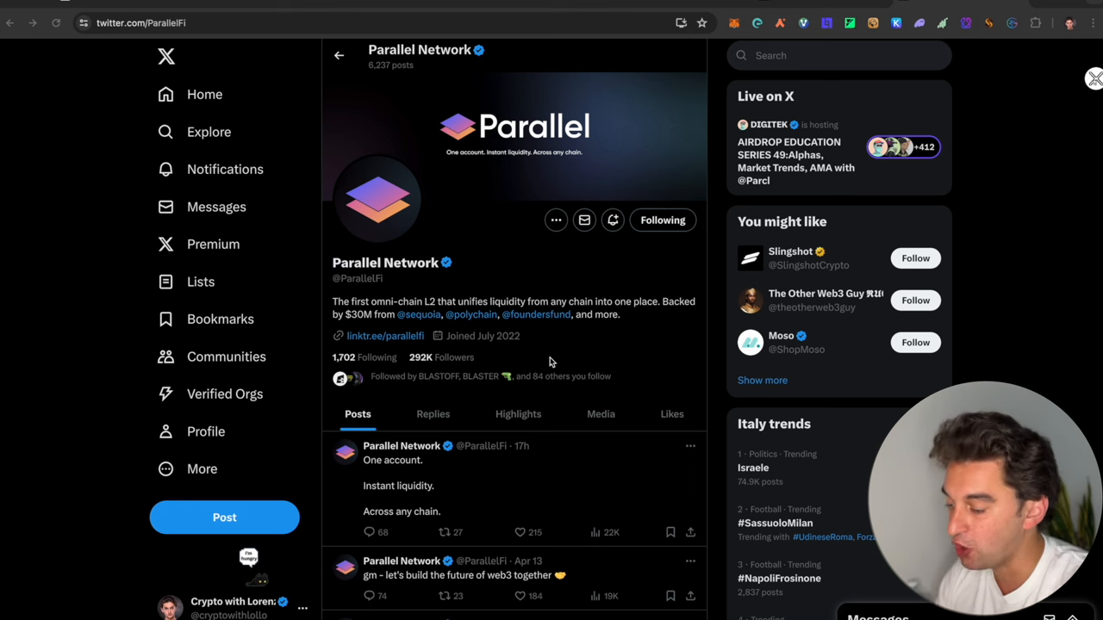
mouse_move(555, 286)
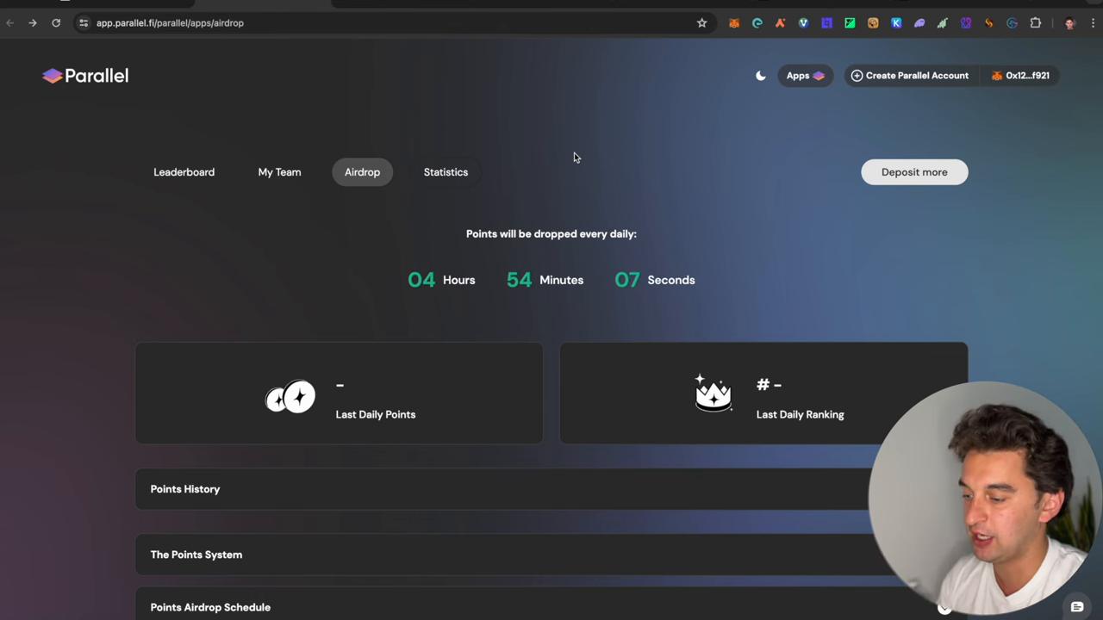
mouse_move(663, 163)
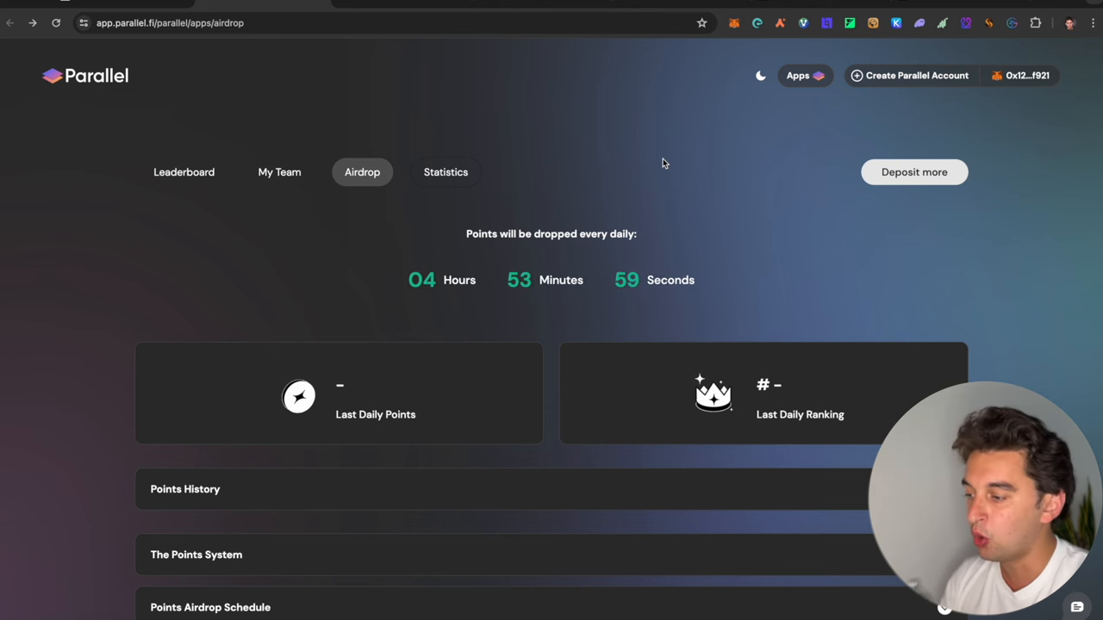
mouse_move(638, 55)
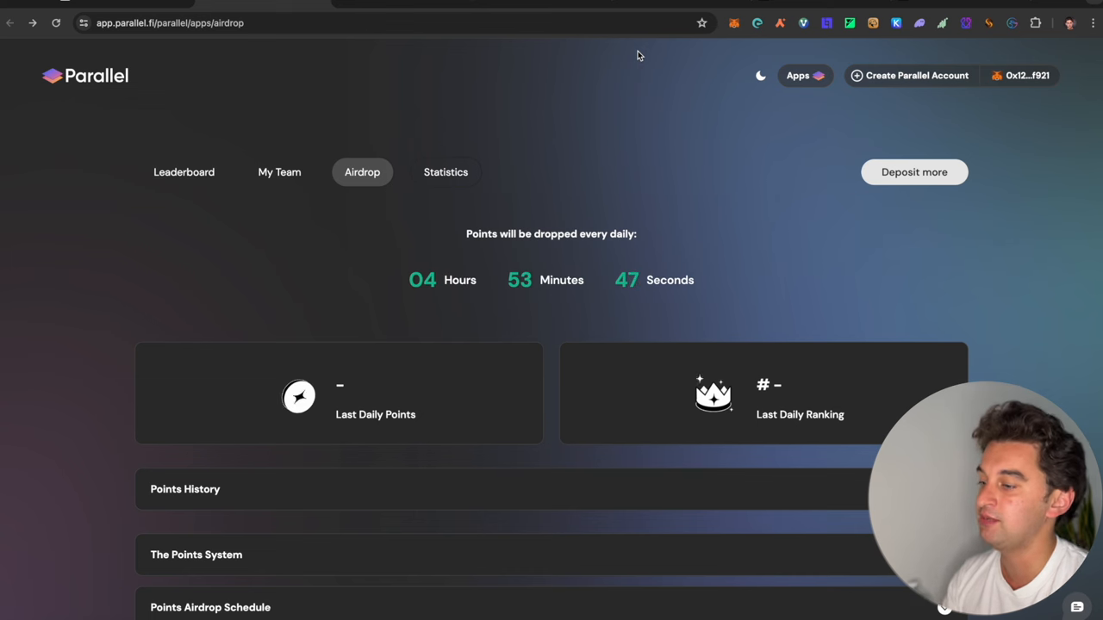
mouse_move(492, 158)
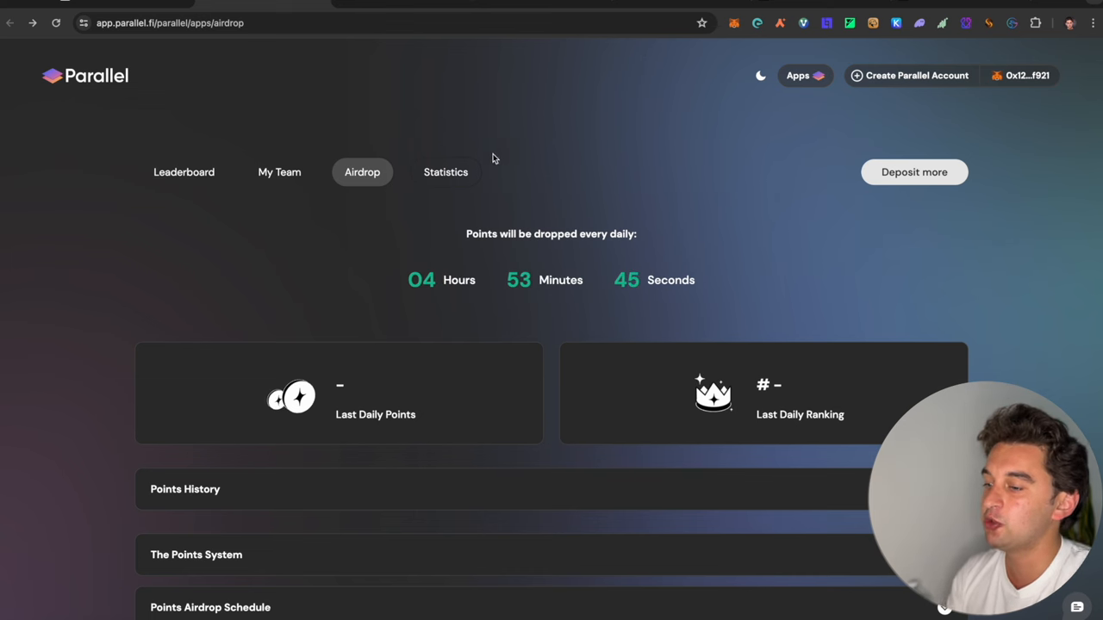
mouse_move(462, 168)
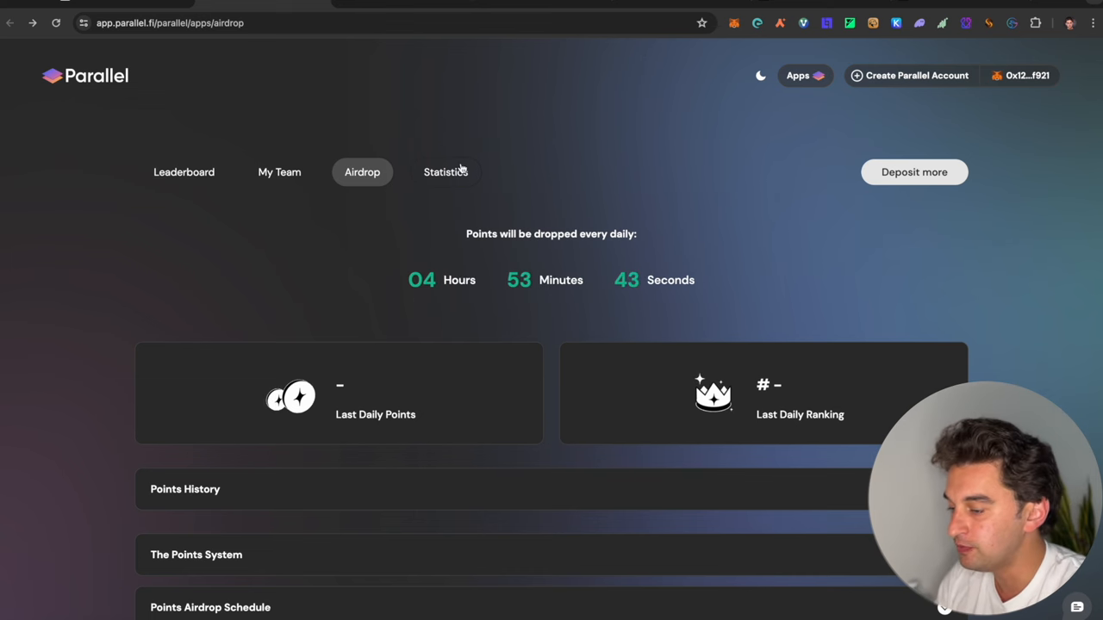
Reject the underfunded Parallel transaction (Annulla) and check the wallet shows 0 ETH
click(910, 76)
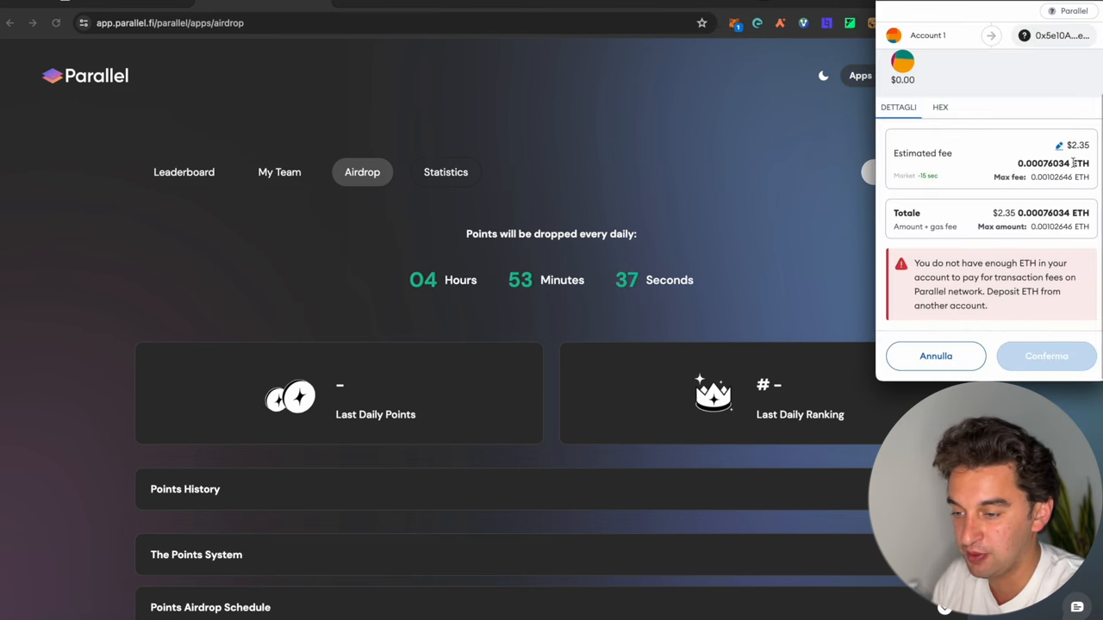
click(934, 355)
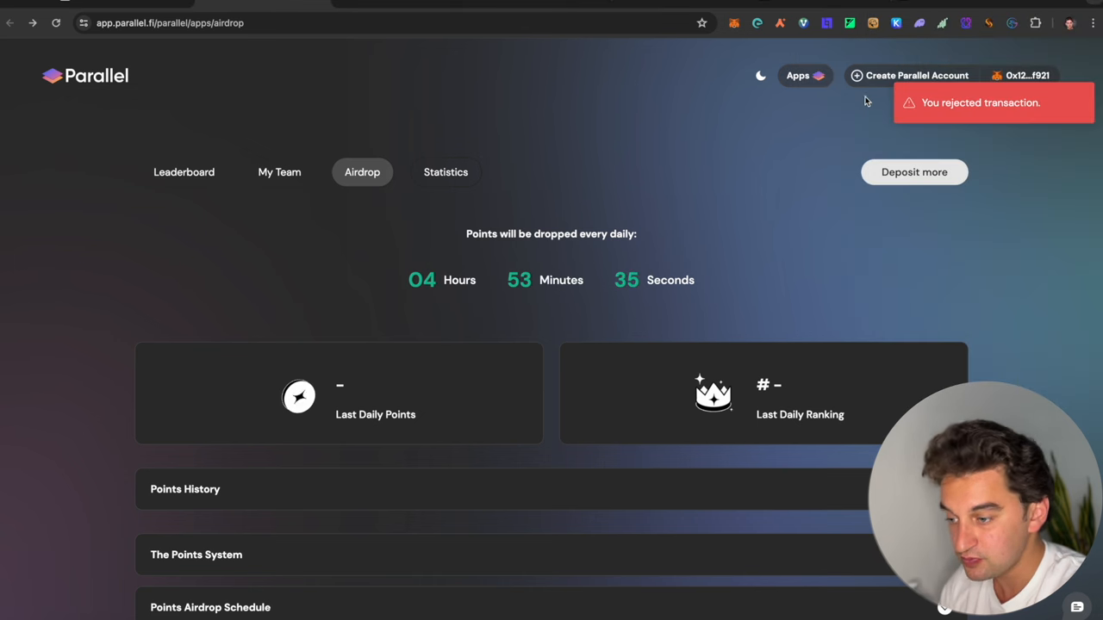
click(734, 24)
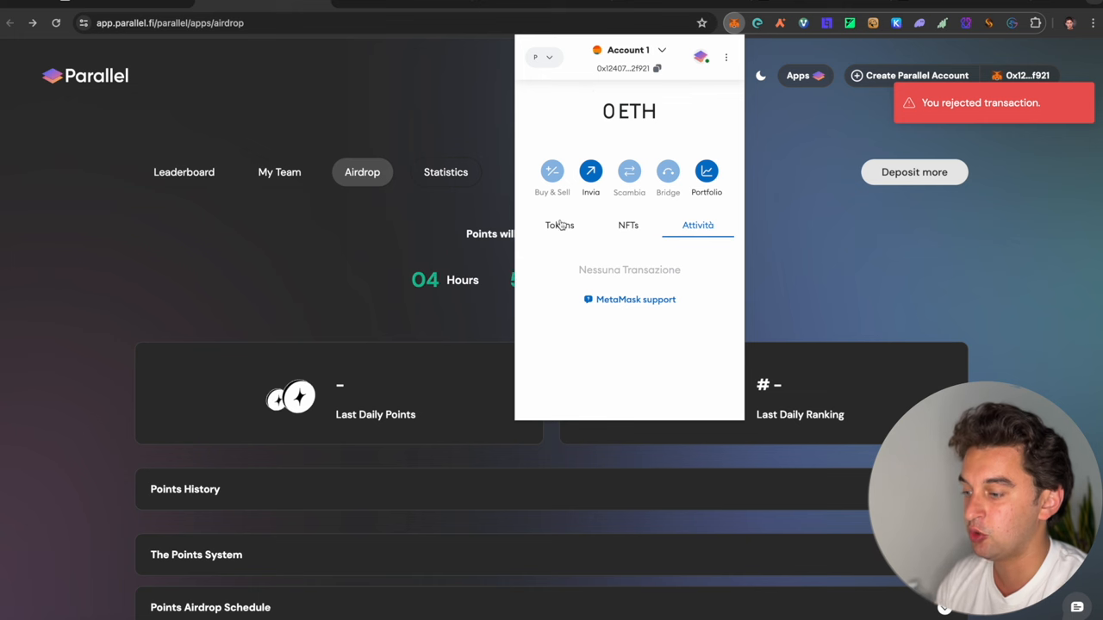
click(491, 107)
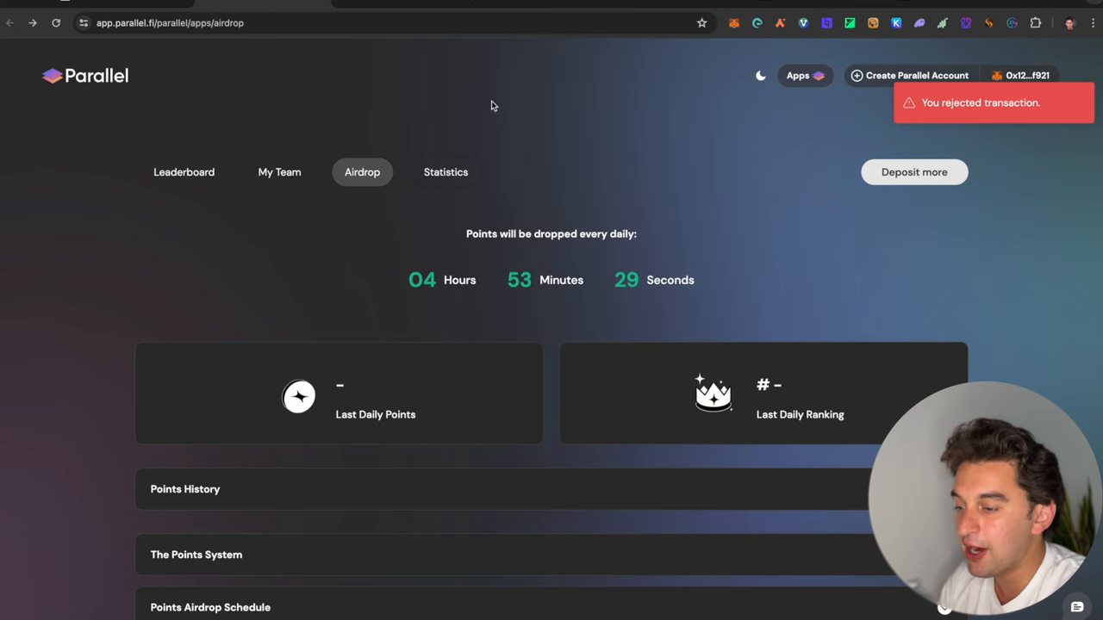
mouse_move(428, 162)
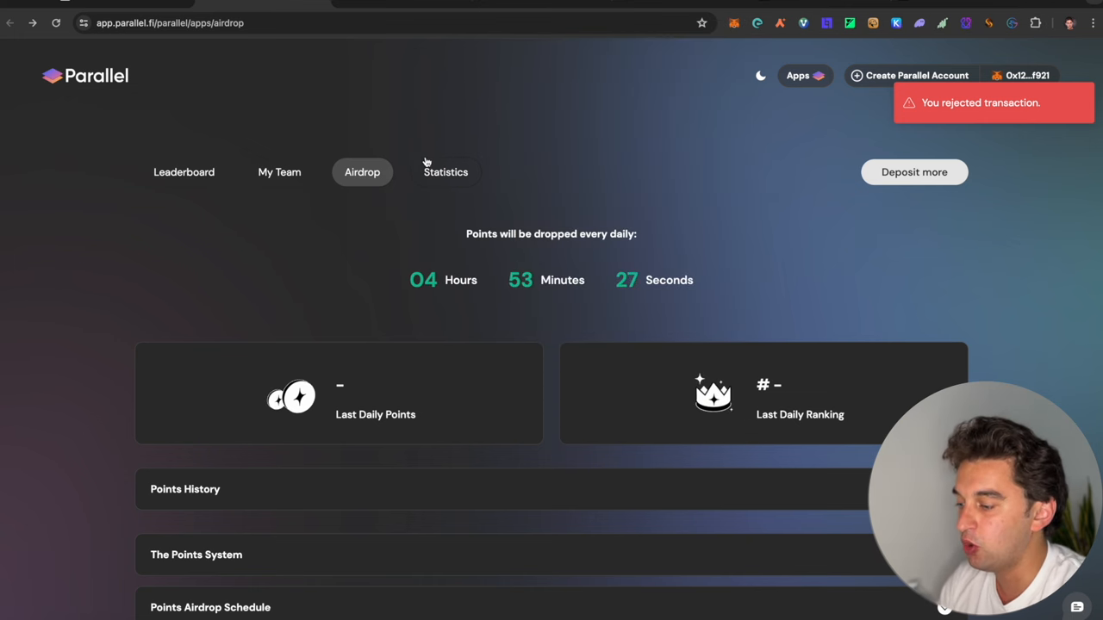
Show the Statistics view: $82,126.14 TVL, 68,044 users, 6,678 transactions, 252 contracts
click(444, 172)
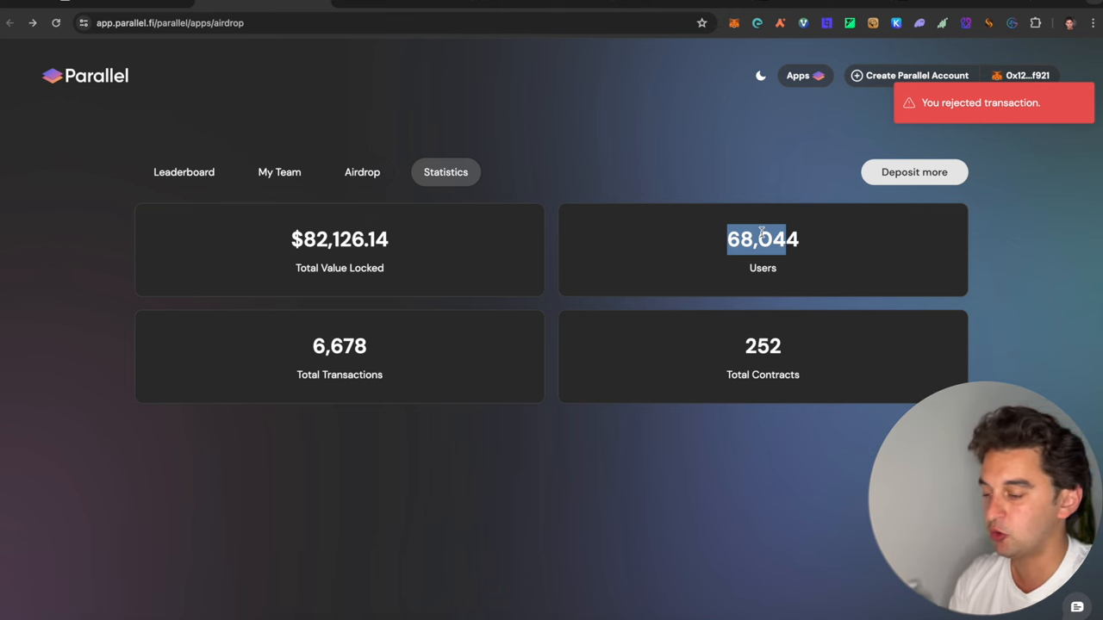
mouse_move(362, 334)
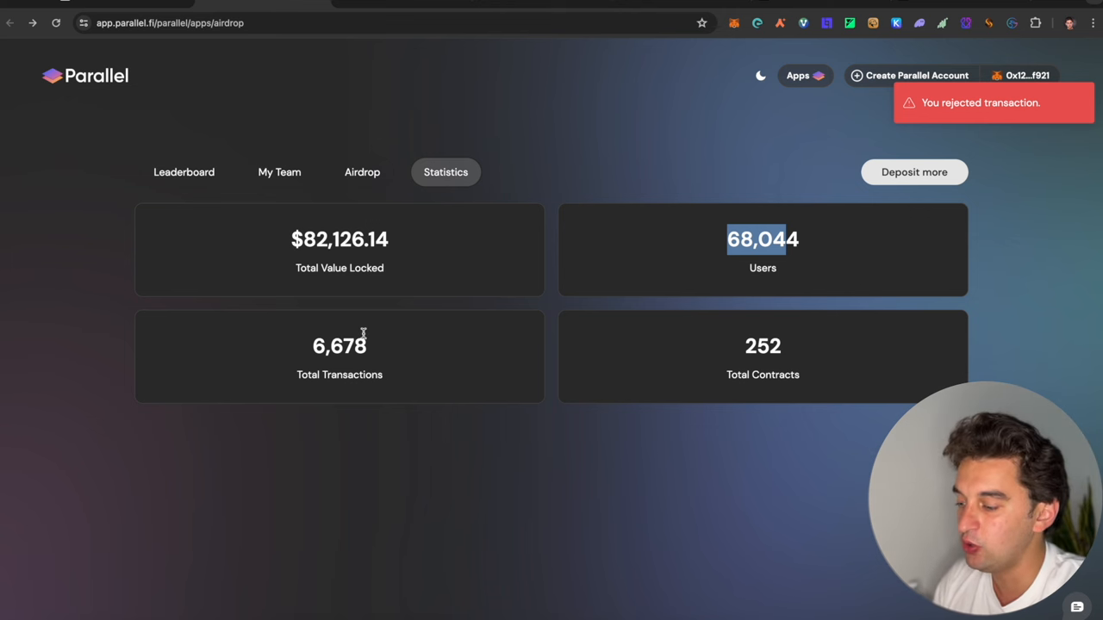
mouse_move(755, 318)
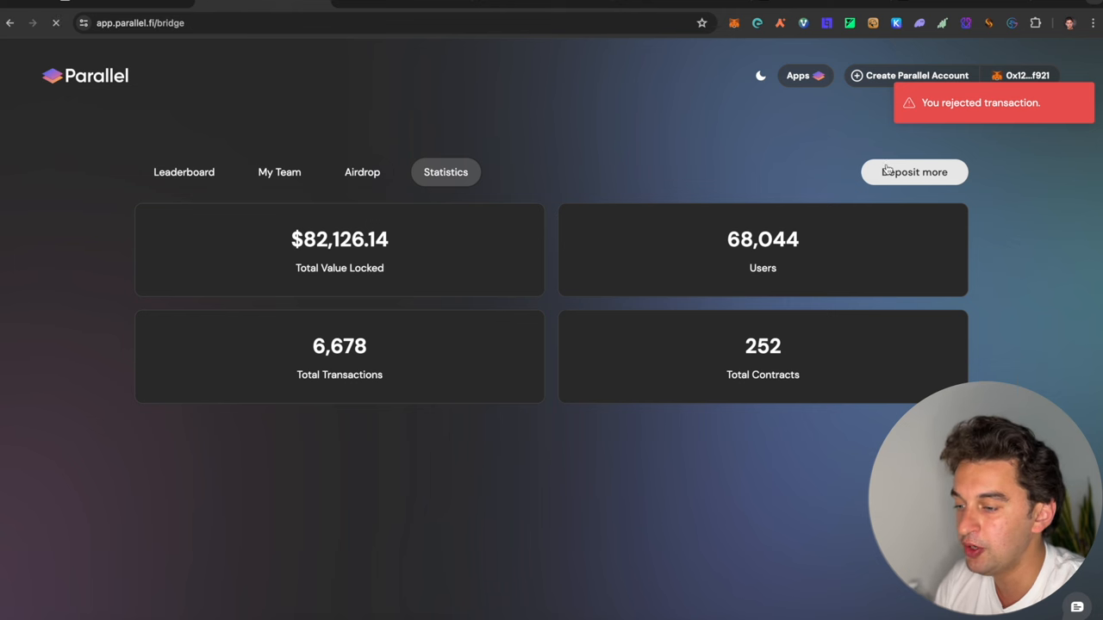
Start a new deposit and try Arbitrum One as the source network, browsing its assets
click(913, 172)
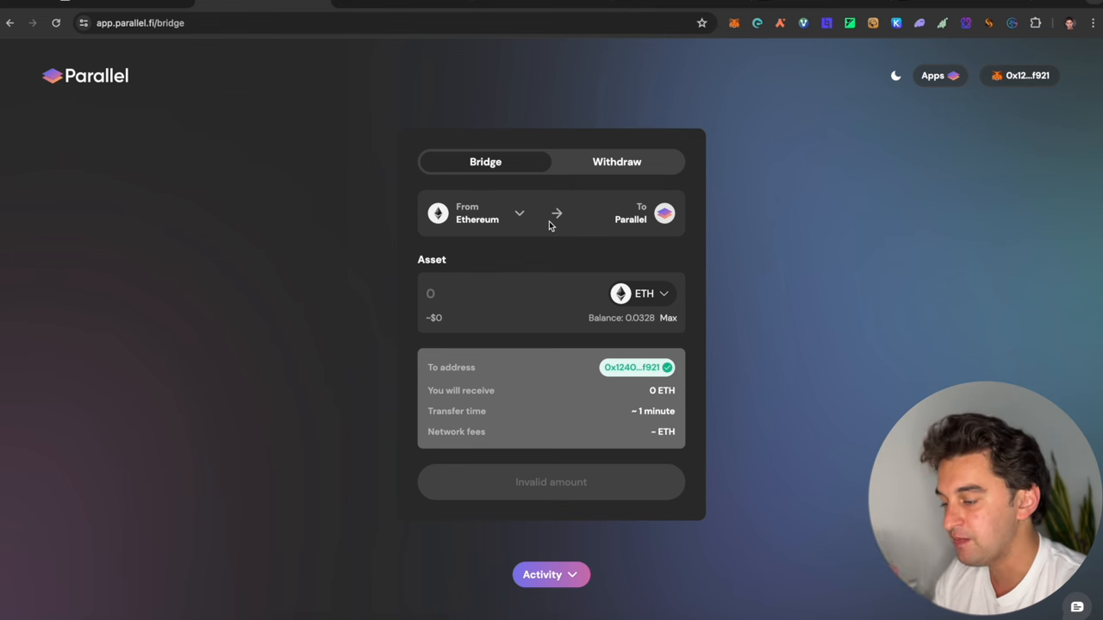
mouse_move(545, 221)
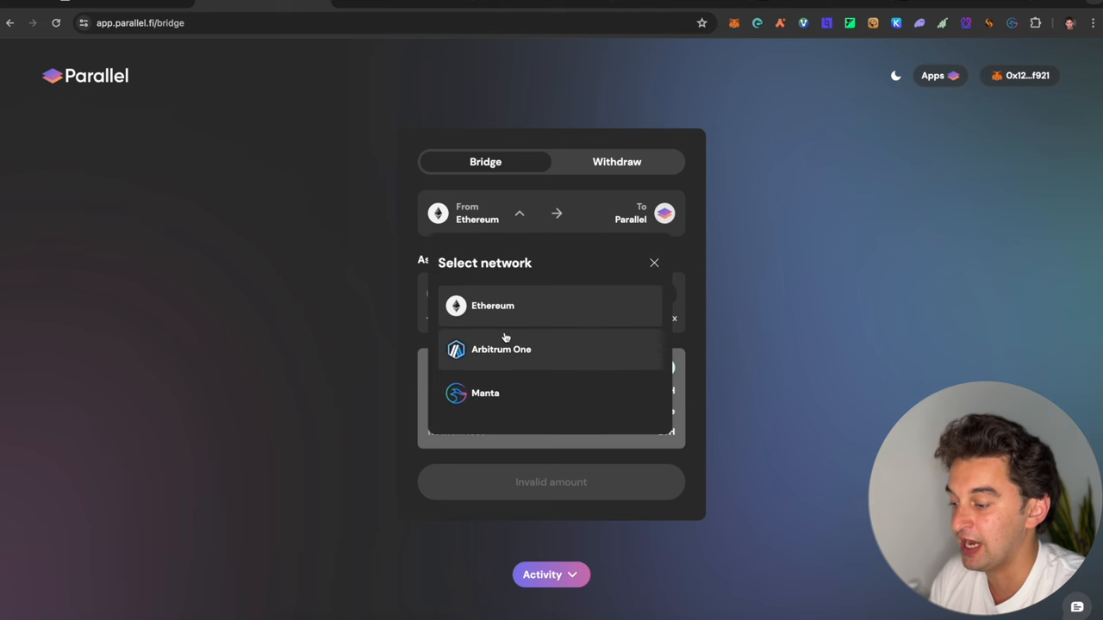
mouse_move(507, 357)
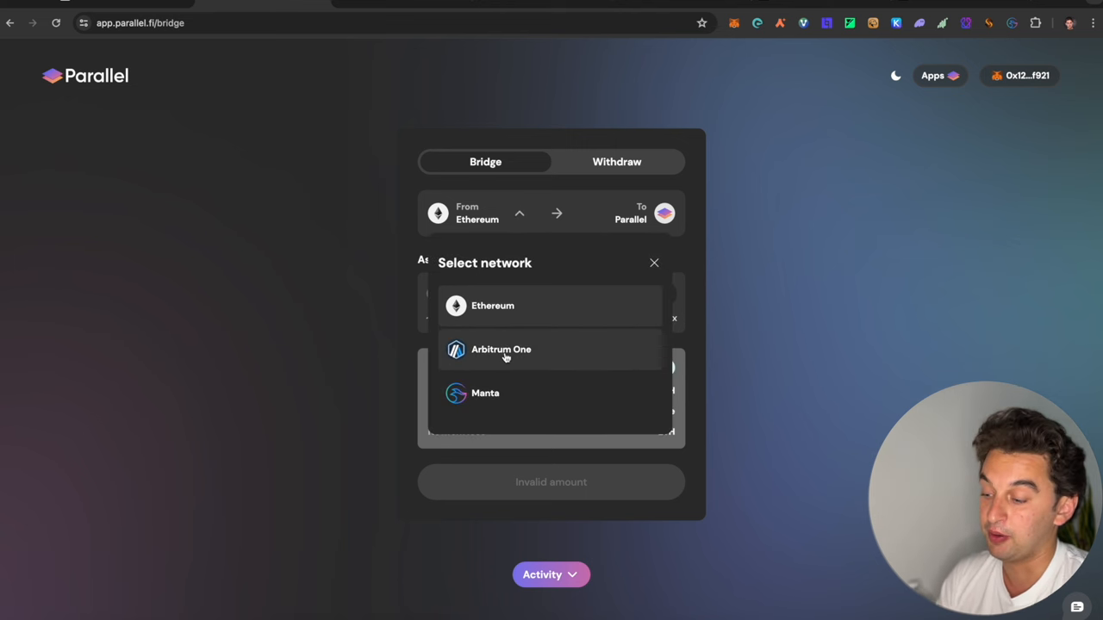
click(502, 348)
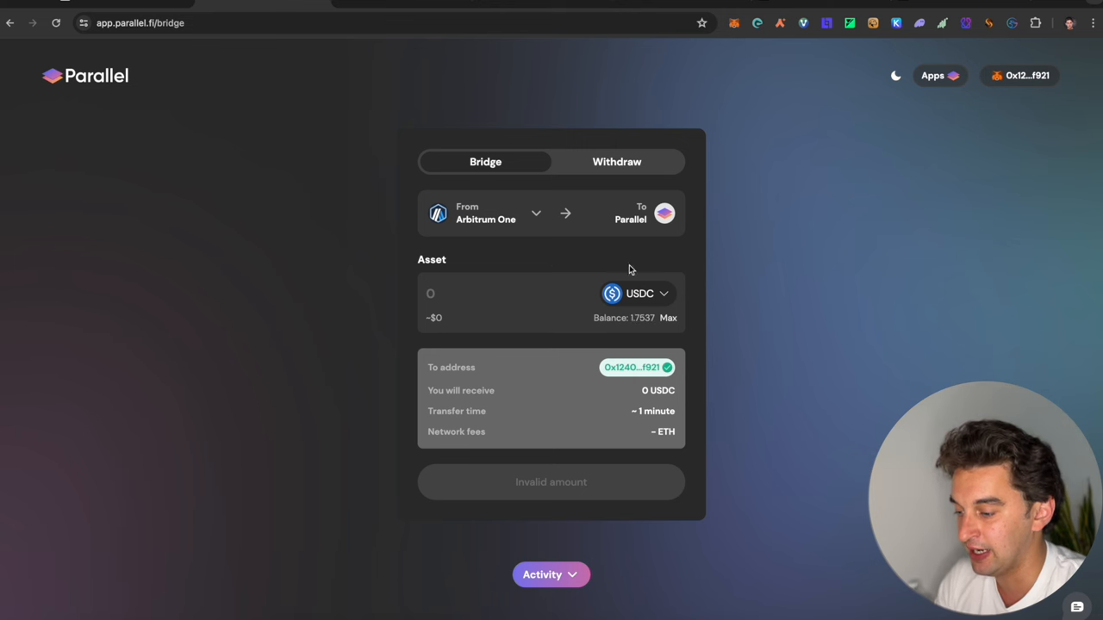
click(638, 293)
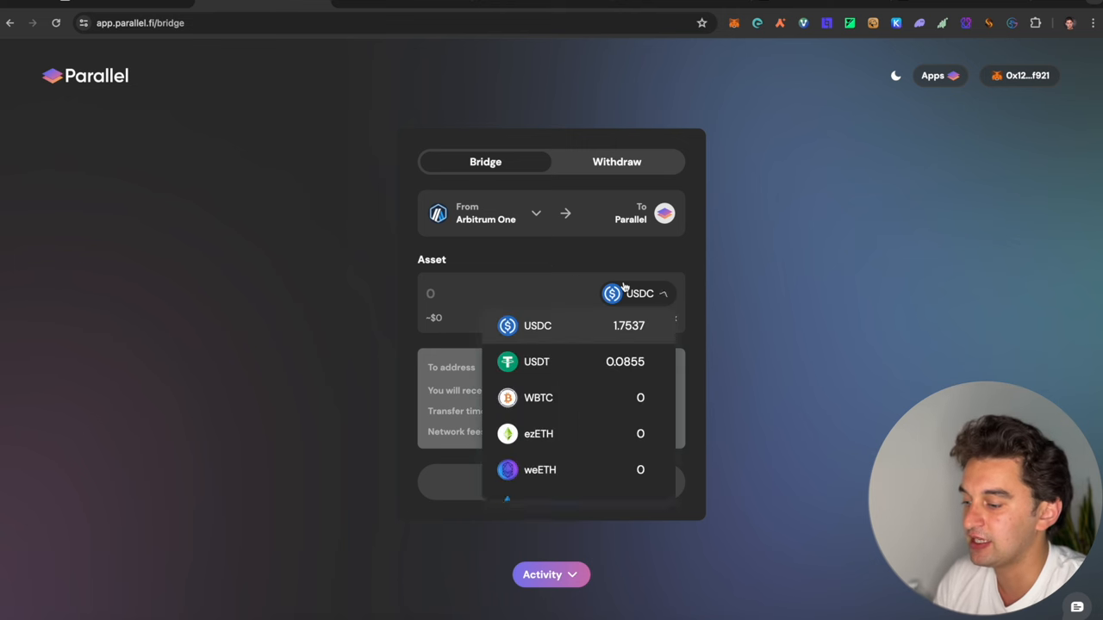
scroll(down, 3)
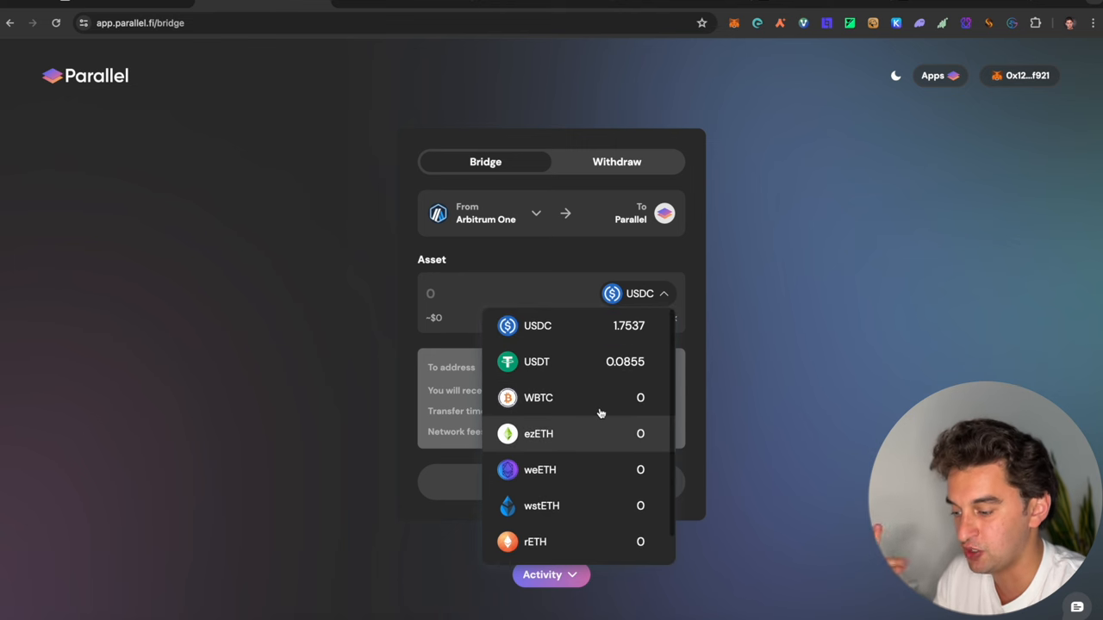
scroll(down, 3)
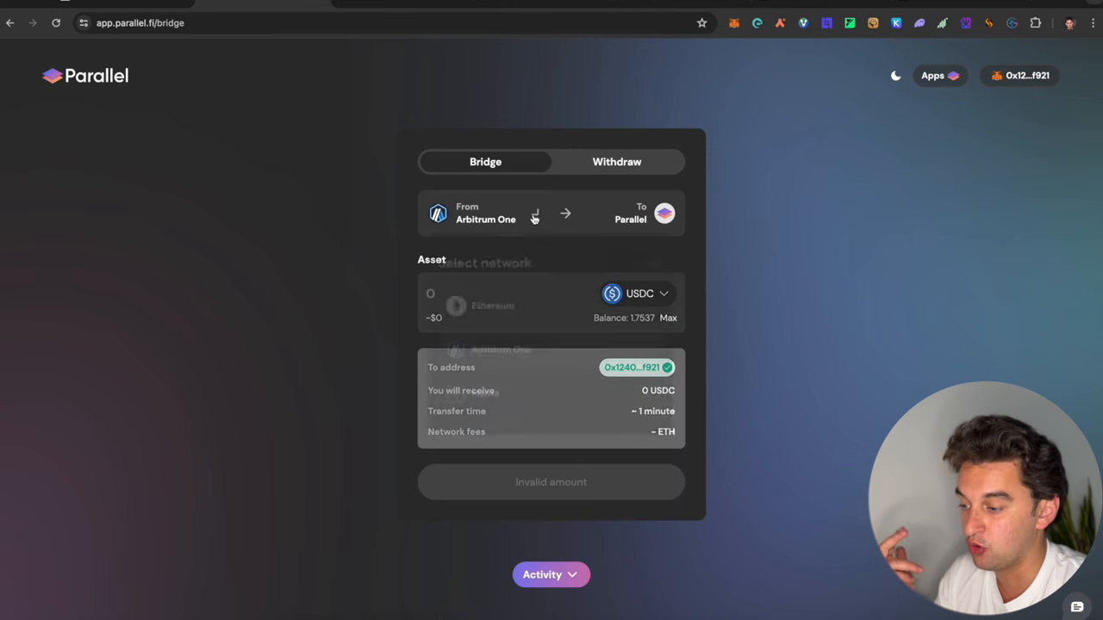
Switch the source network back to Ethereum and choose USDC as the asset
click(492, 307)
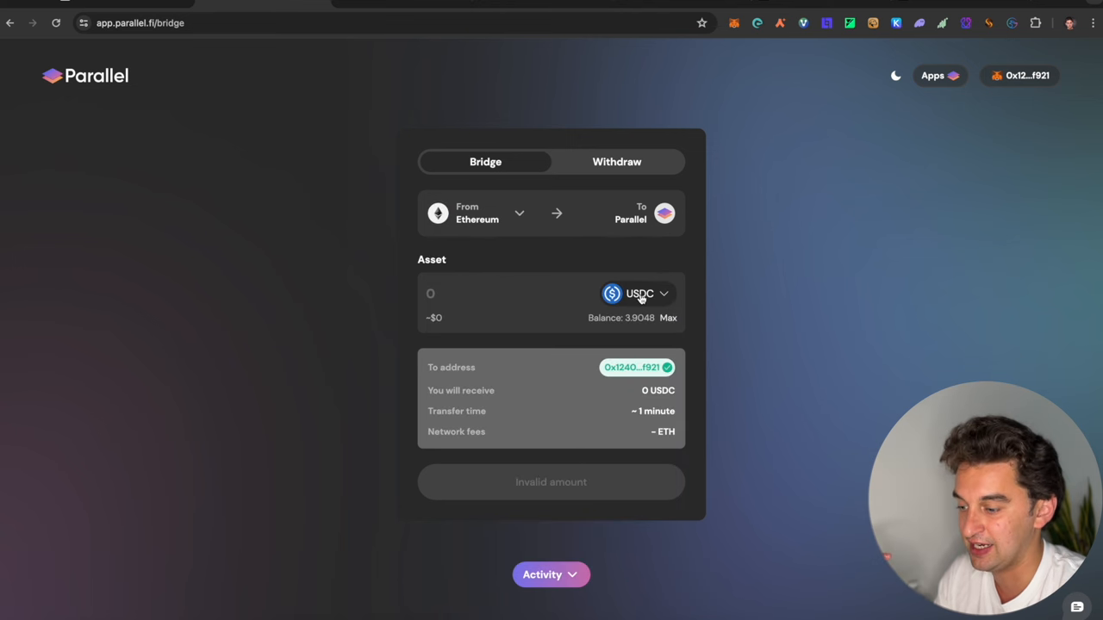
click(638, 293)
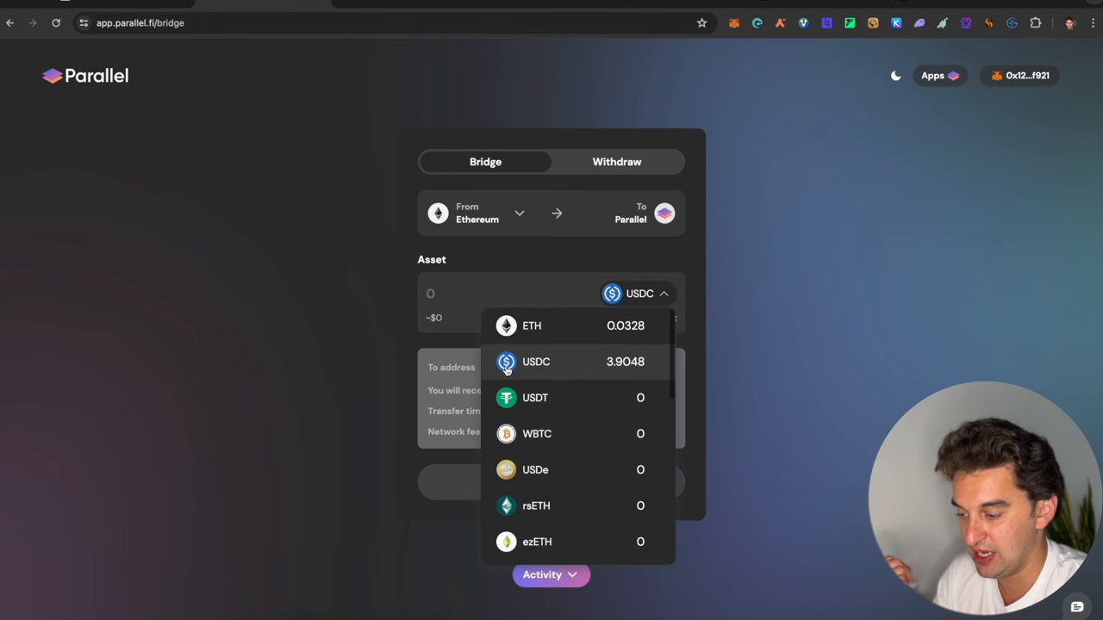
click(536, 361)
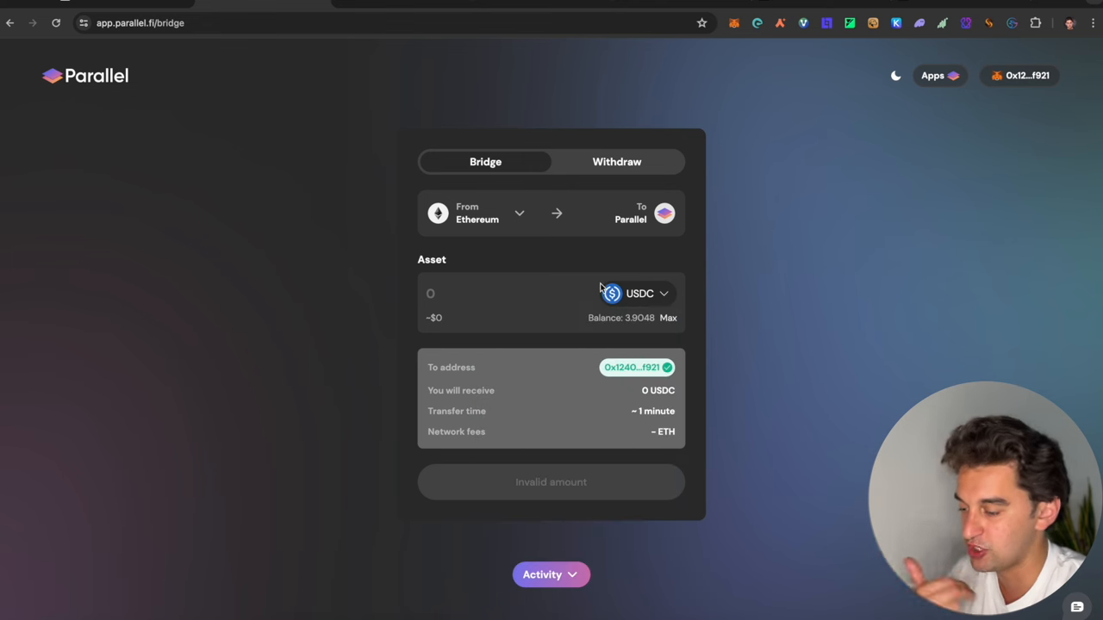
Use Max to enter the full 3.9048 USDC balance as the bridge amount
click(669, 317)
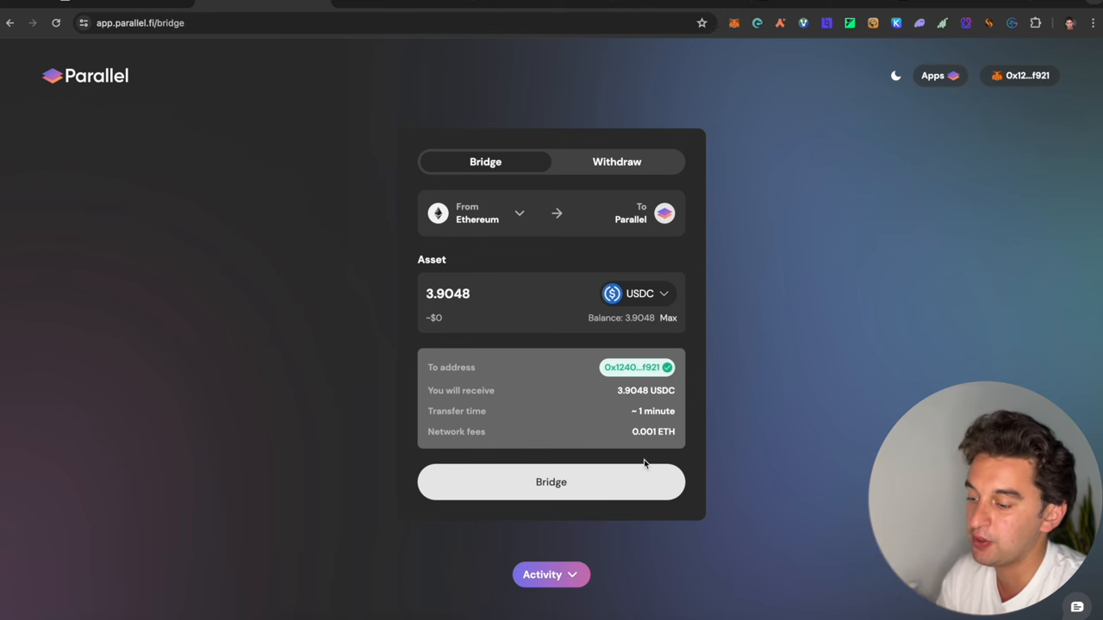
mouse_move(577, 503)
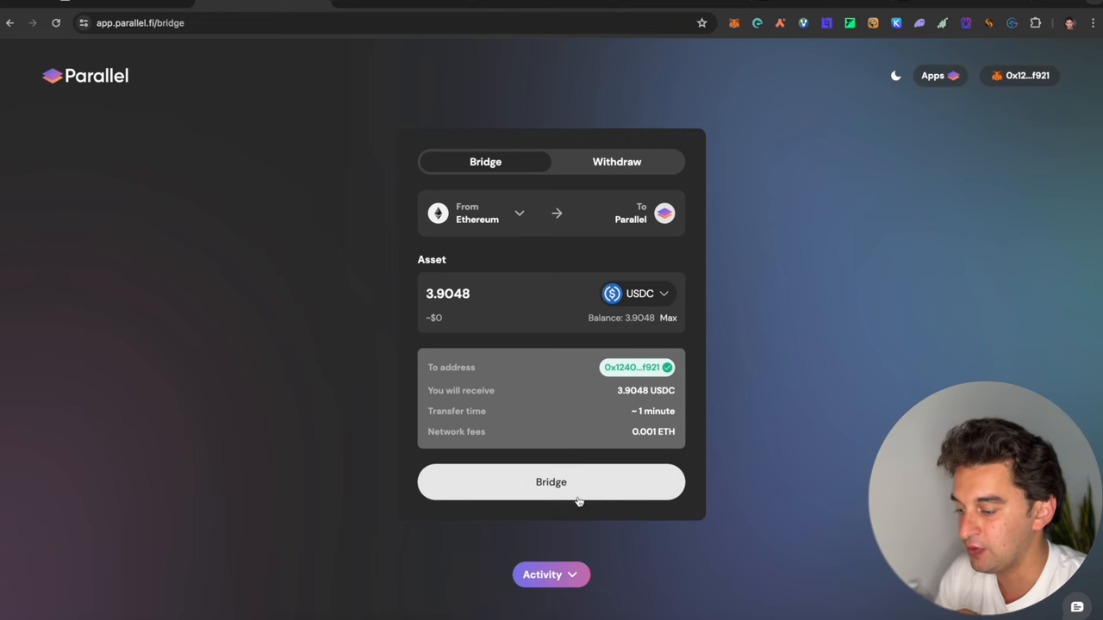
Bridge 3.9048 USDC: allow the Ethereum Mainnet switch, accept the spending cap, confirm the transaction
click(552, 483)
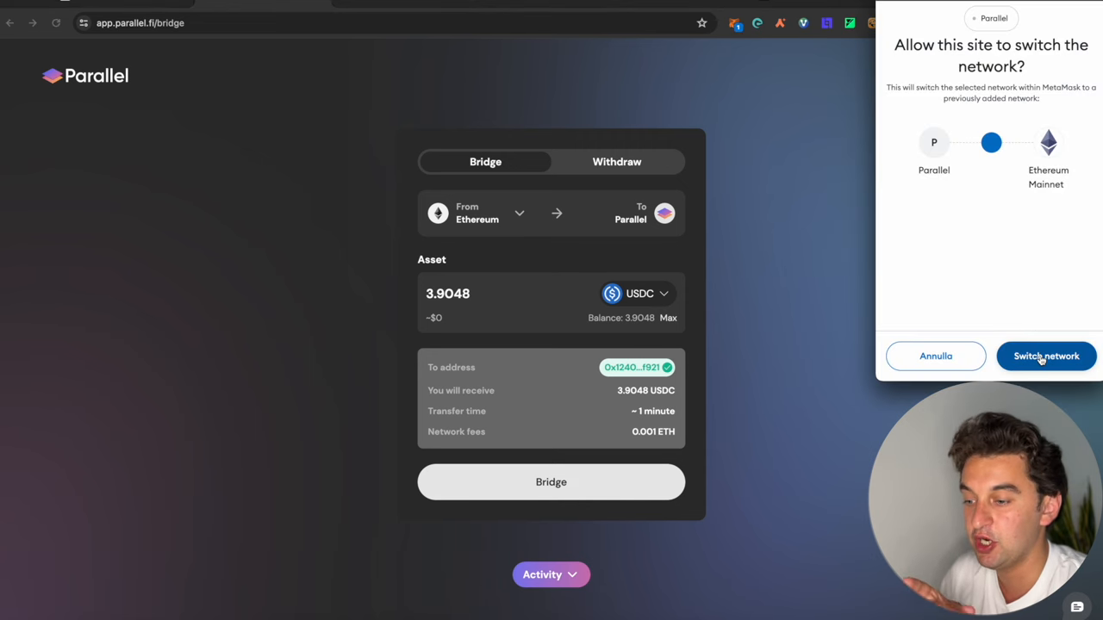
click(1046, 355)
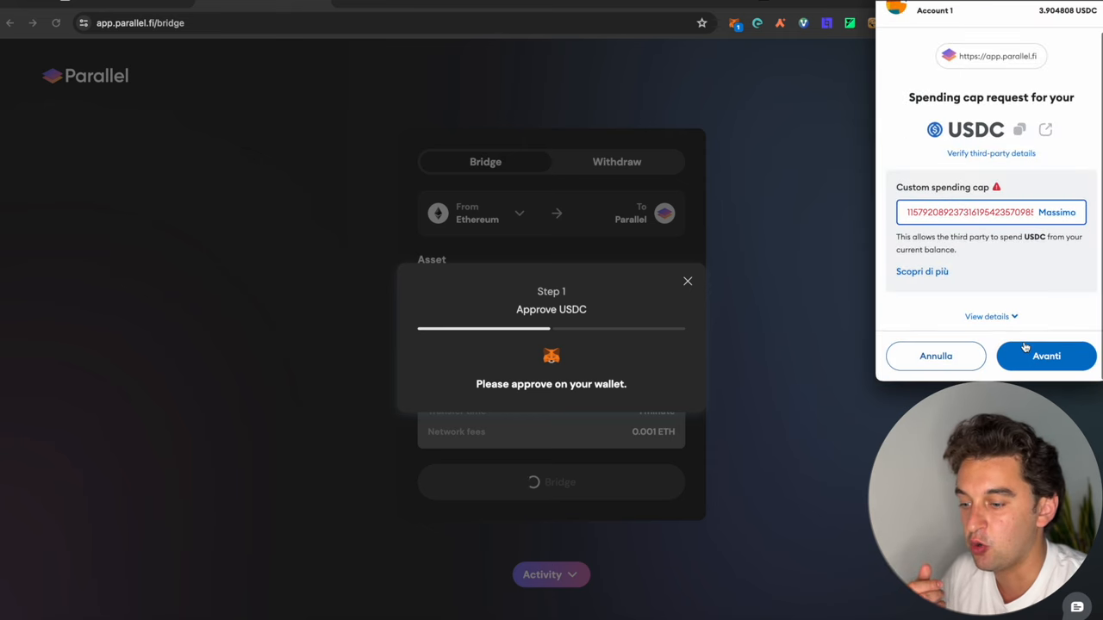
click(1044, 355)
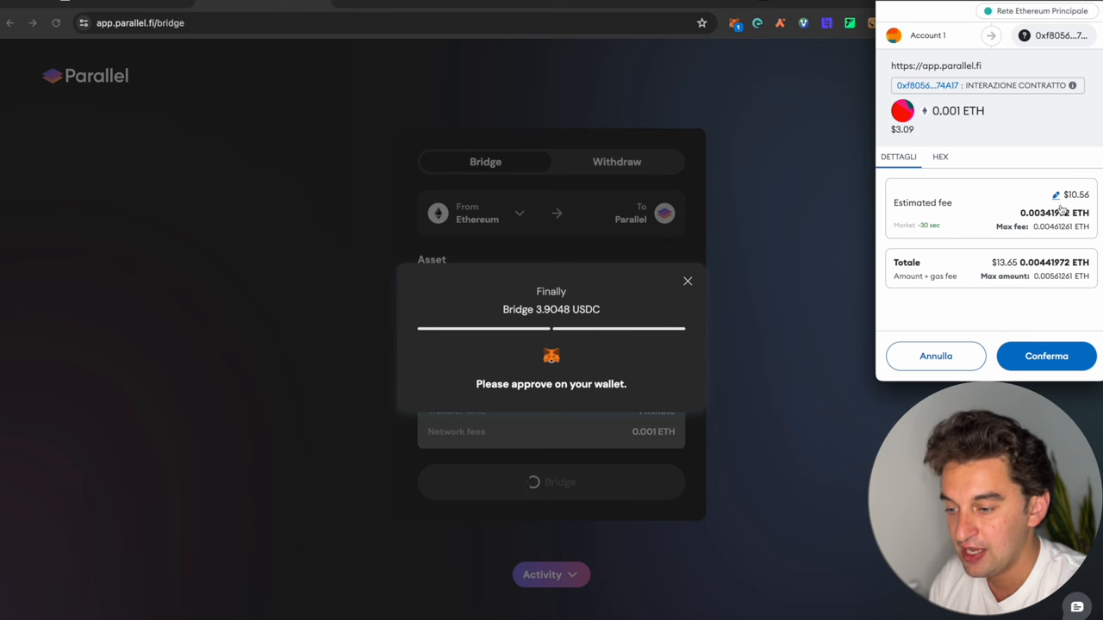
mouse_move(996, 290)
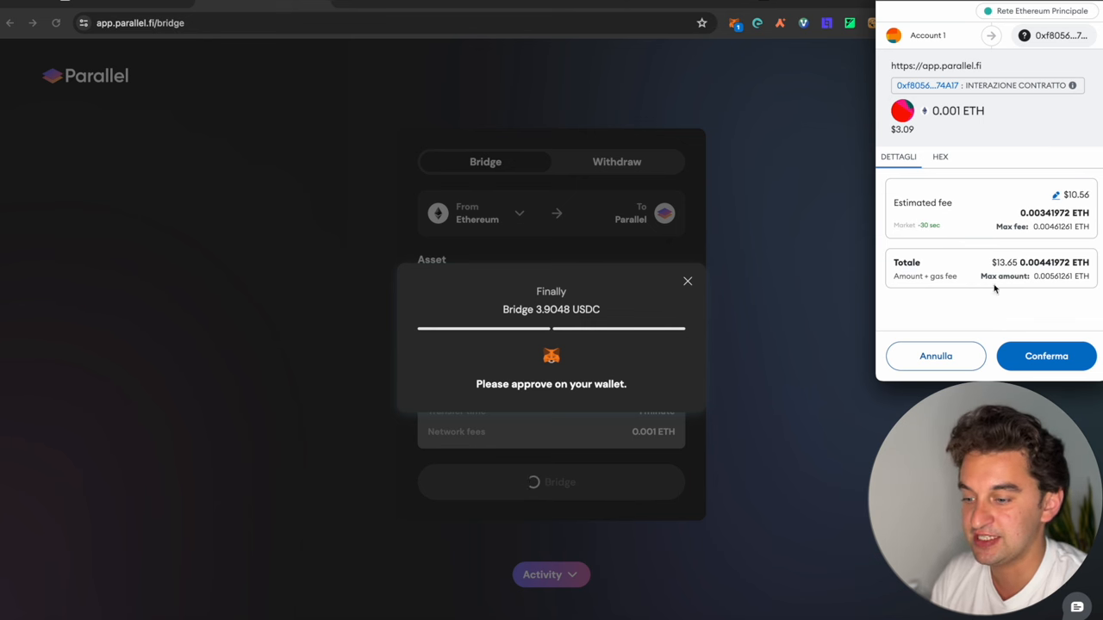
mouse_move(817, 300)
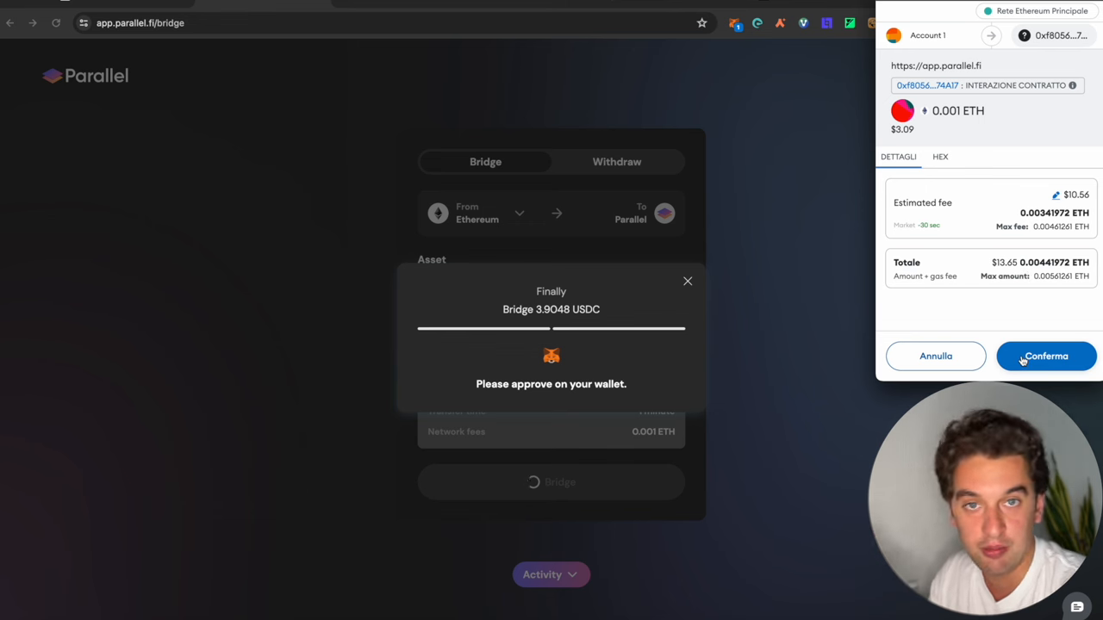
click(1044, 355)
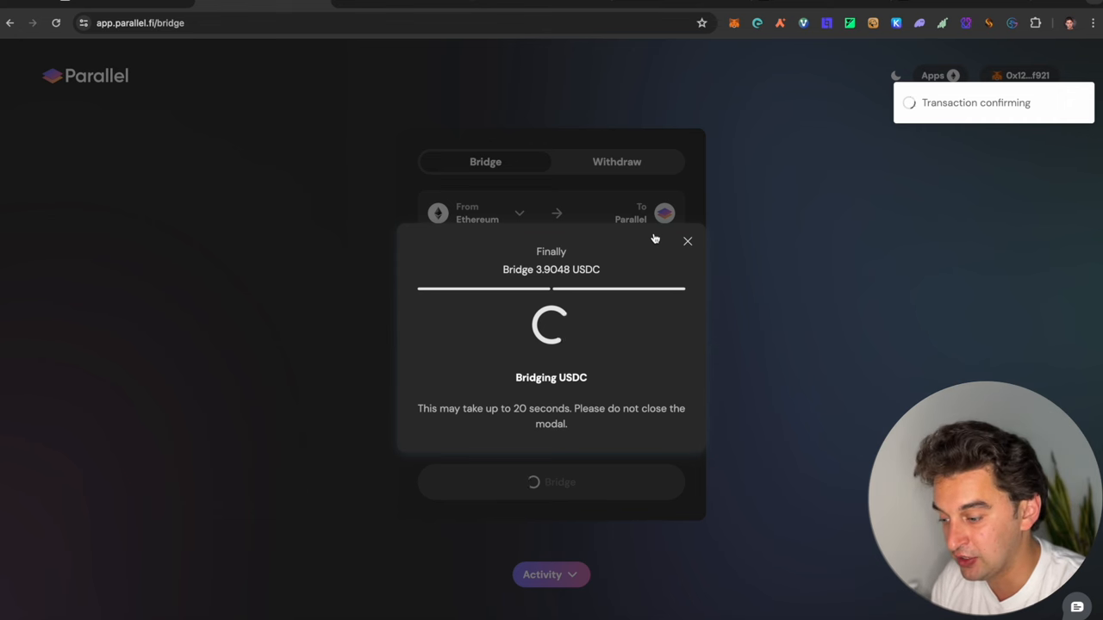
mouse_move(700, 227)
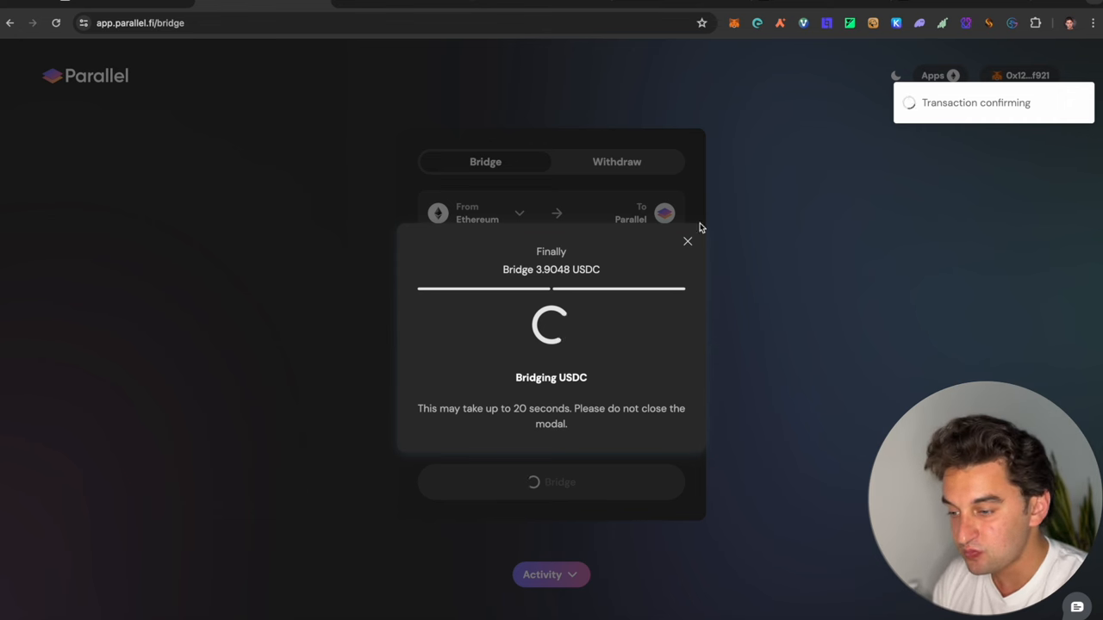
mouse_move(648, 197)
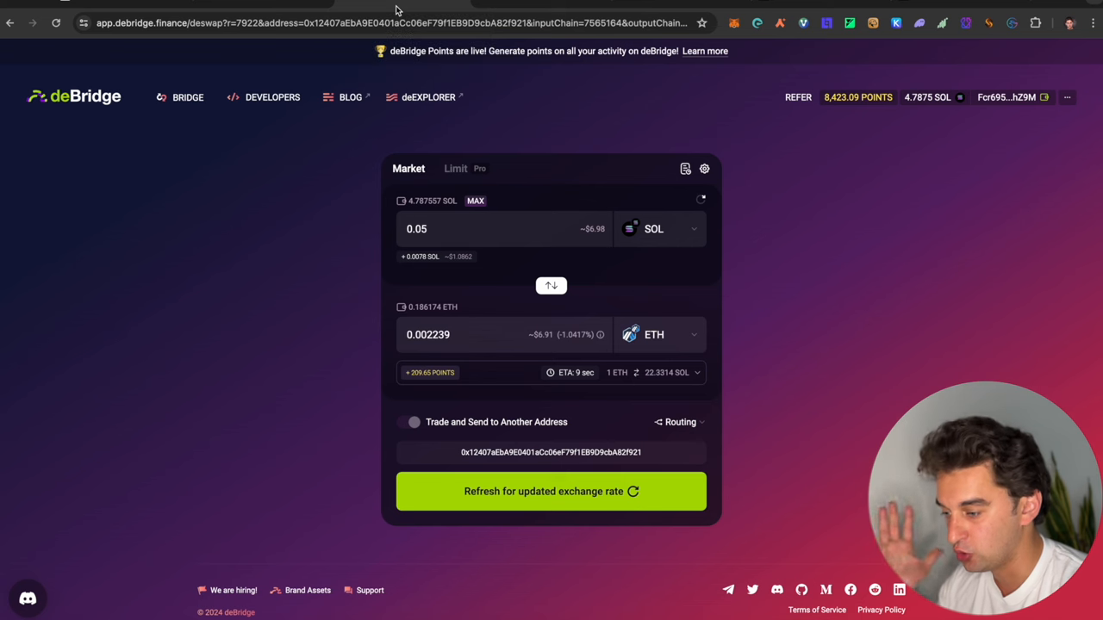
Check the points and rank, then reverse the trade to SOL → ETH with zero amounts
click(551, 491)
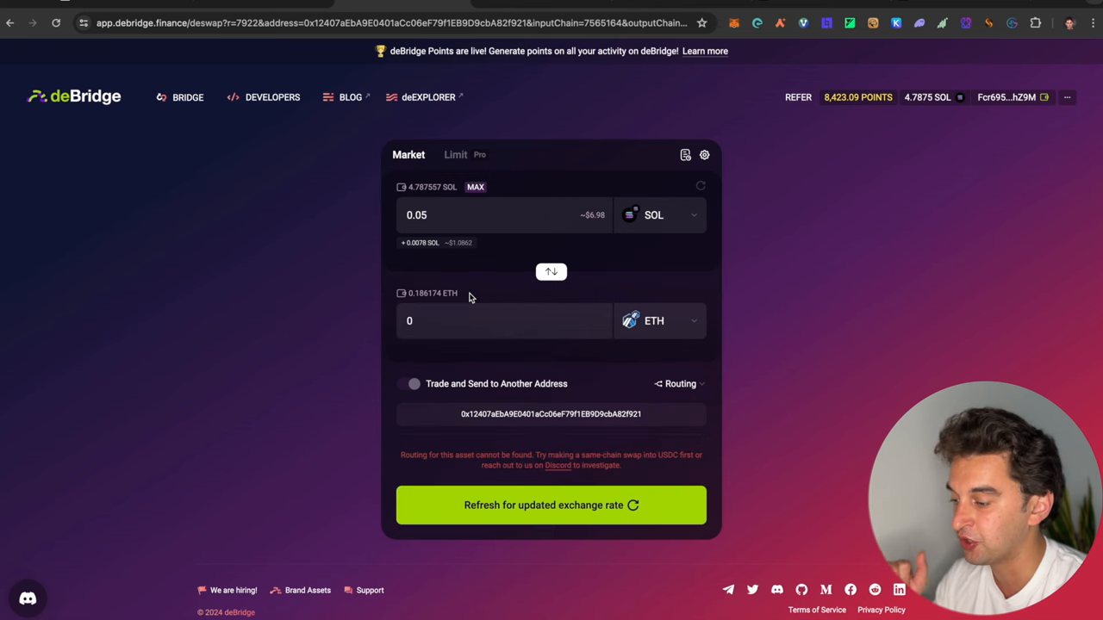
click(551, 272)
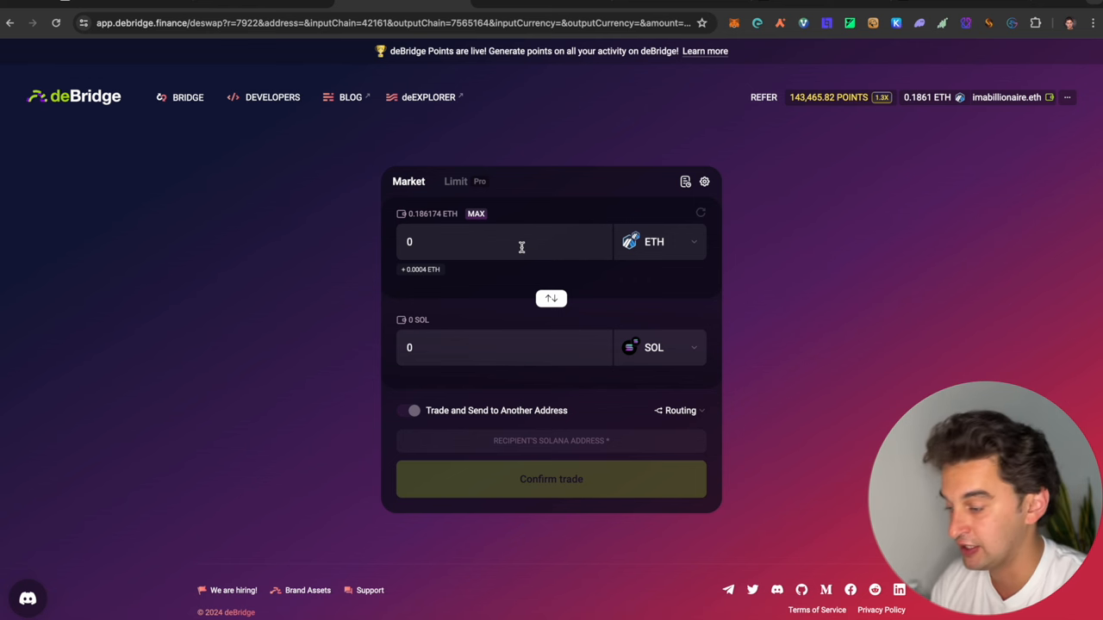
mouse_move(512, 253)
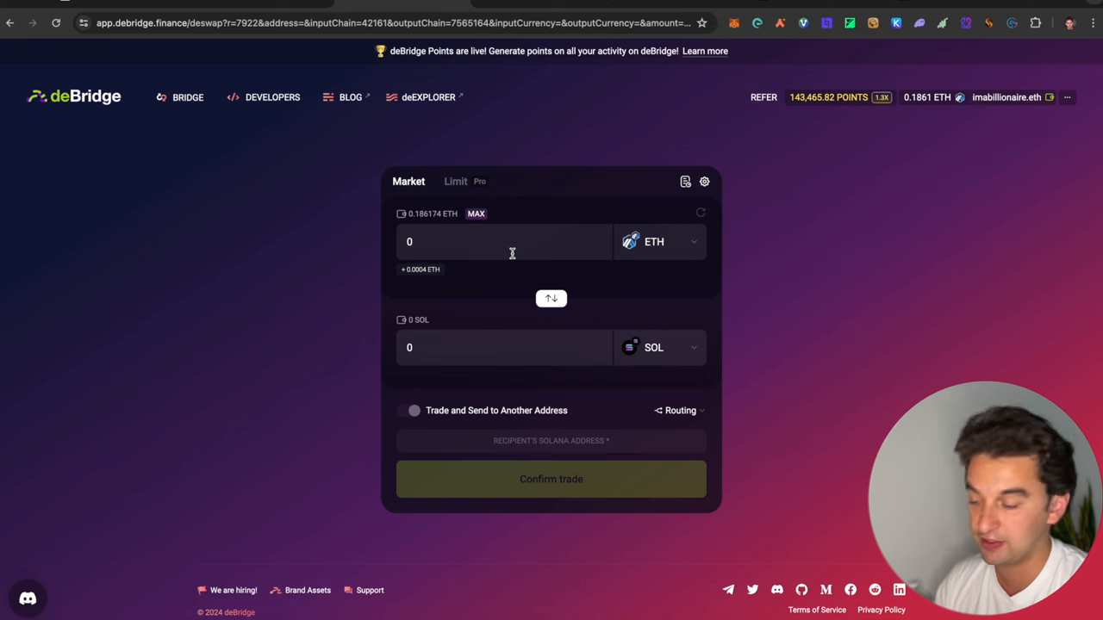
mouse_move(528, 579)
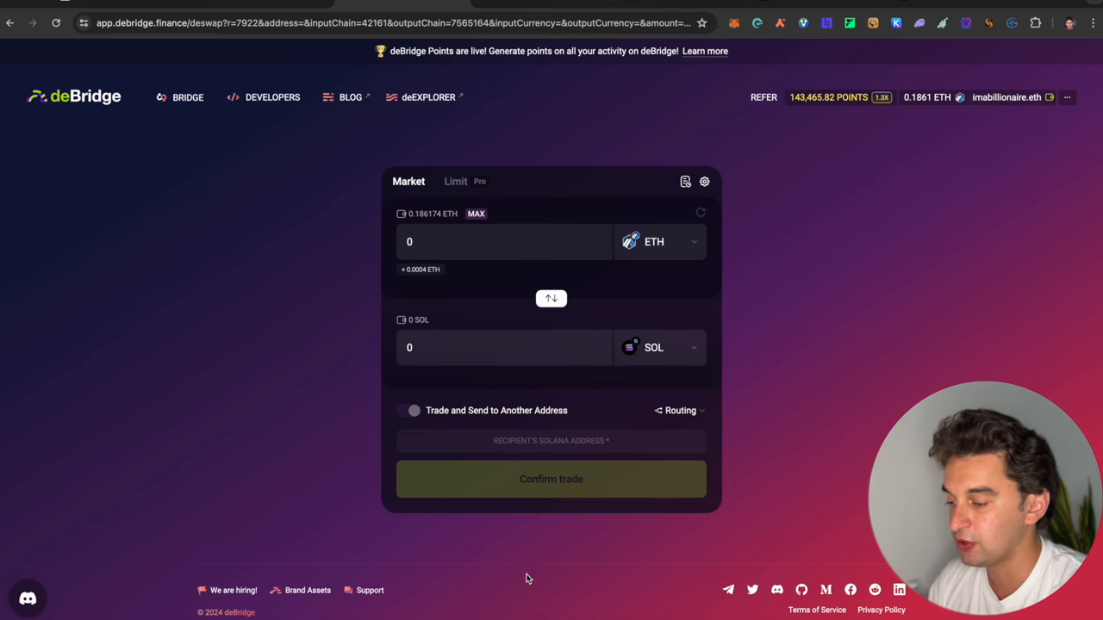
mouse_move(531, 293)
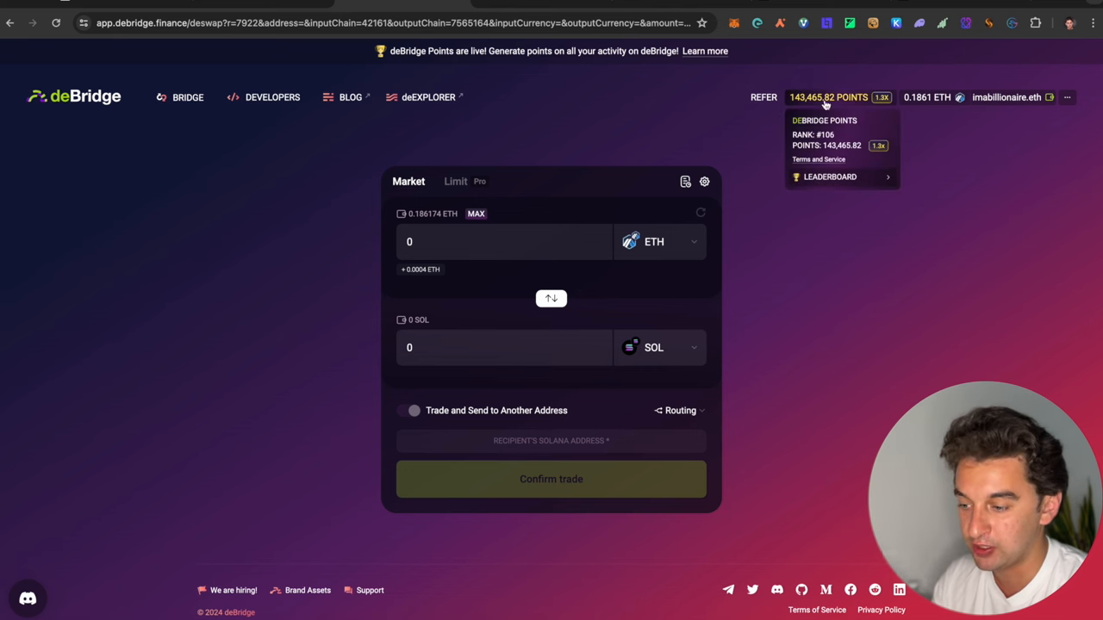
click(552, 298)
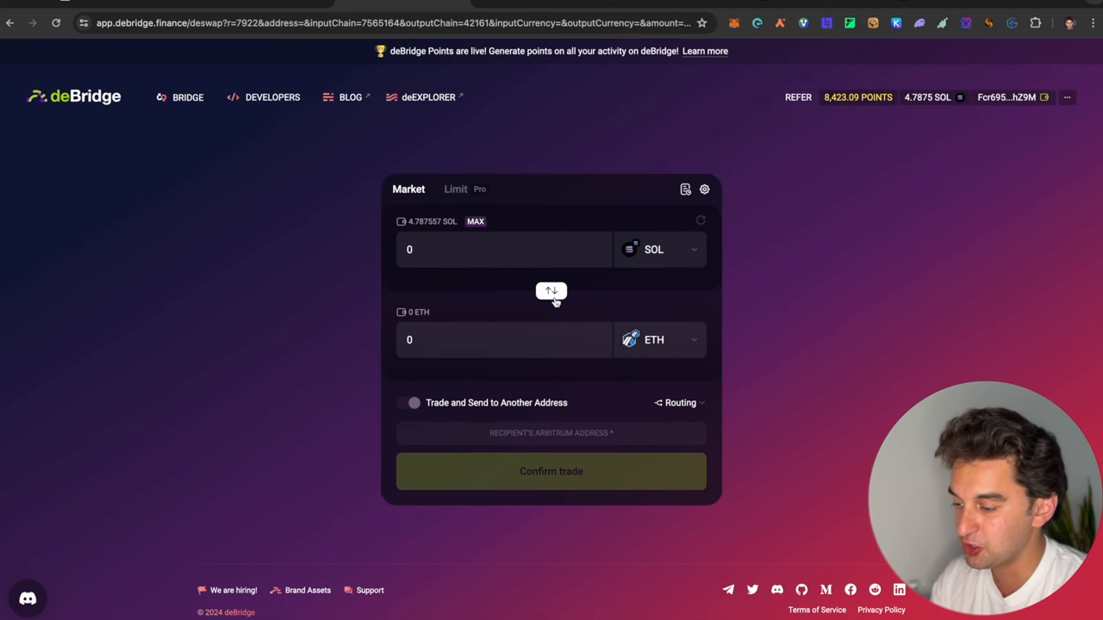
mouse_move(820, 143)
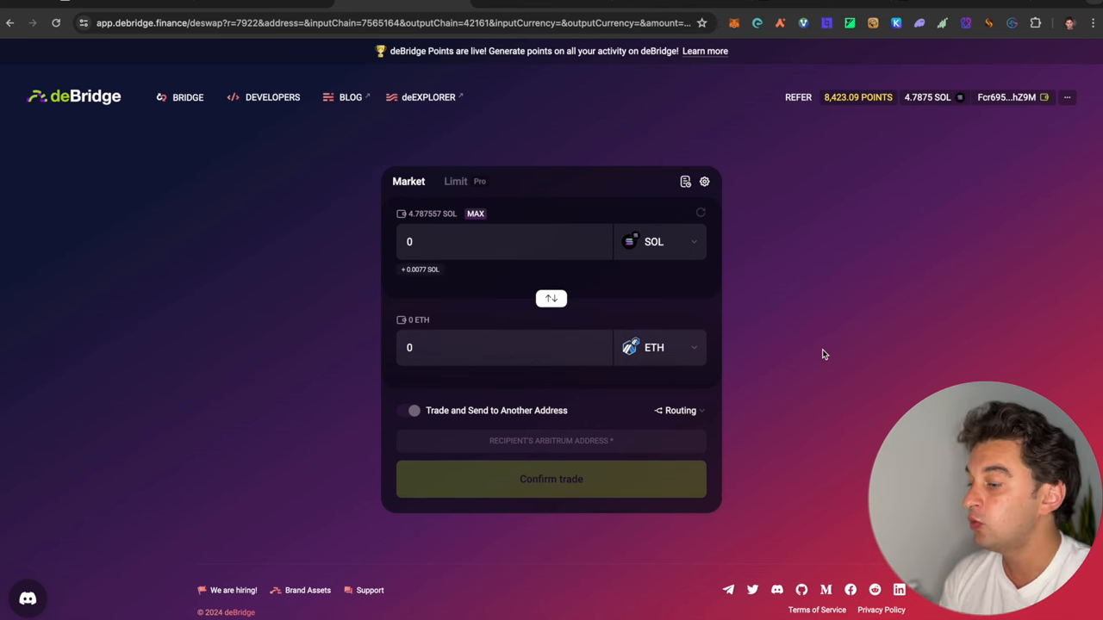
mouse_move(793, 158)
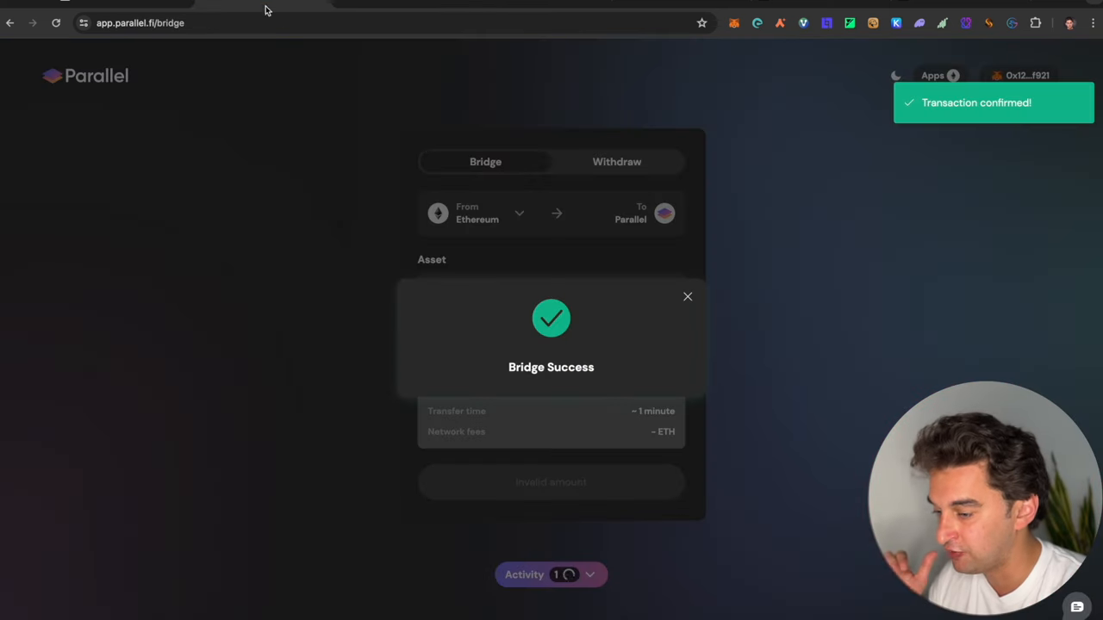
mouse_move(672, 295)
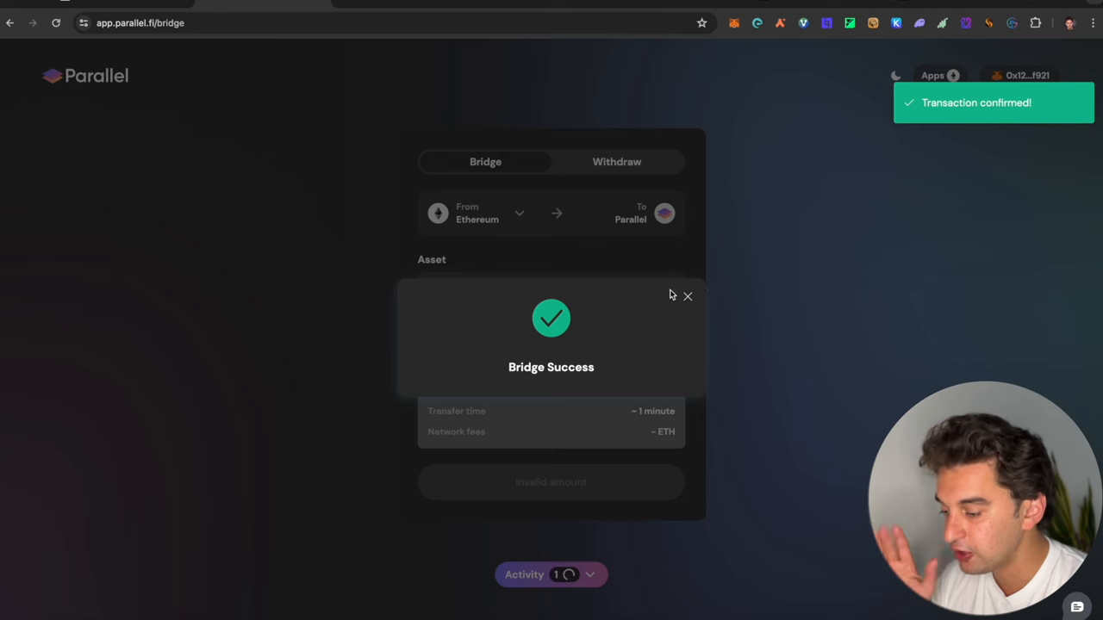
Dismiss the Bridge Success notice and confirm both USDC deposits in the Activity history
click(686, 296)
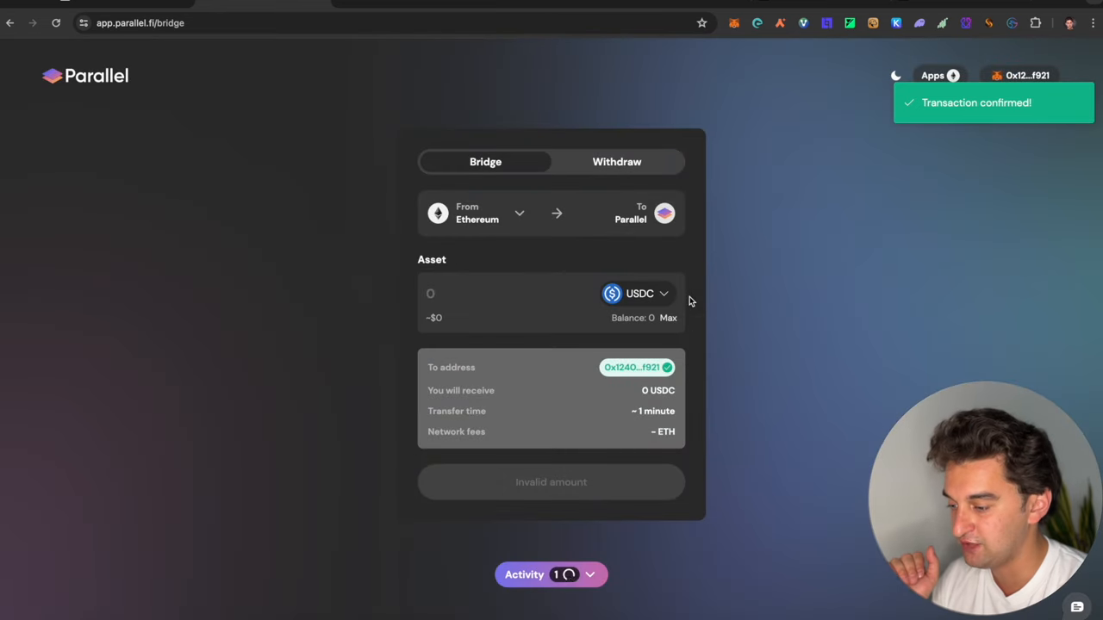
click(523, 576)
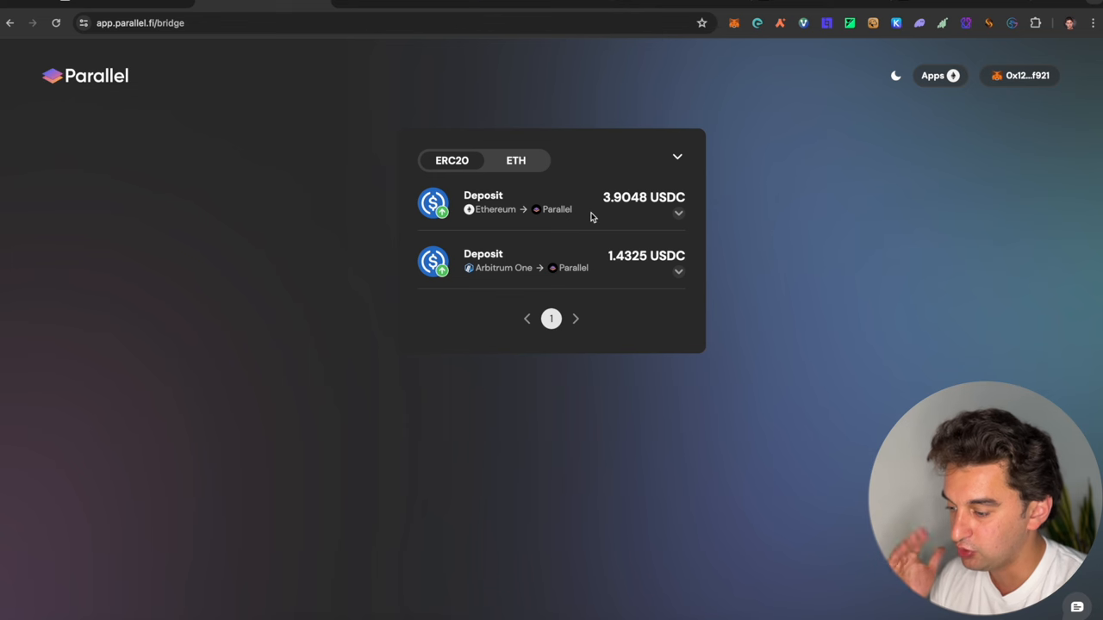
click(679, 270)
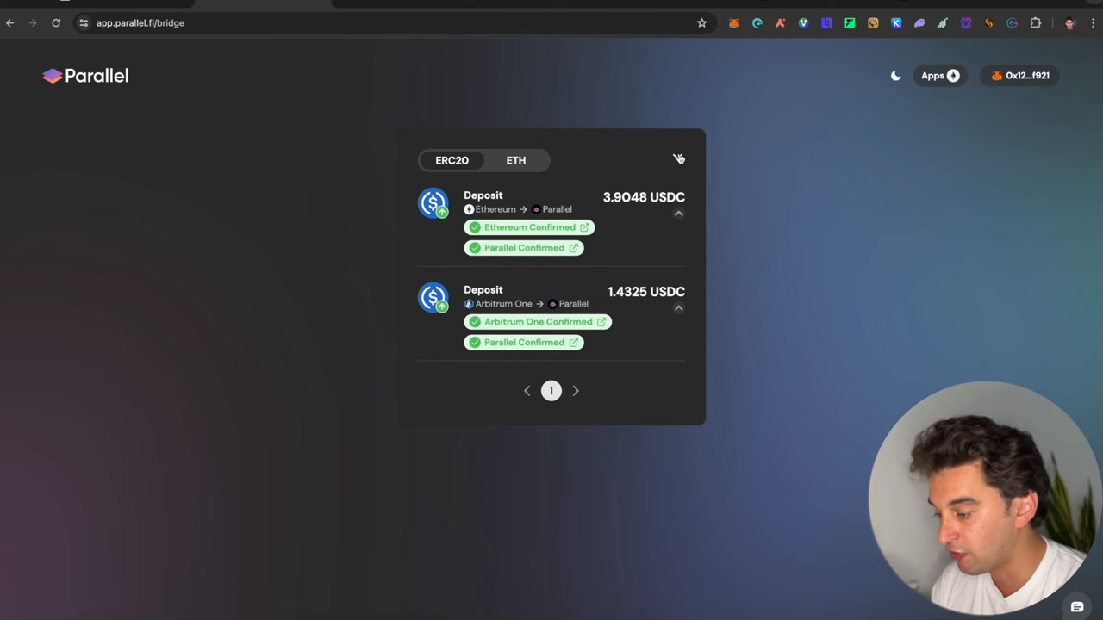
click(679, 159)
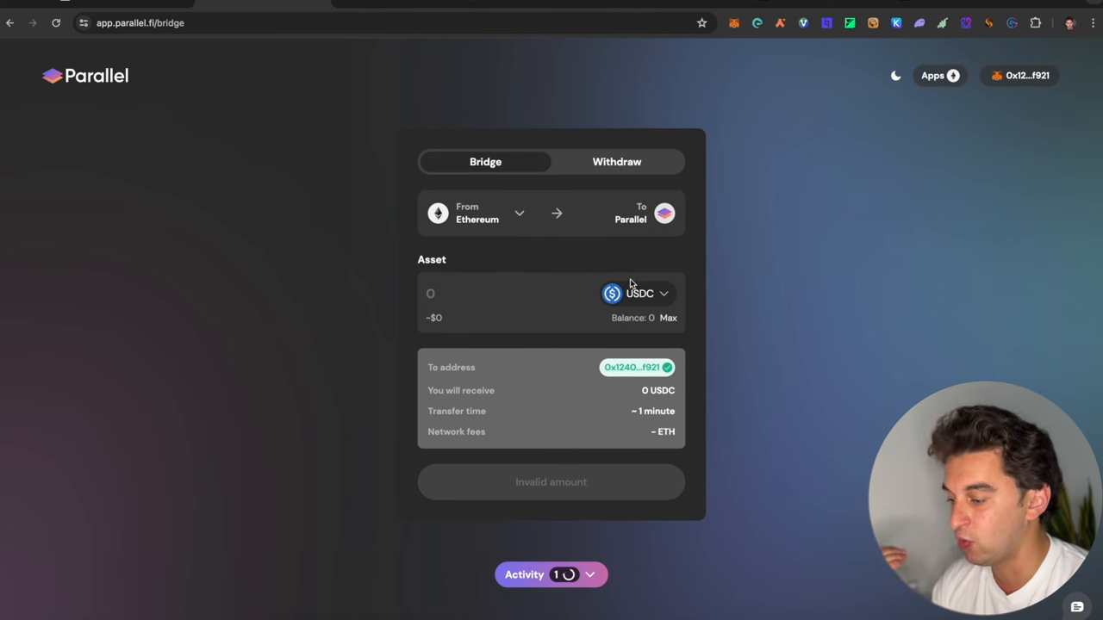
click(638, 293)
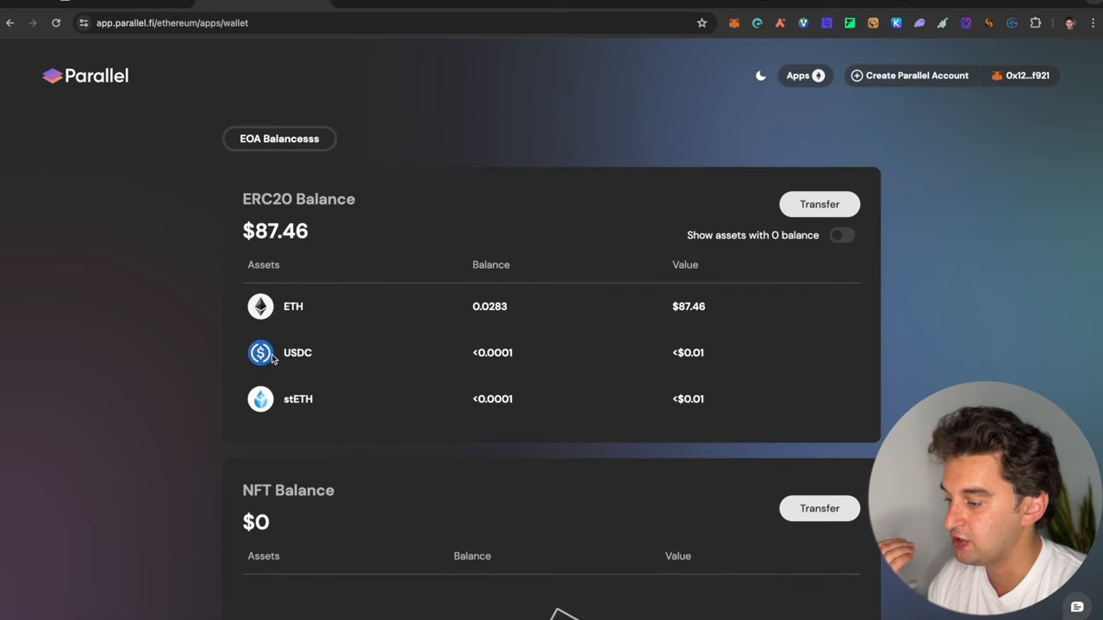
Scroll the EOA token balances ($87.46) and go to the Parallel Apps list
scroll(down, 3)
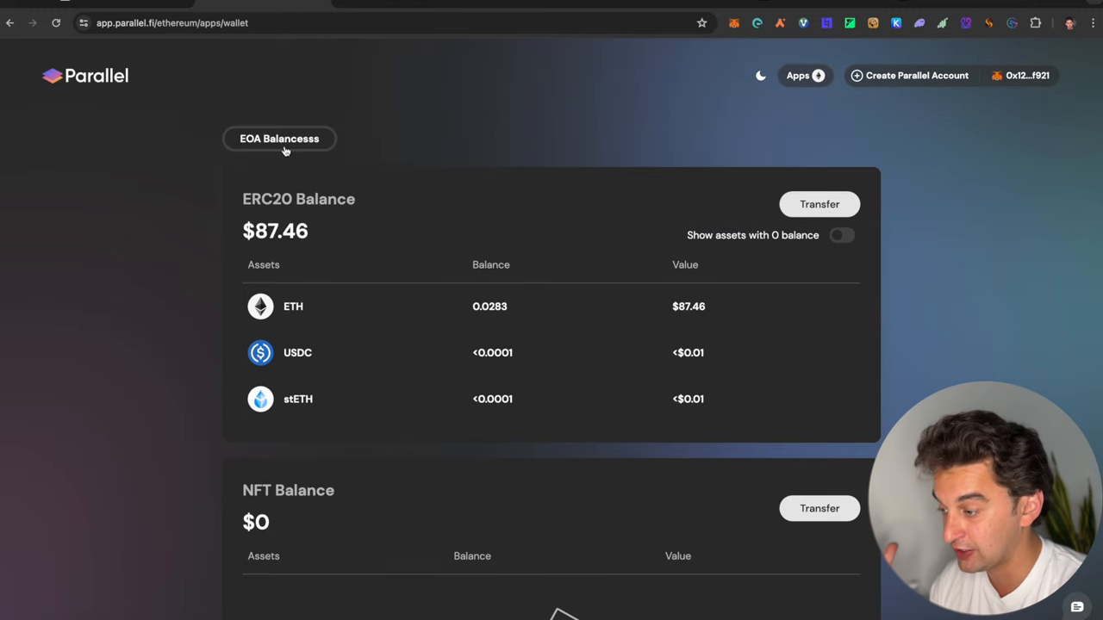
mouse_move(376, 144)
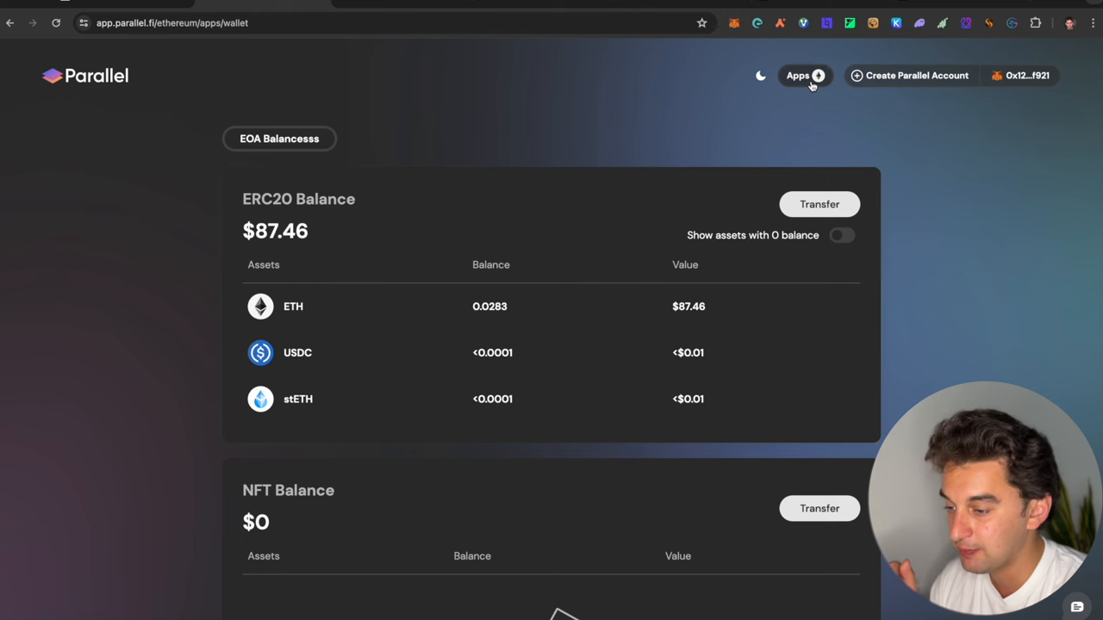
click(172, 24)
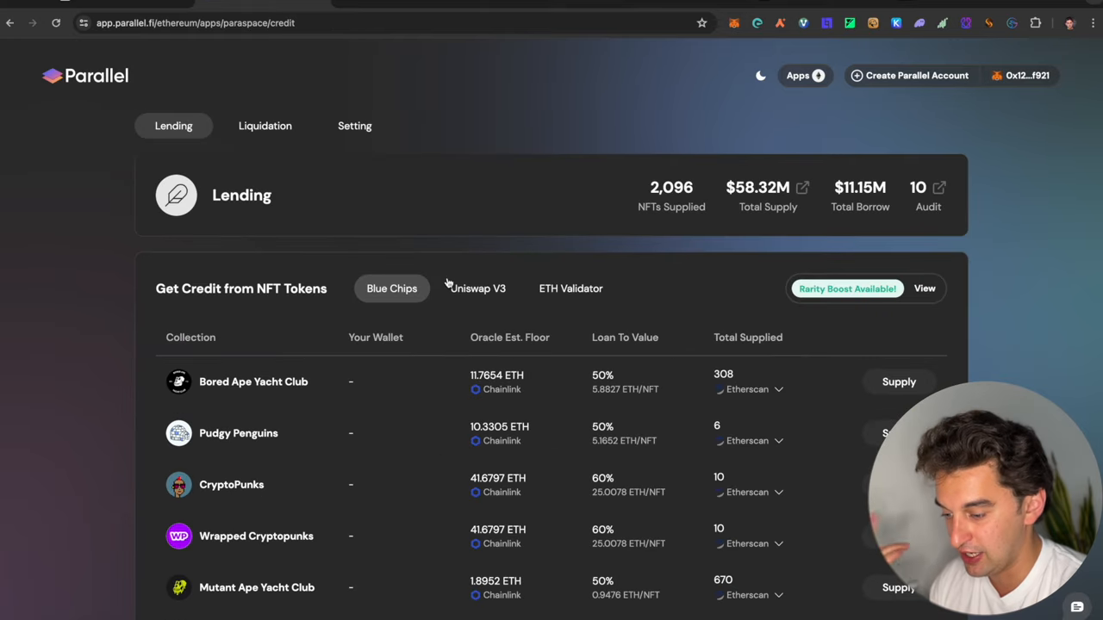
scroll(down, 3)
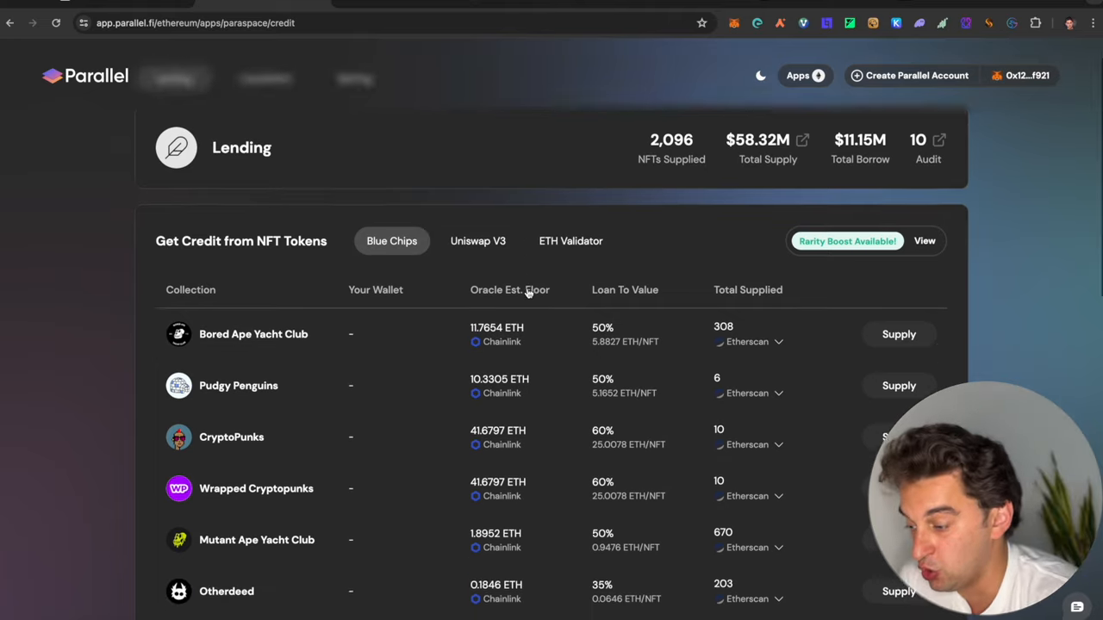
scroll(down, 3)
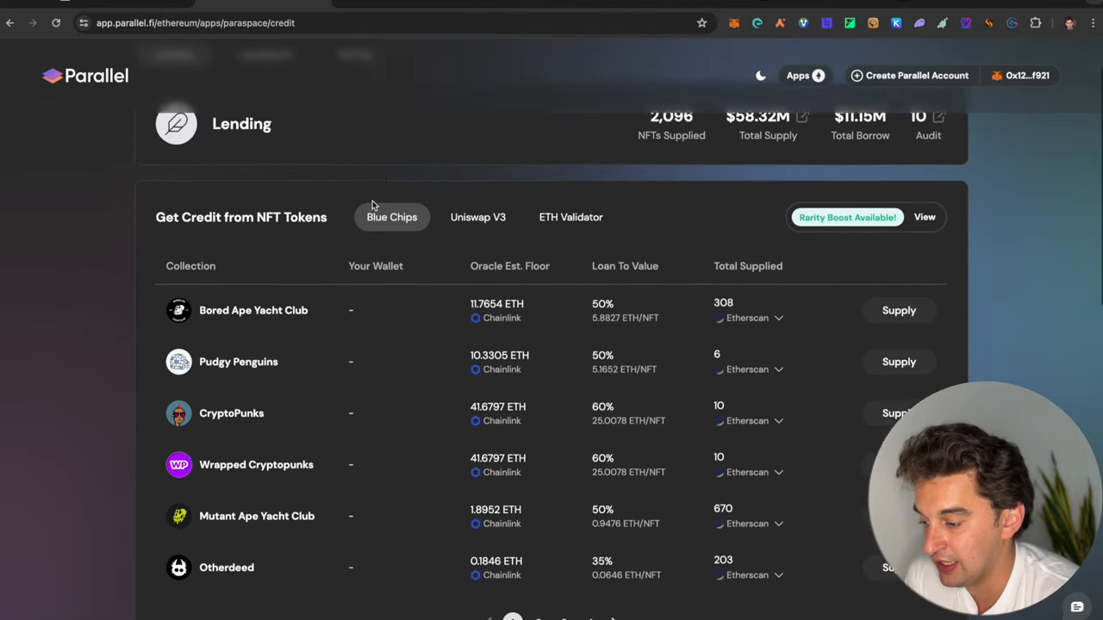
scroll(down, 3)
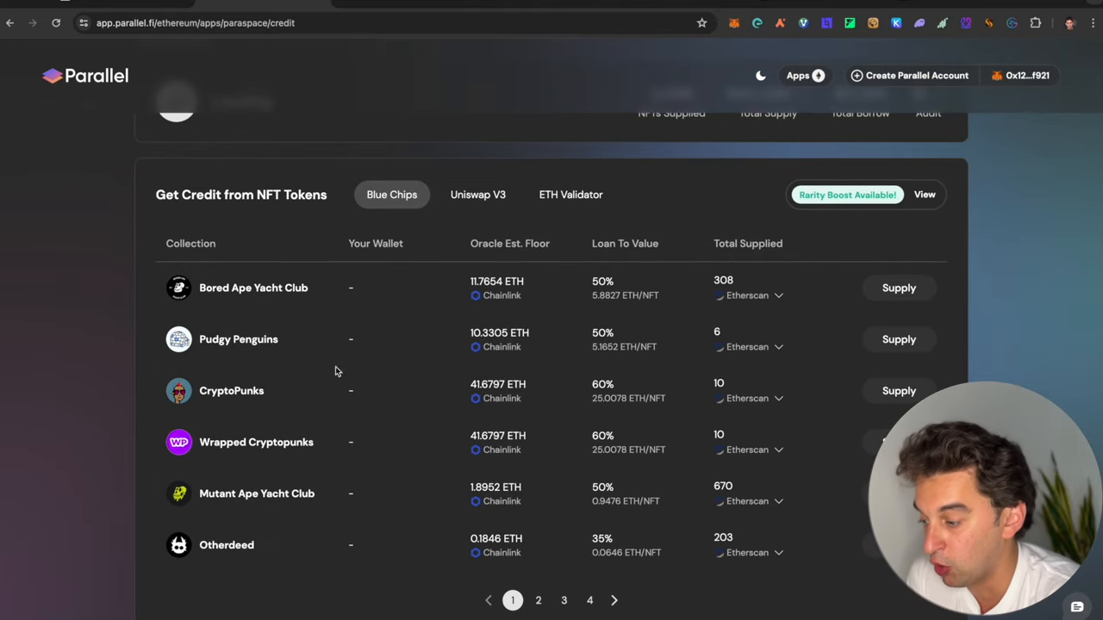
scroll(down, 3)
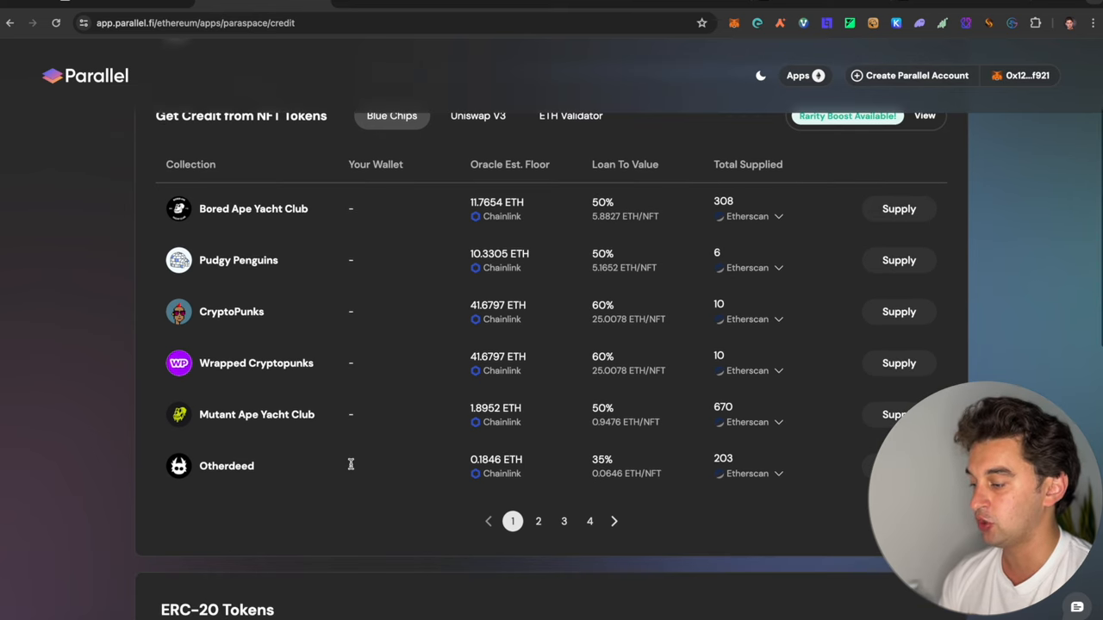
scroll(down, 3)
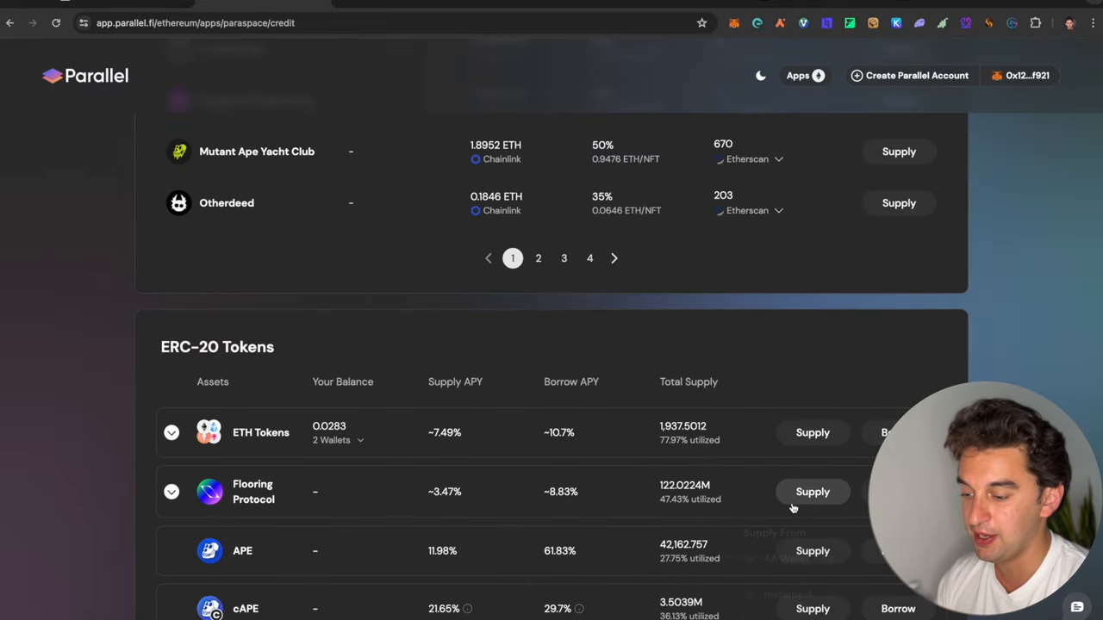
click(814, 491)
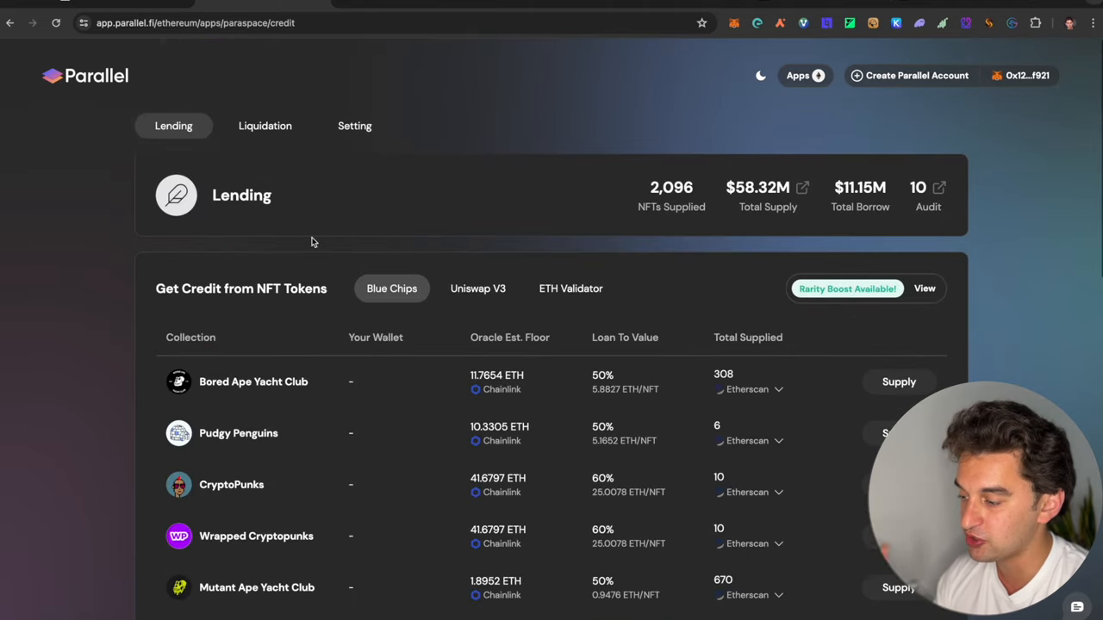
Show the Liquidation list and expand the first position's Bored Ape Kennel Club NFTs
click(266, 126)
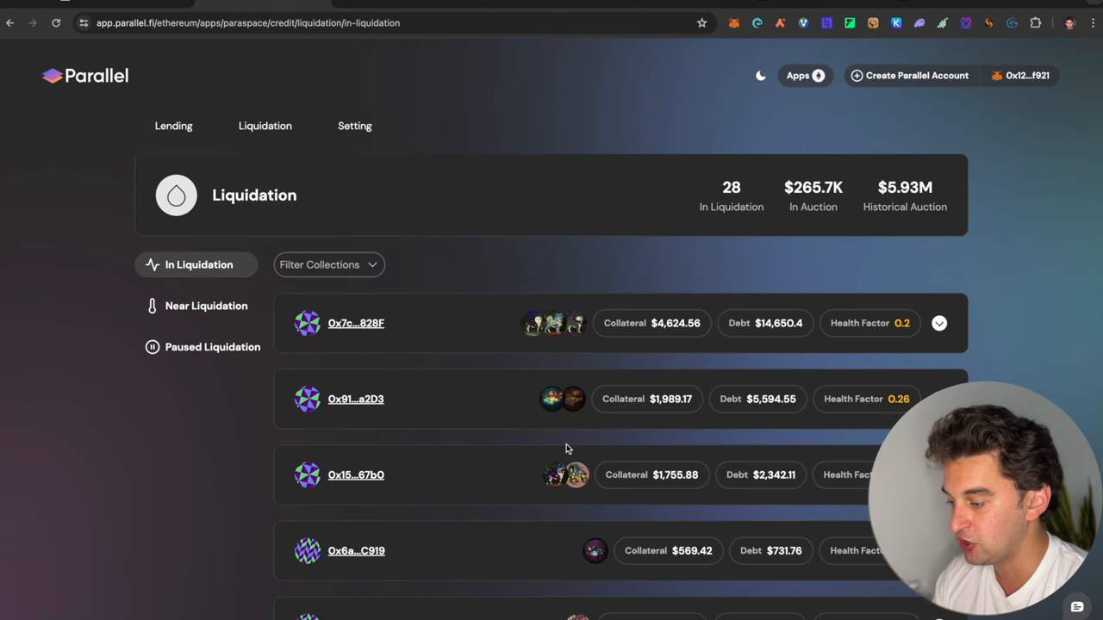
mouse_move(698, 231)
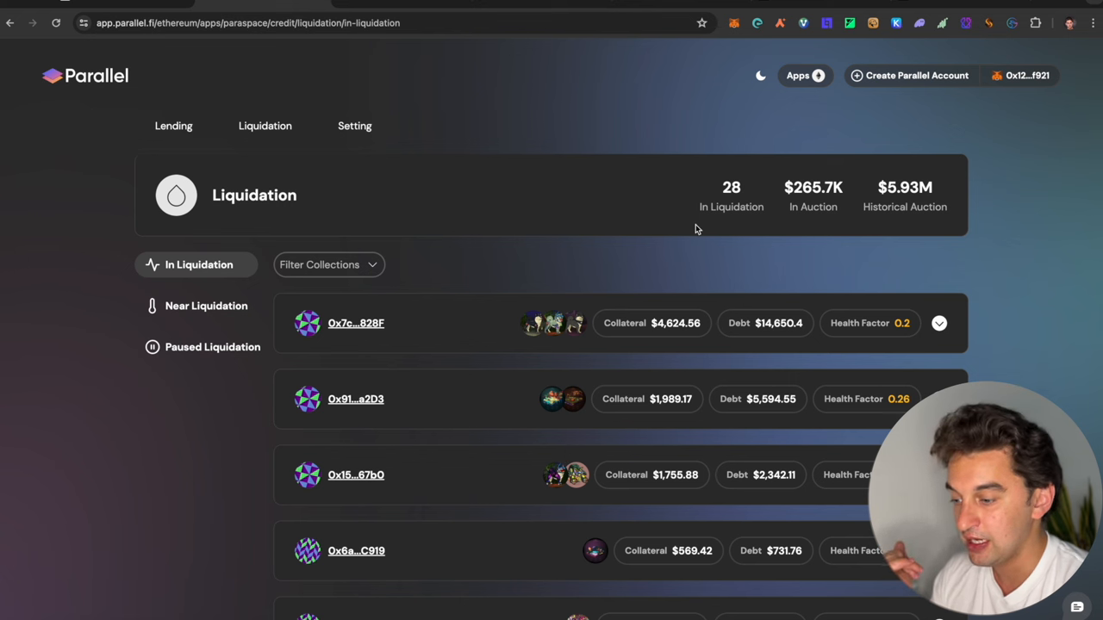
mouse_move(815, 206)
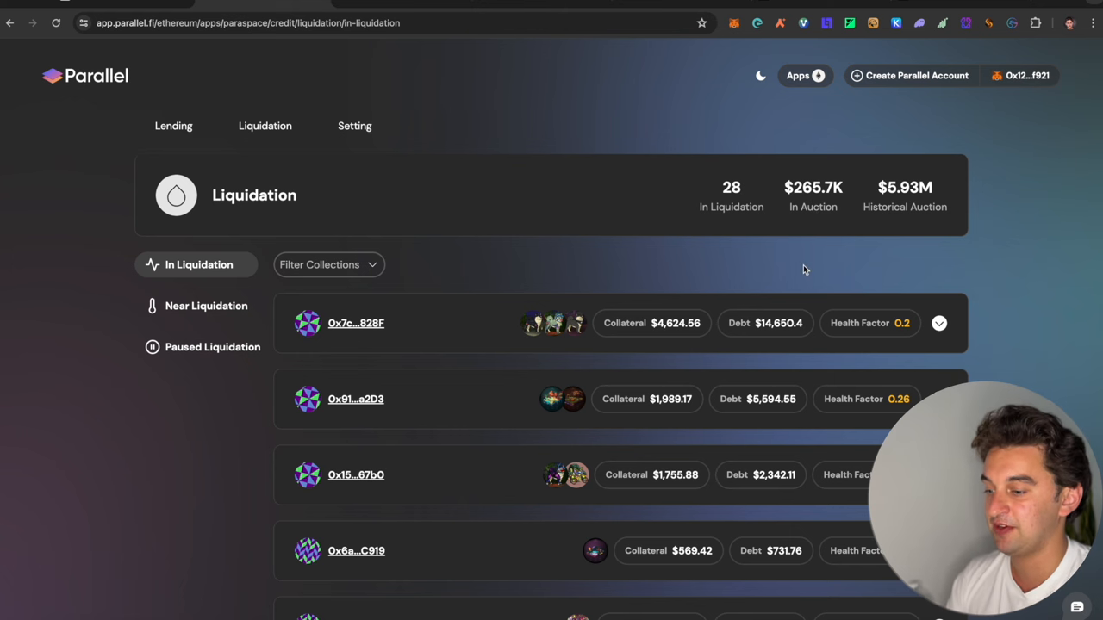
mouse_move(879, 240)
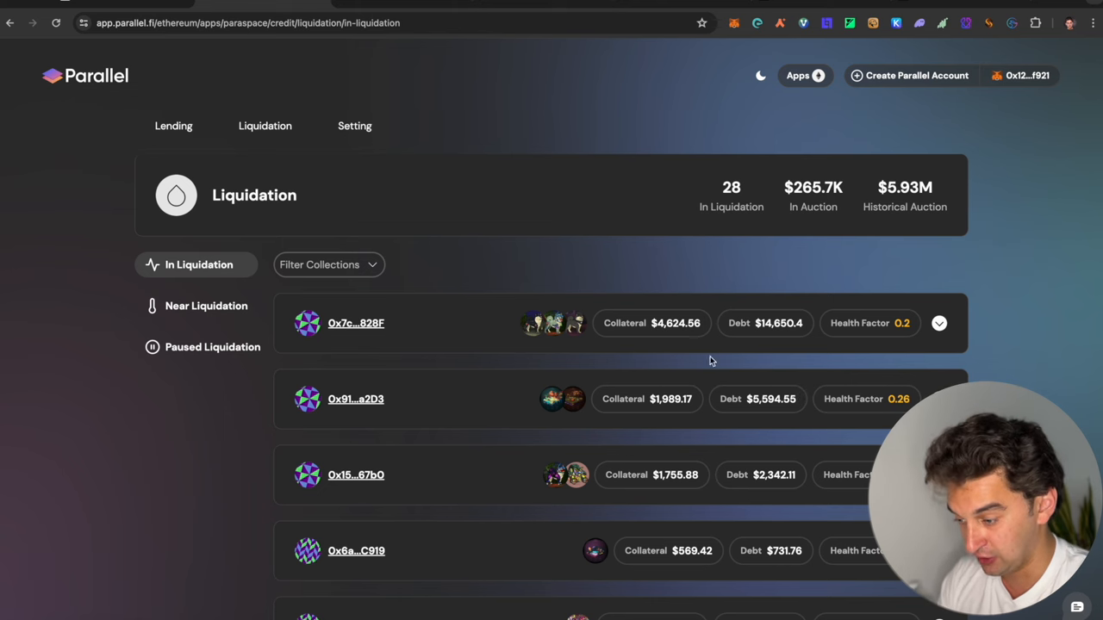
click(939, 324)
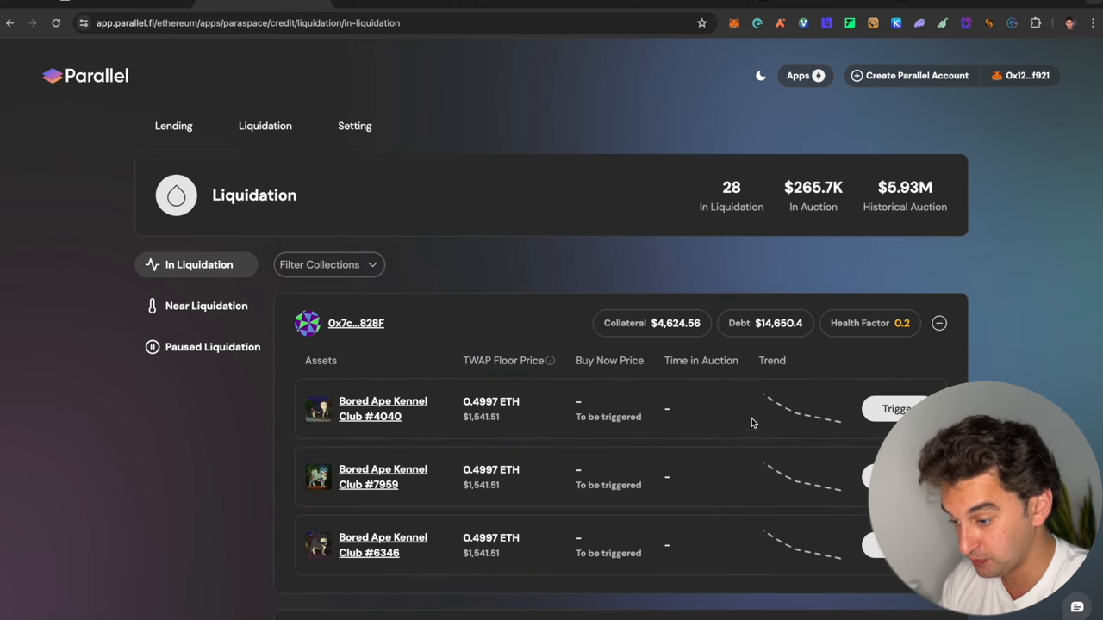
scroll(down, 3)
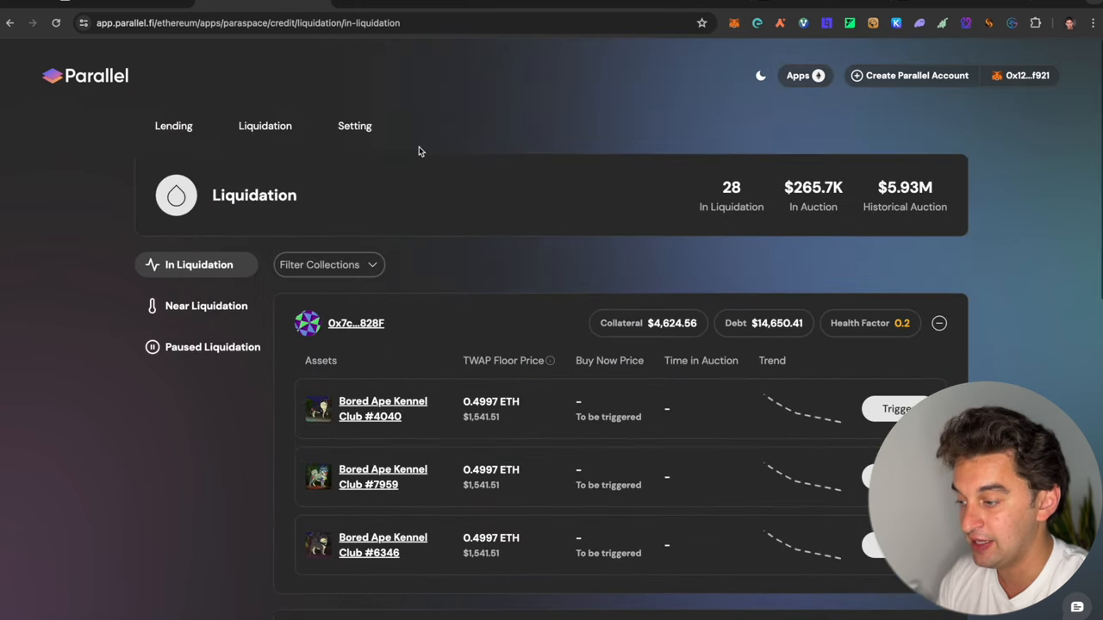
Go to the Setting page and reject MetaMask's create-account transaction (Annulla)
click(355, 126)
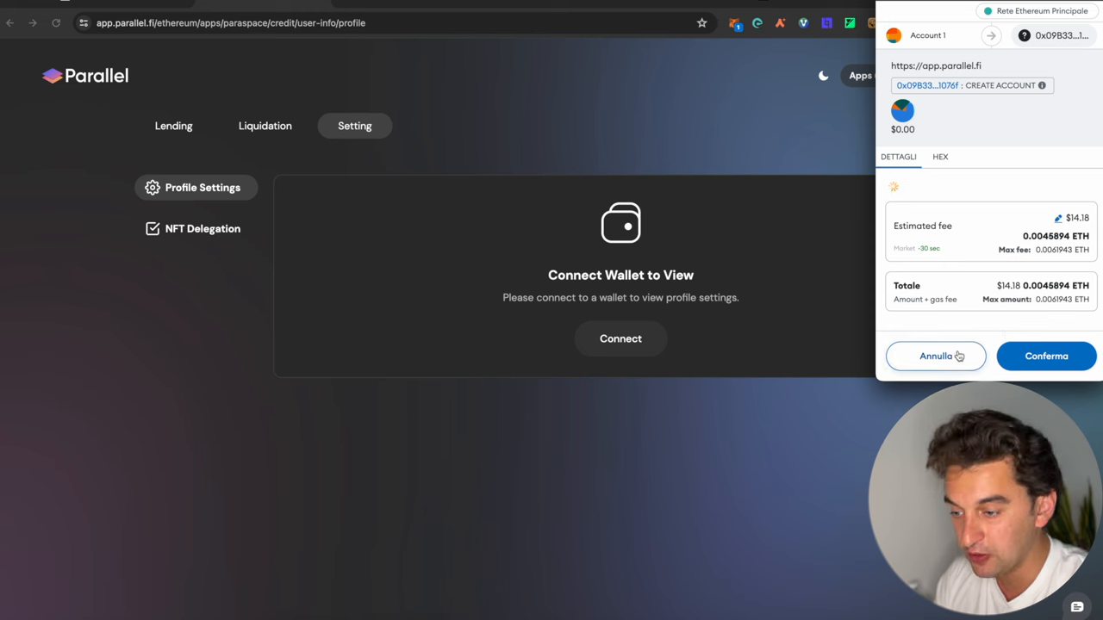
click(934, 355)
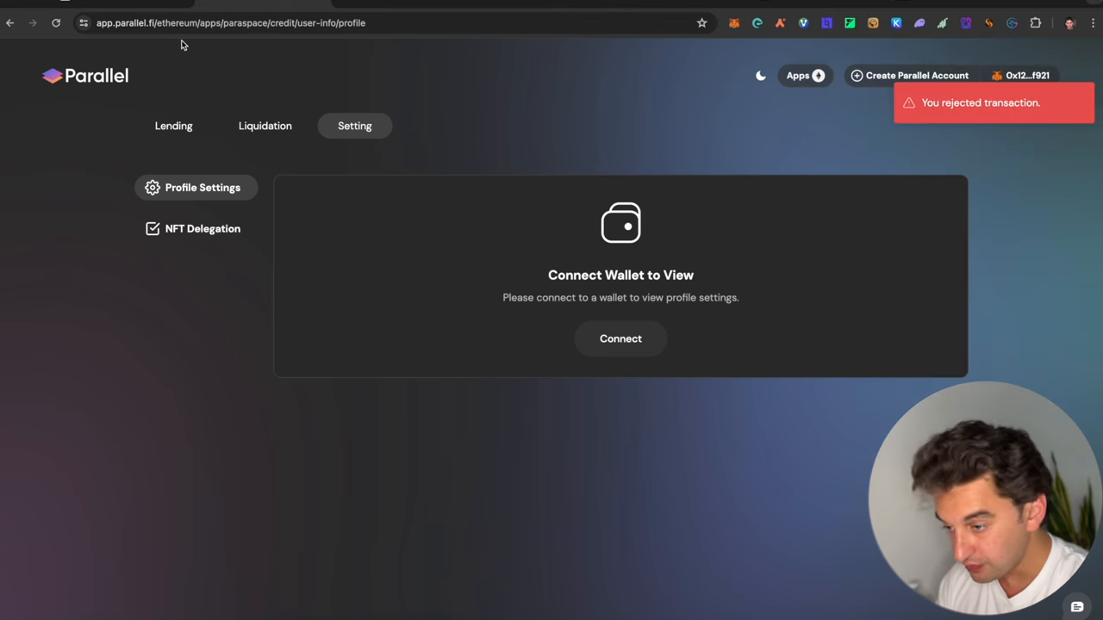
mouse_move(279, 114)
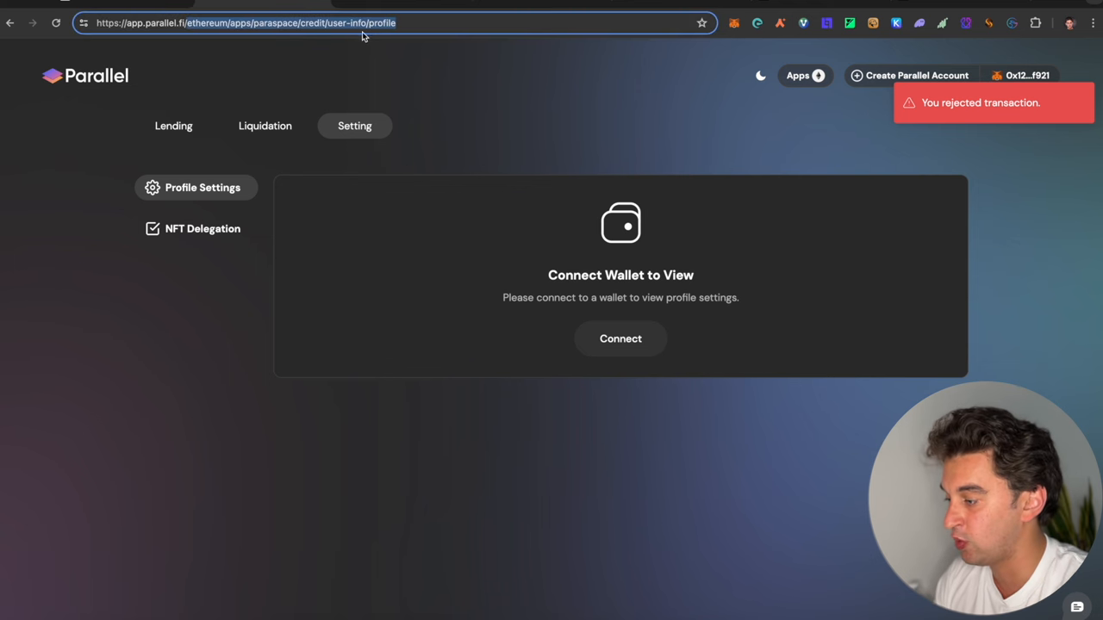
Go to the Parallel airdrop leaderboard and approve the wallet's switch to the Parallel network
click(10, 24)
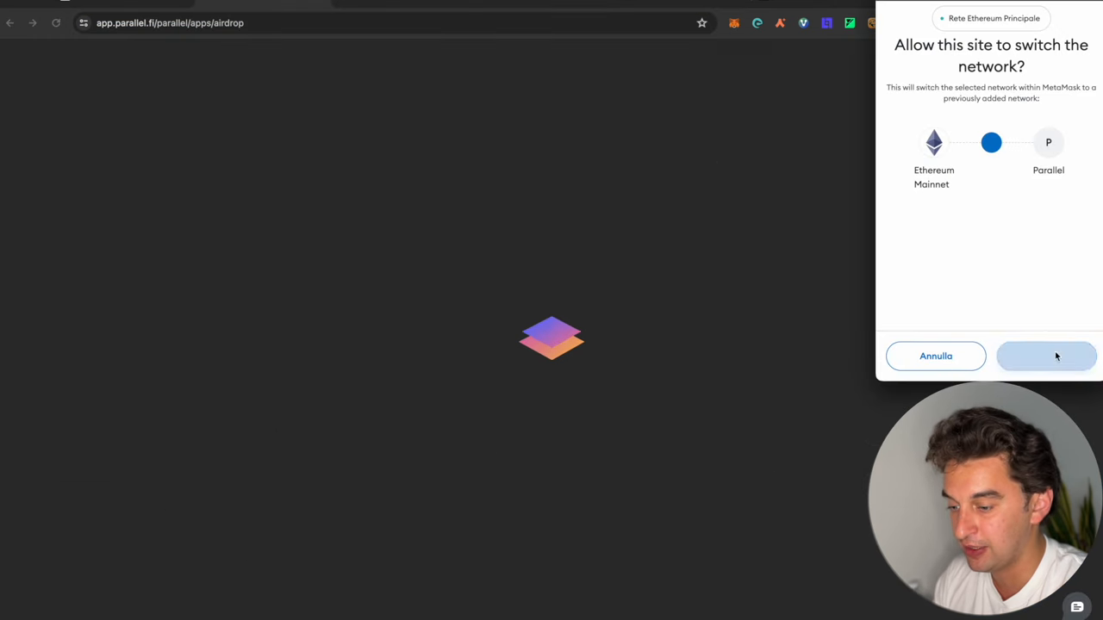
click(1046, 355)
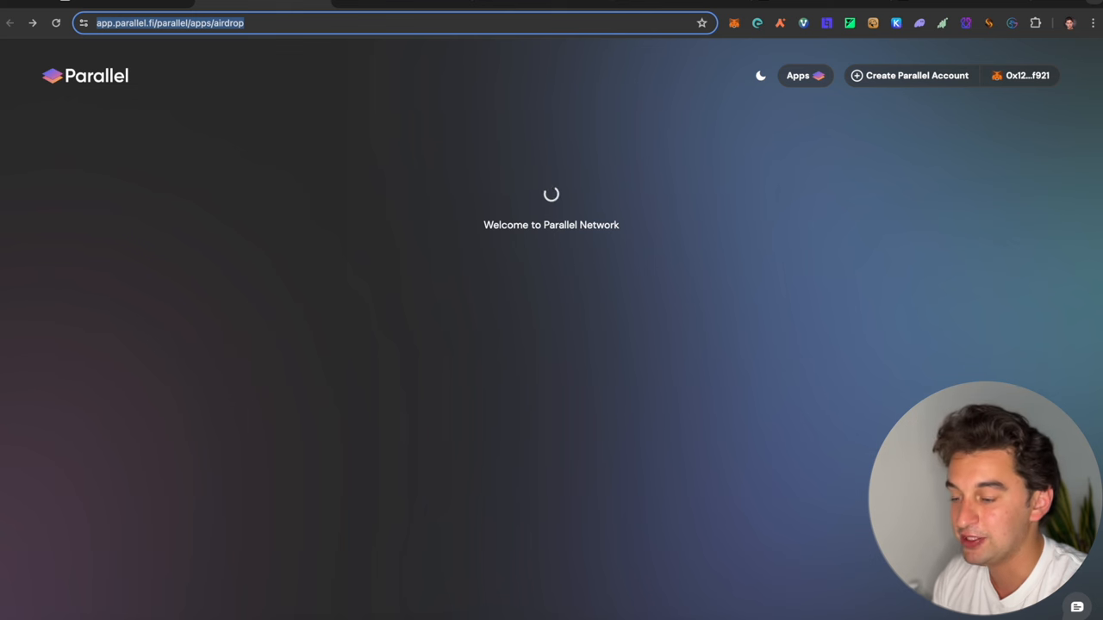
mouse_move(422, 262)
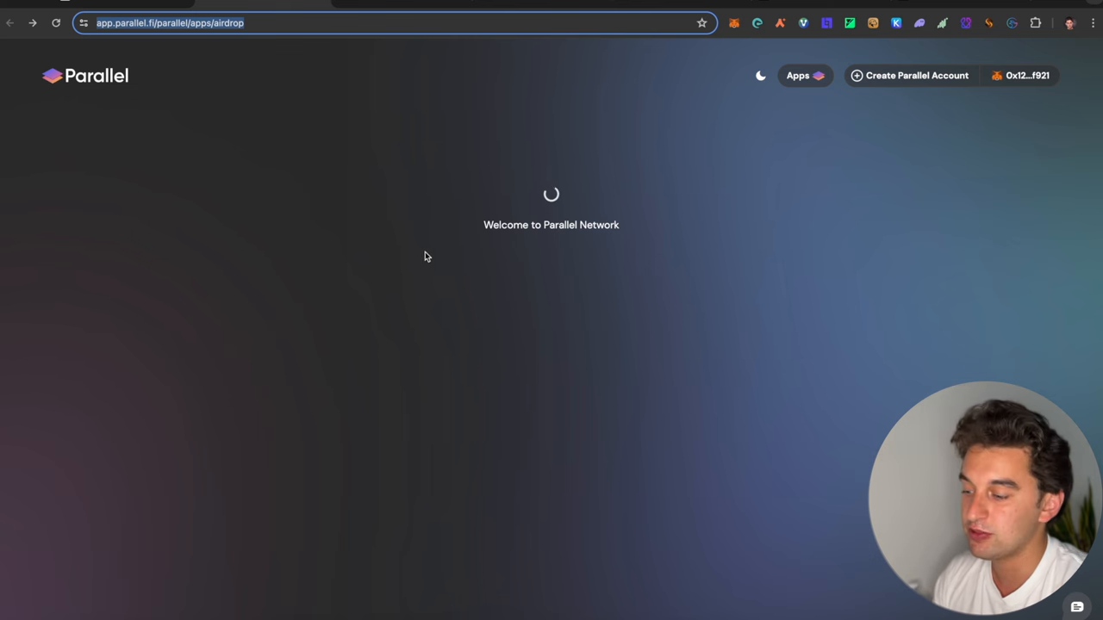
mouse_move(591, 162)
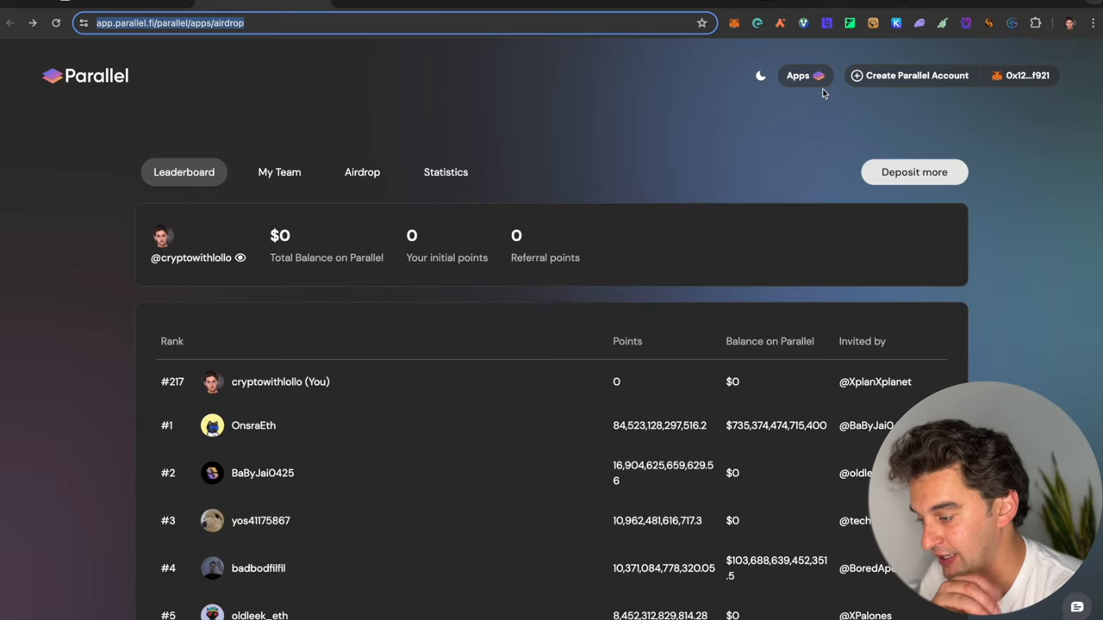
mouse_move(337, 276)
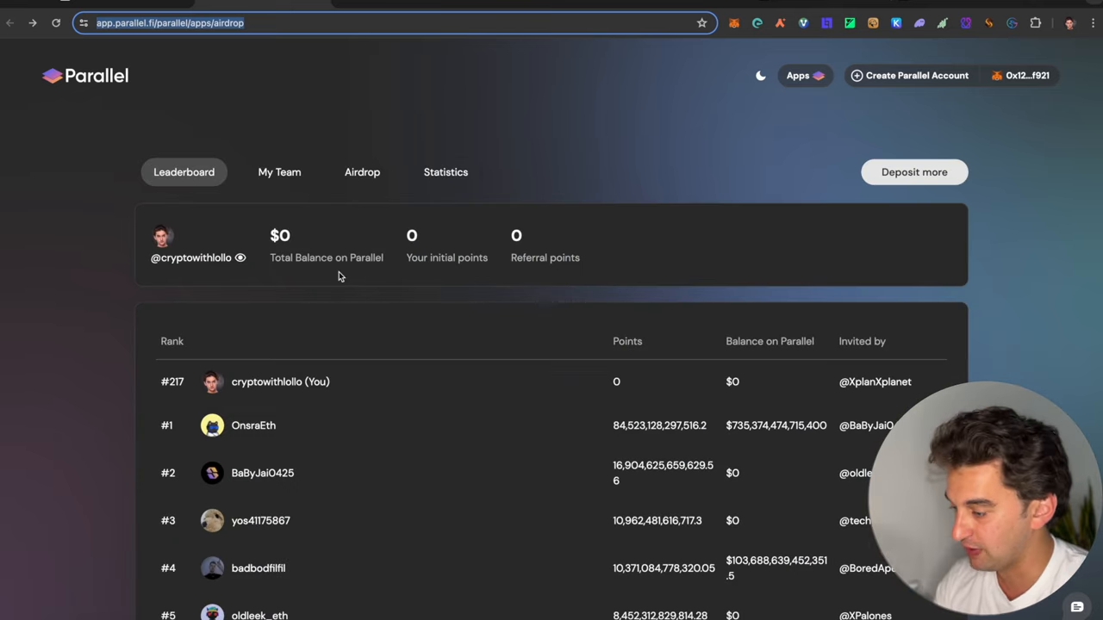
Show My Team (1/100) and the joined 33/100 team, then dismiss the MetaMask insufficient-ETH fee request
click(279, 172)
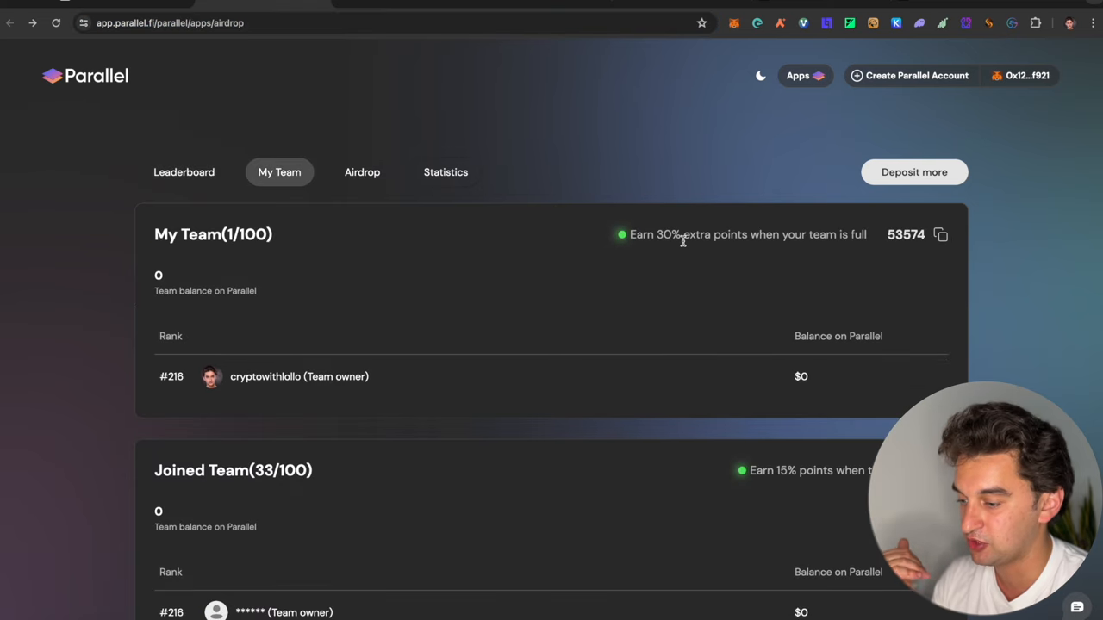
scroll(down, 3)
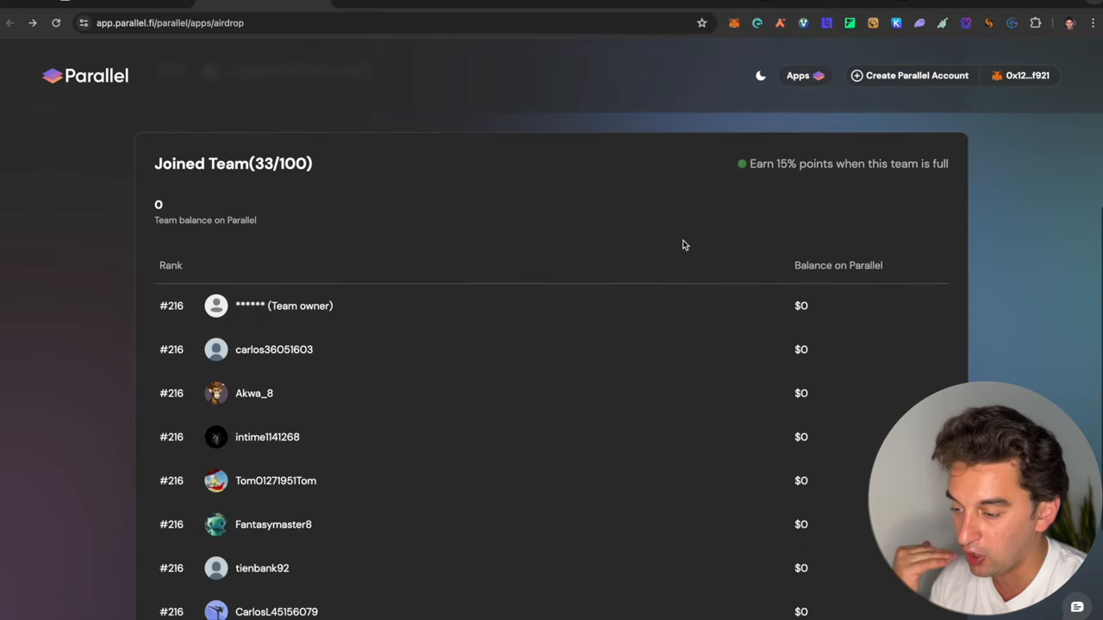
scroll(down, 3)
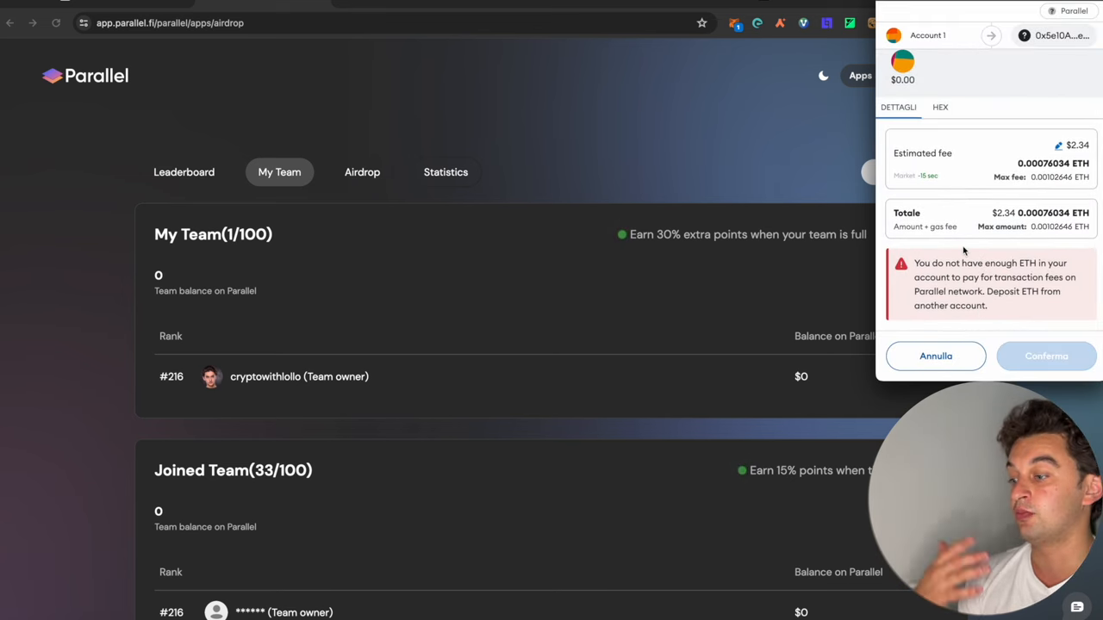
mouse_move(808, 102)
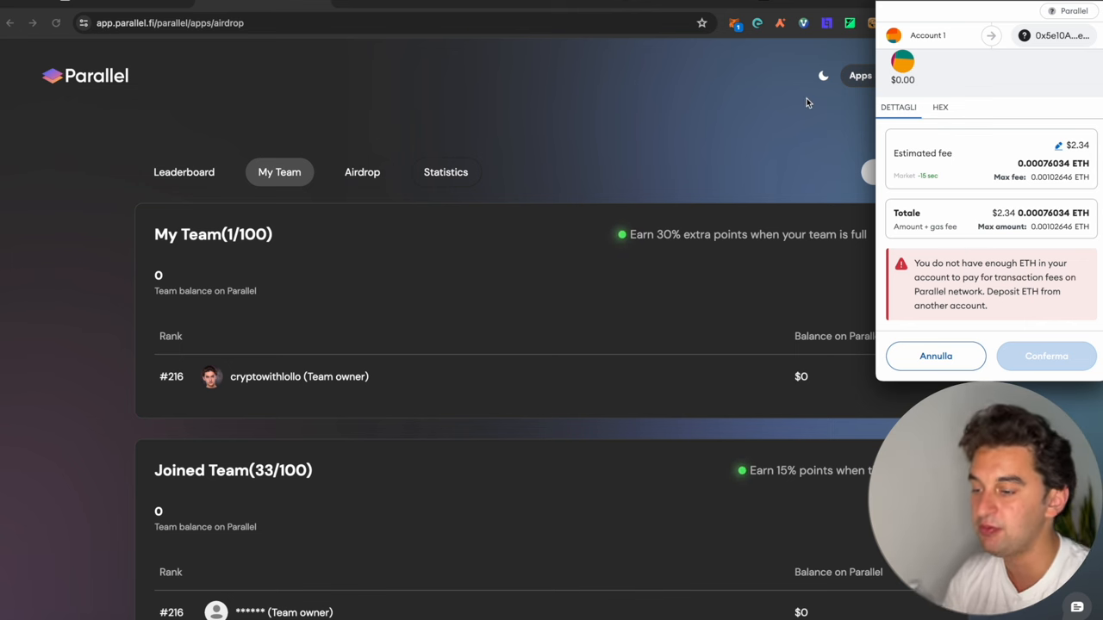
mouse_move(872, 201)
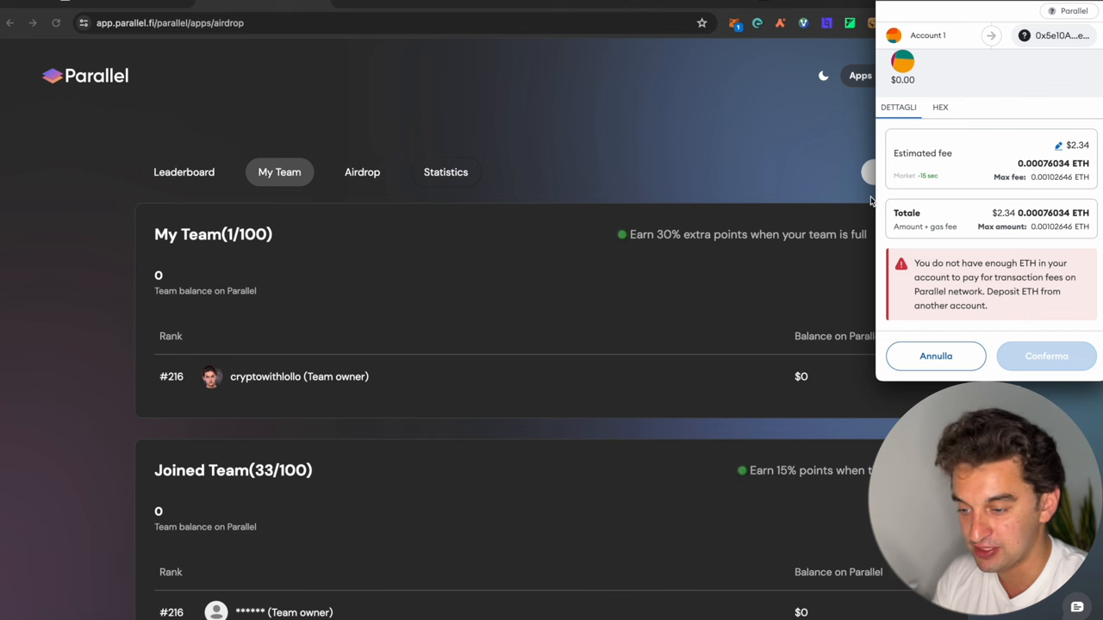
click(1046, 355)
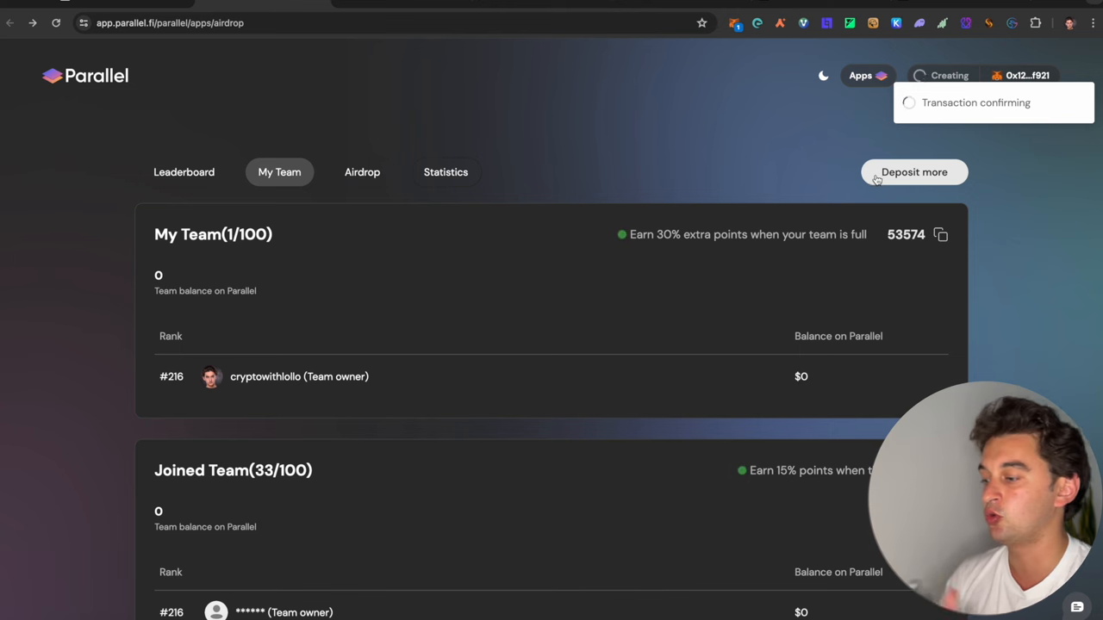
mouse_move(867, 188)
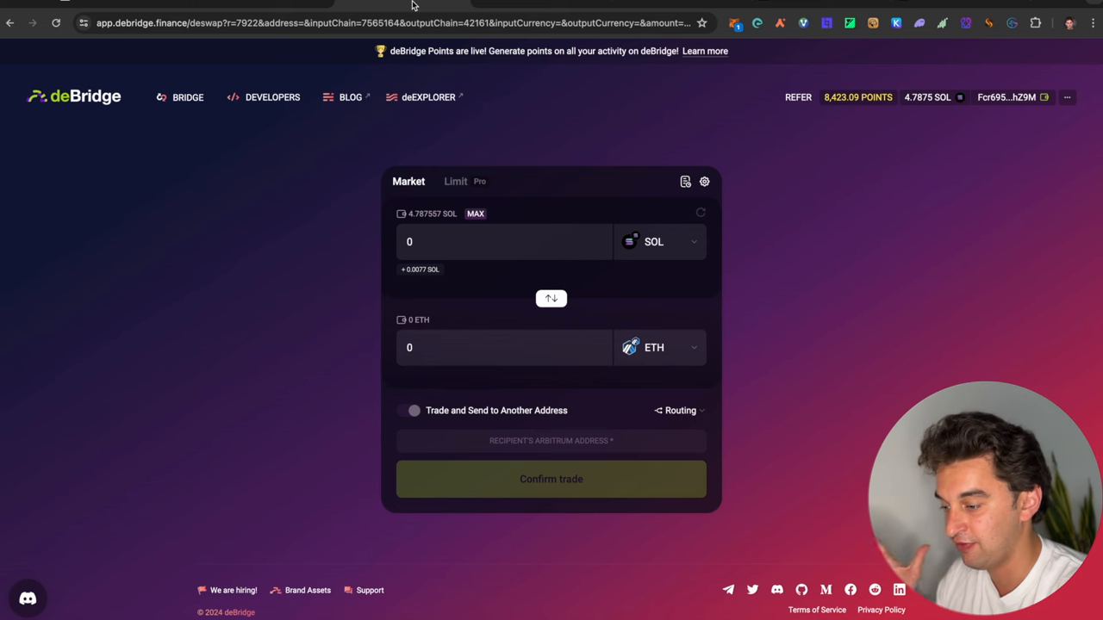
click(503, 241)
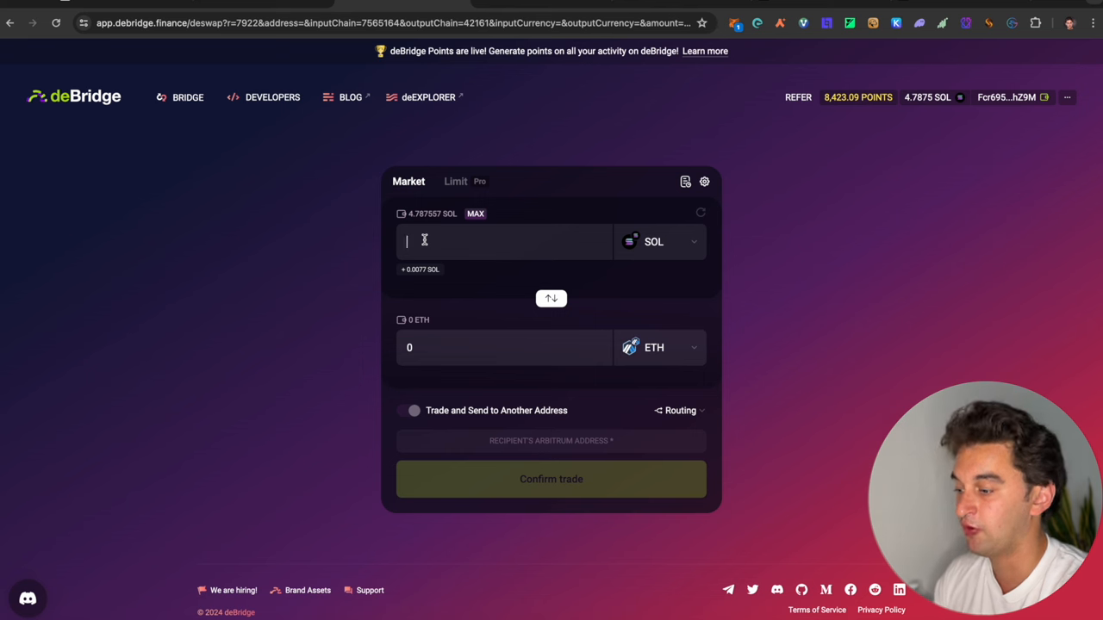
text(0.1)
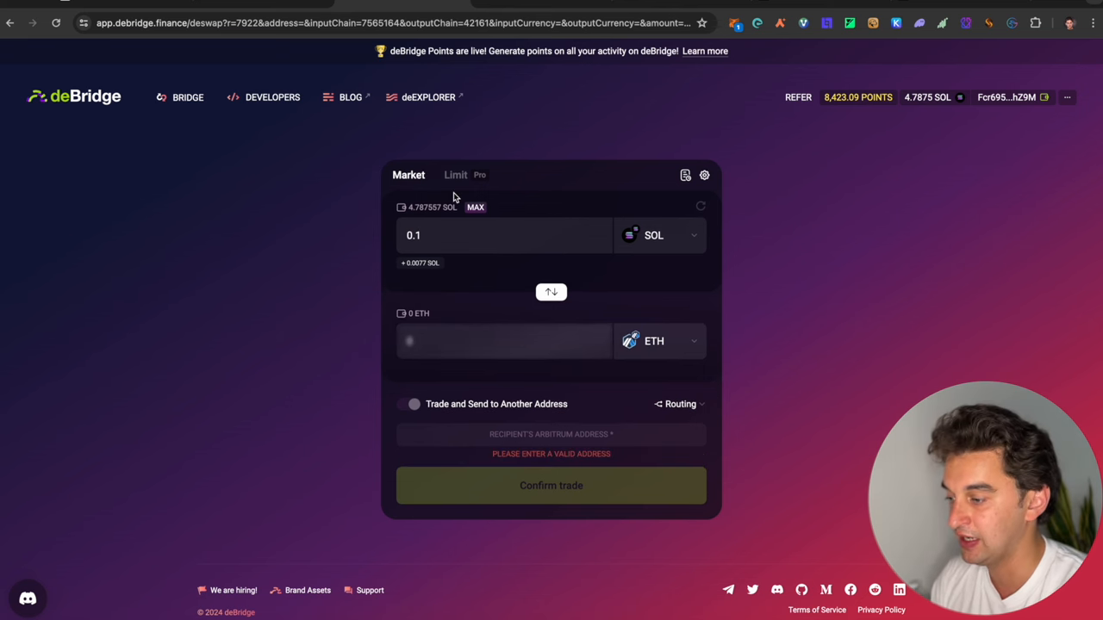
text(0x12407aEbA9E0401aCc06eF79f1EB9D9cbA82f921)
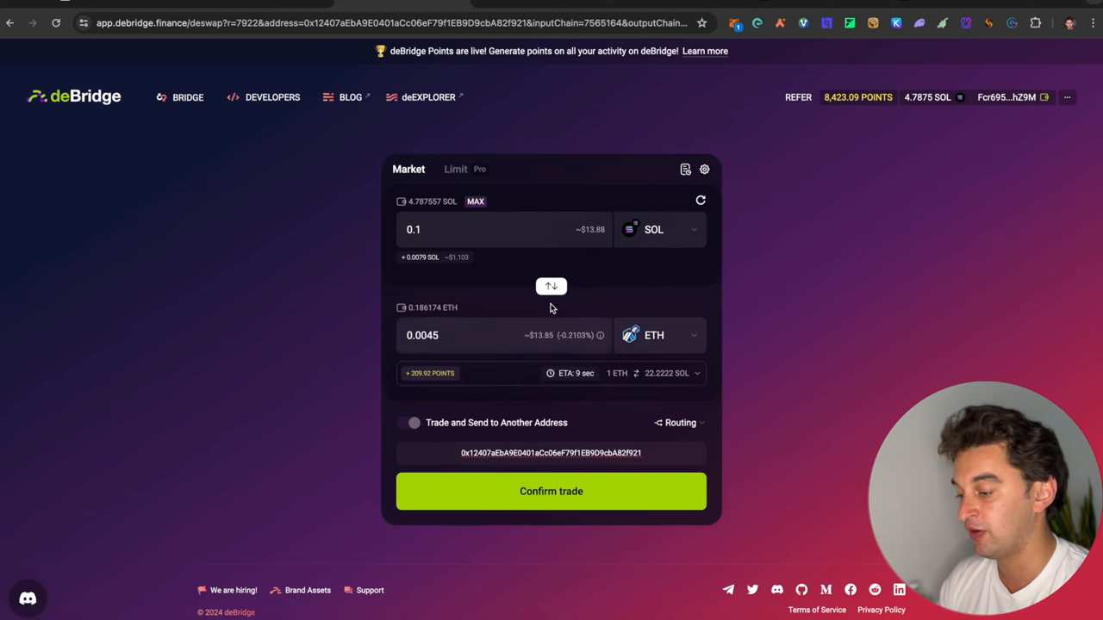
mouse_move(627, 448)
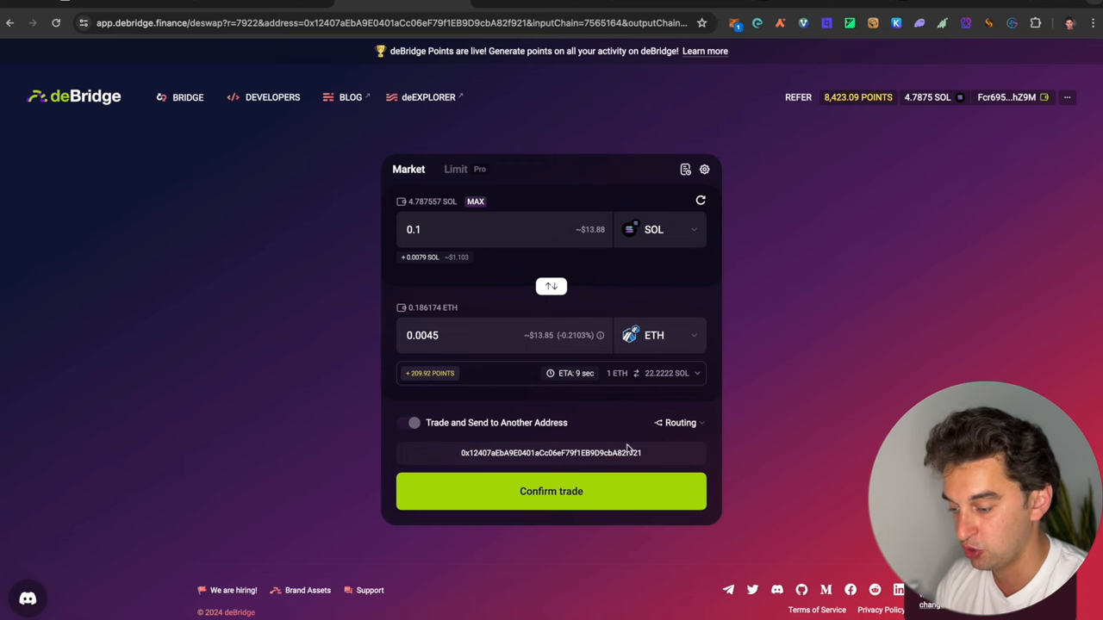
click(228, 22)
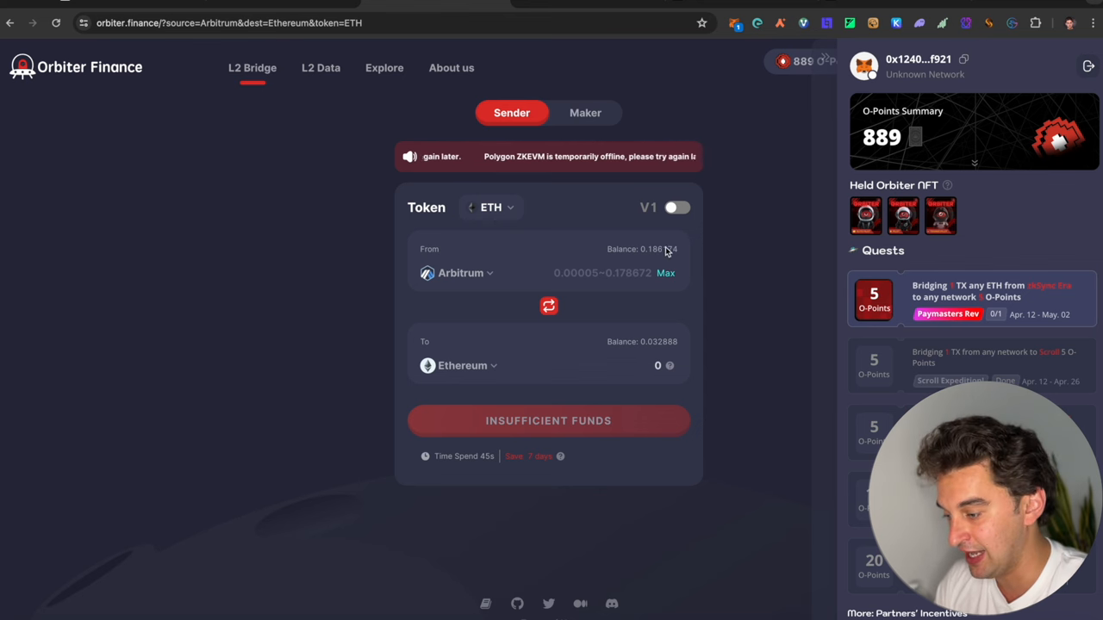
Review the Arbitrum-to-Ethereum ETH bridge with the wallet's 889 O-Points panel
click(462, 272)
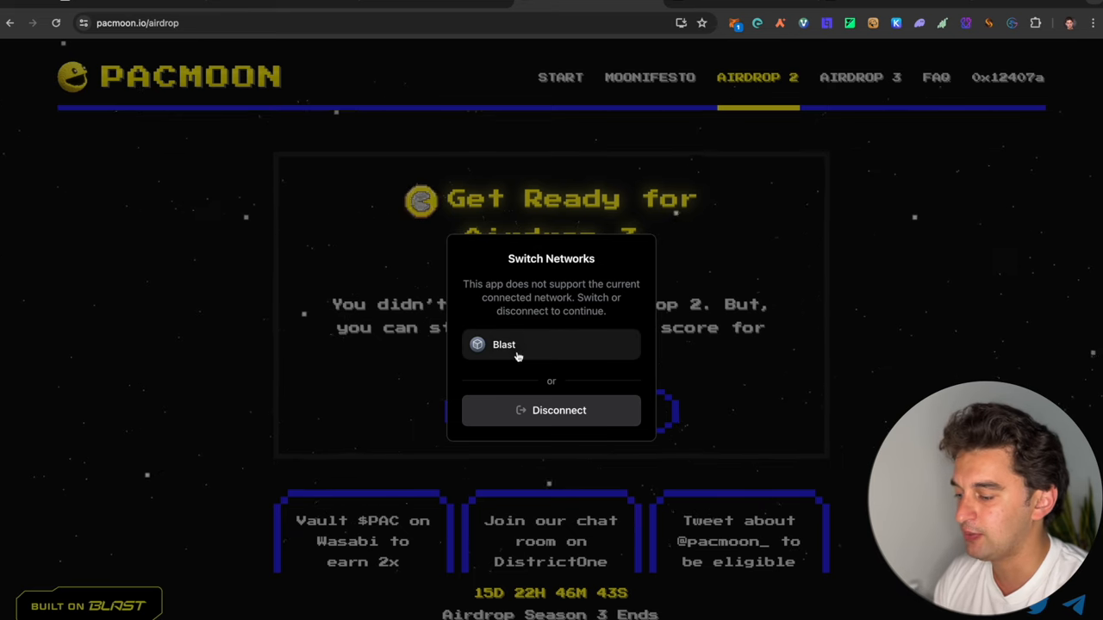
Dismiss the Blast network switch prompt and search the Airdrop 3 leaderboard for handle 'cr', ranked 414
click(503, 345)
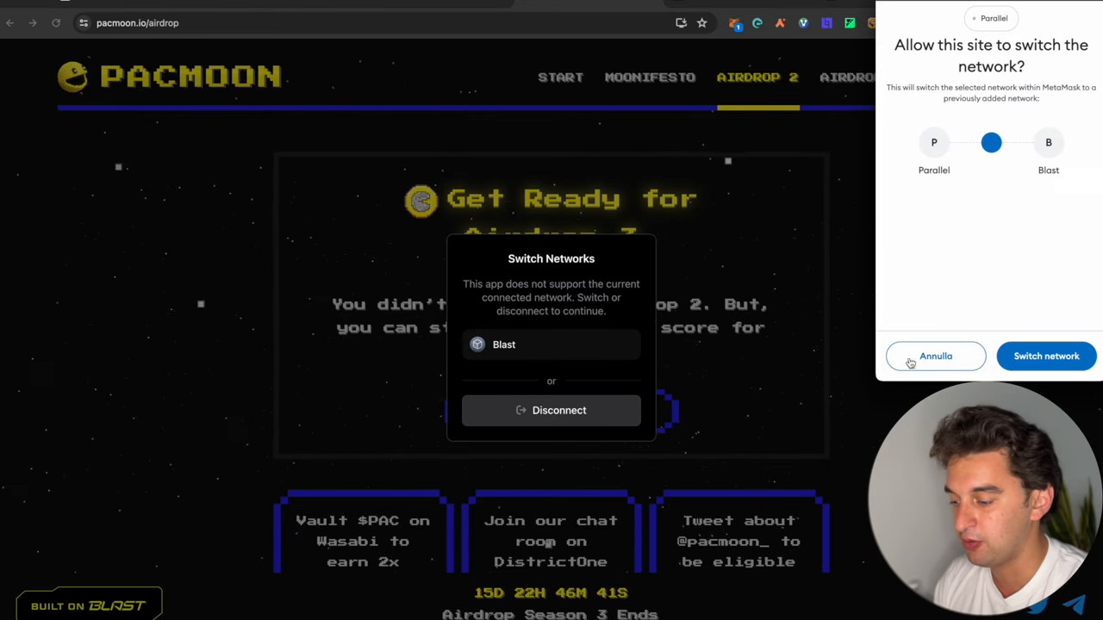
mouse_move(907, 294)
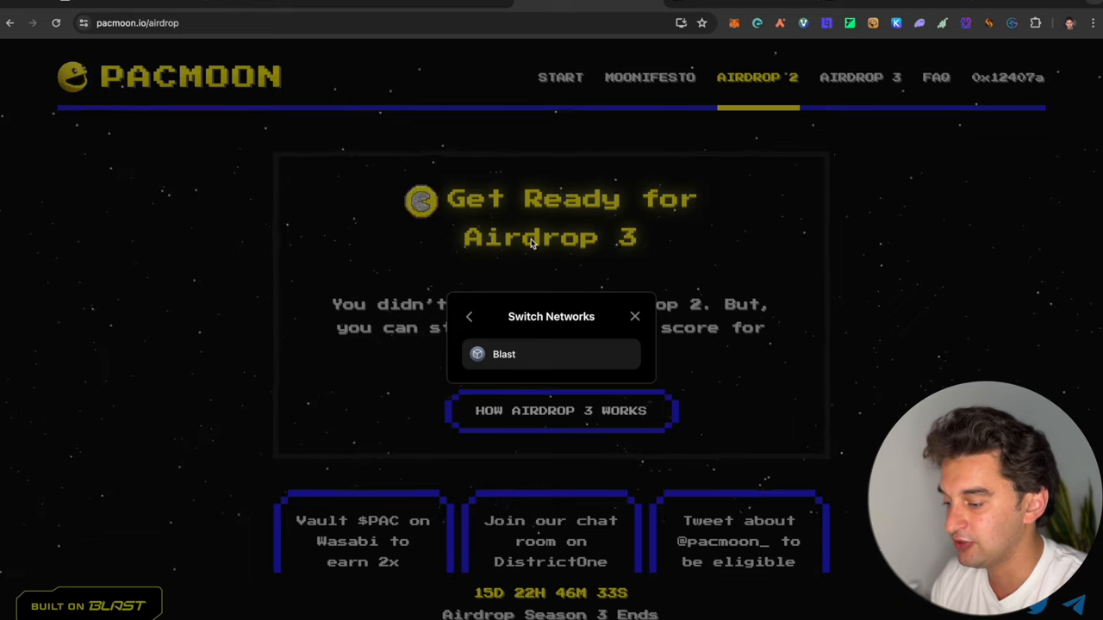
click(634, 317)
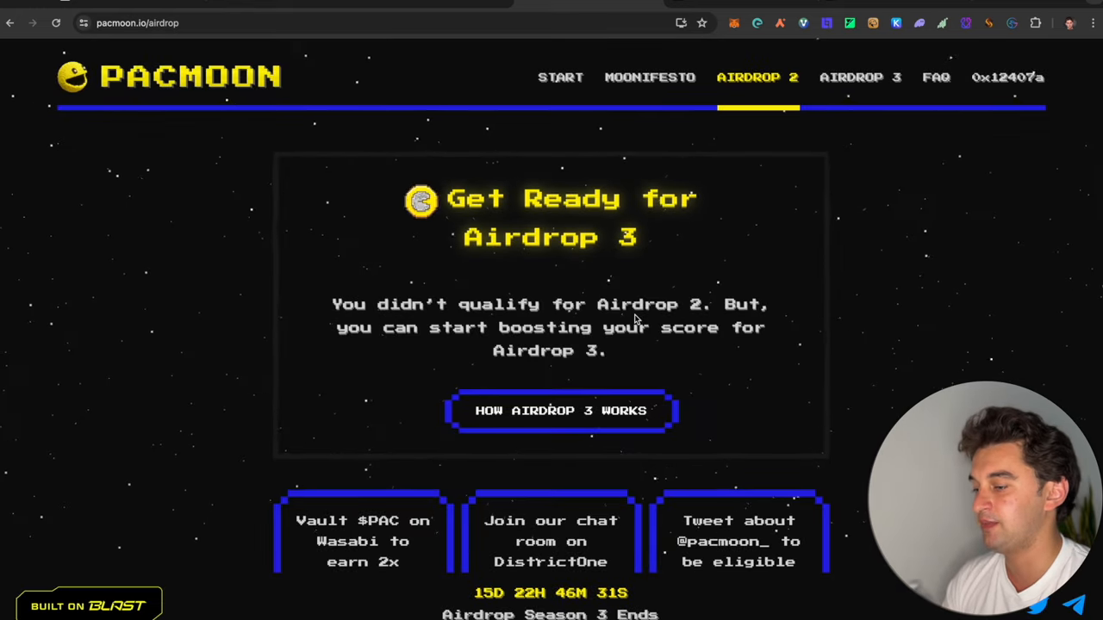
scroll(down, 3)
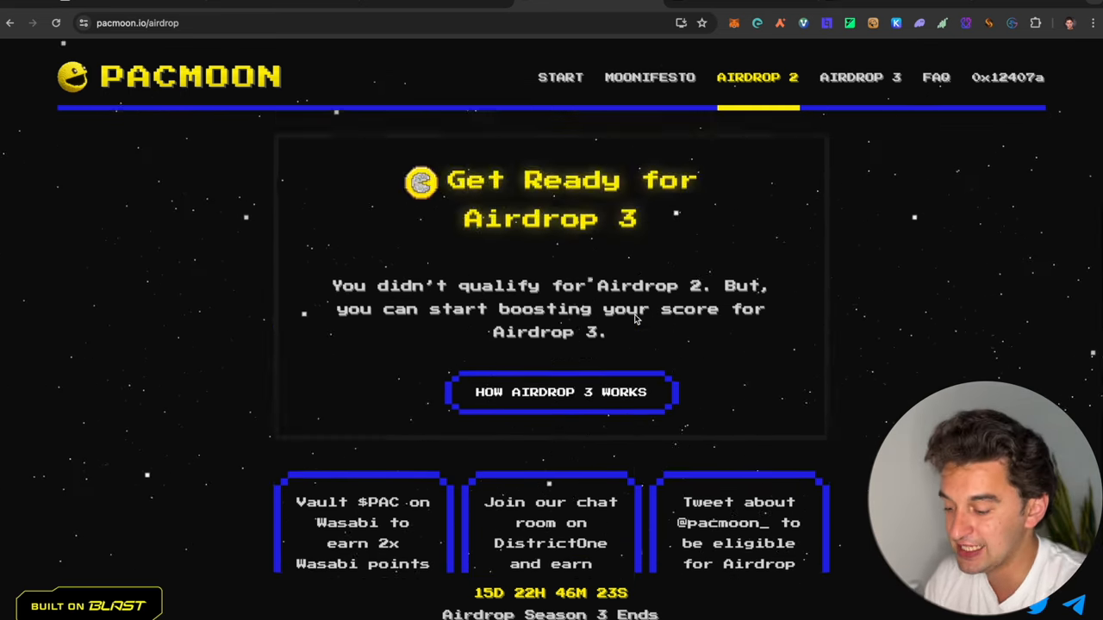
click(858, 75)
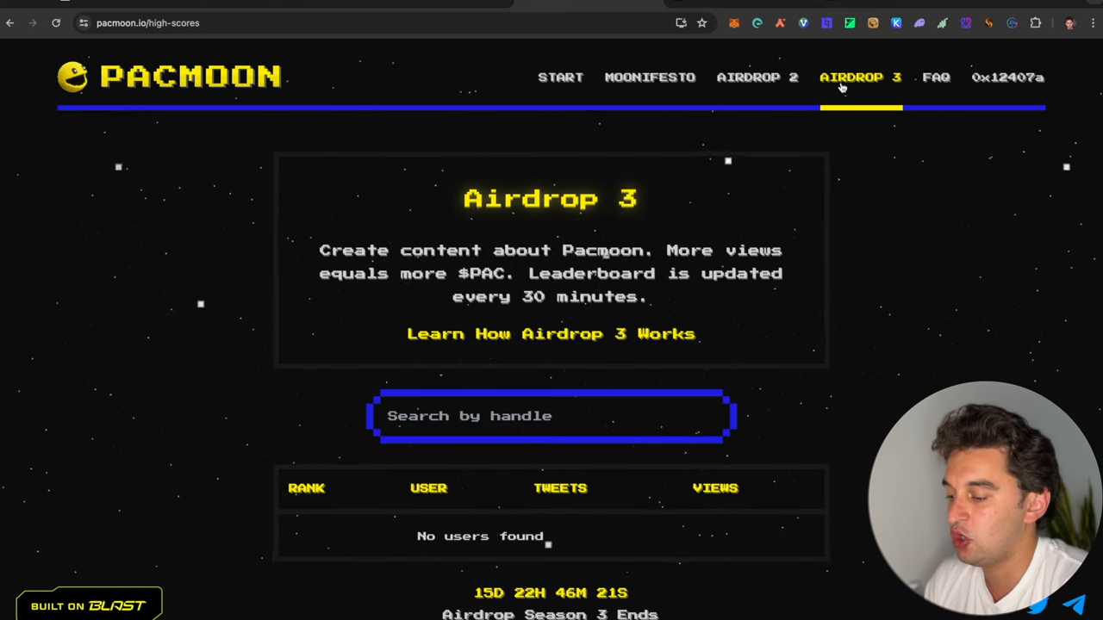
text(cryptowi)
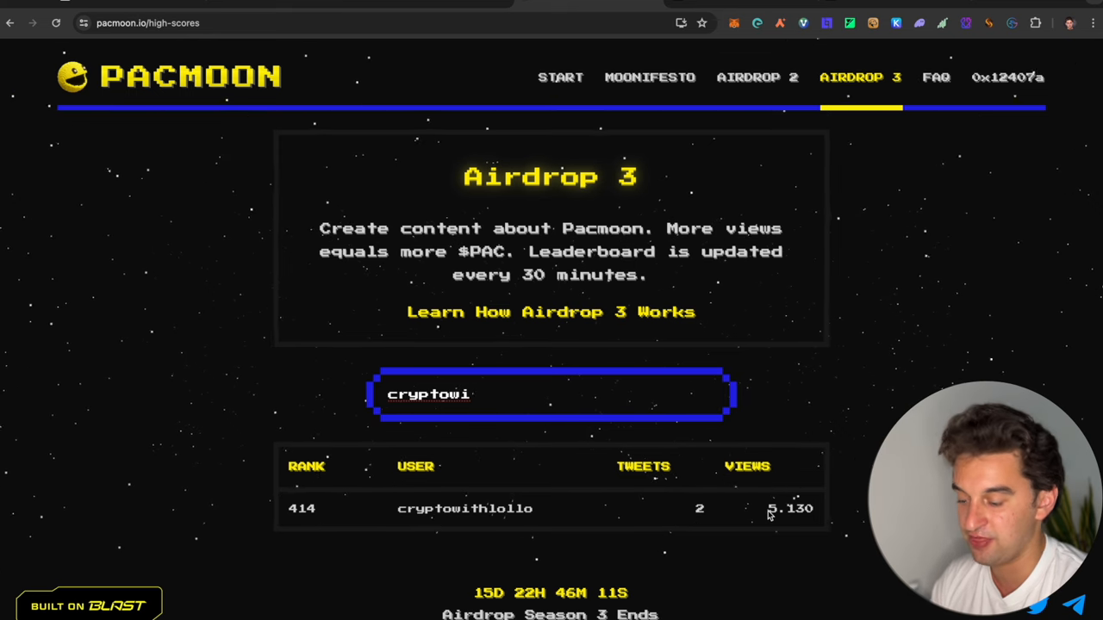
Clear the handle search and scroll through the full Airdrop 3 creator leaderboard
double_click(428, 393)
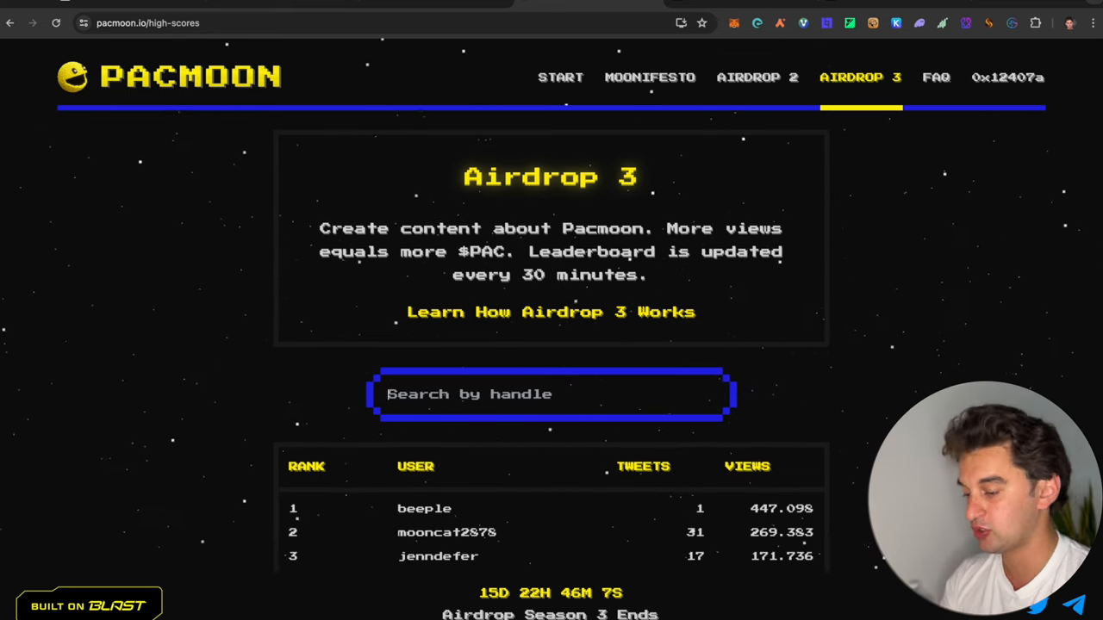
scroll(down, 3)
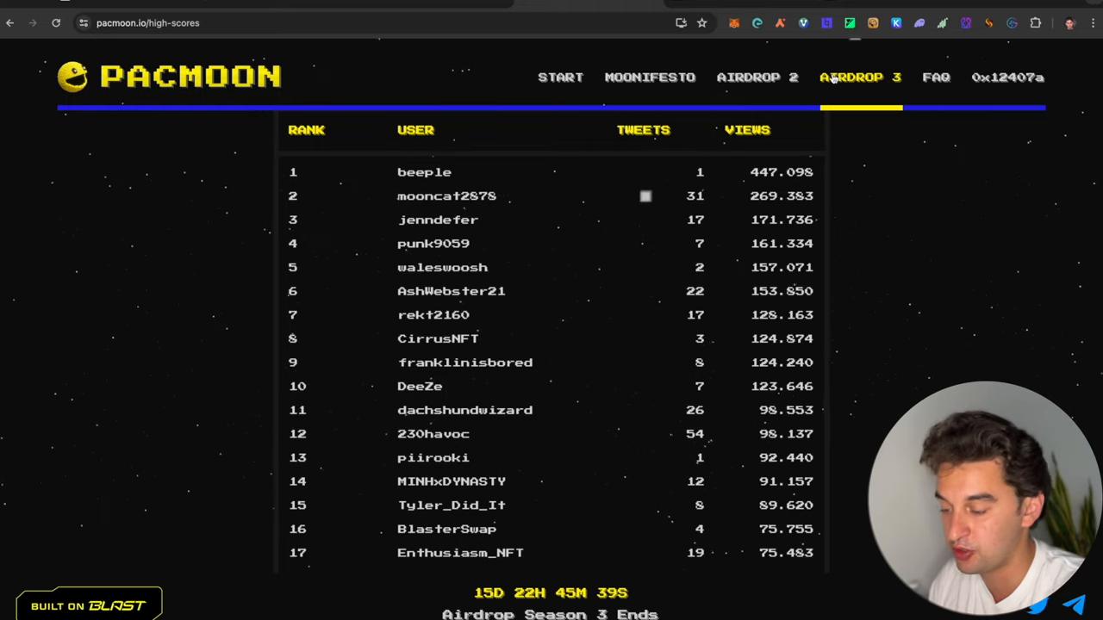
scroll(down, 3)
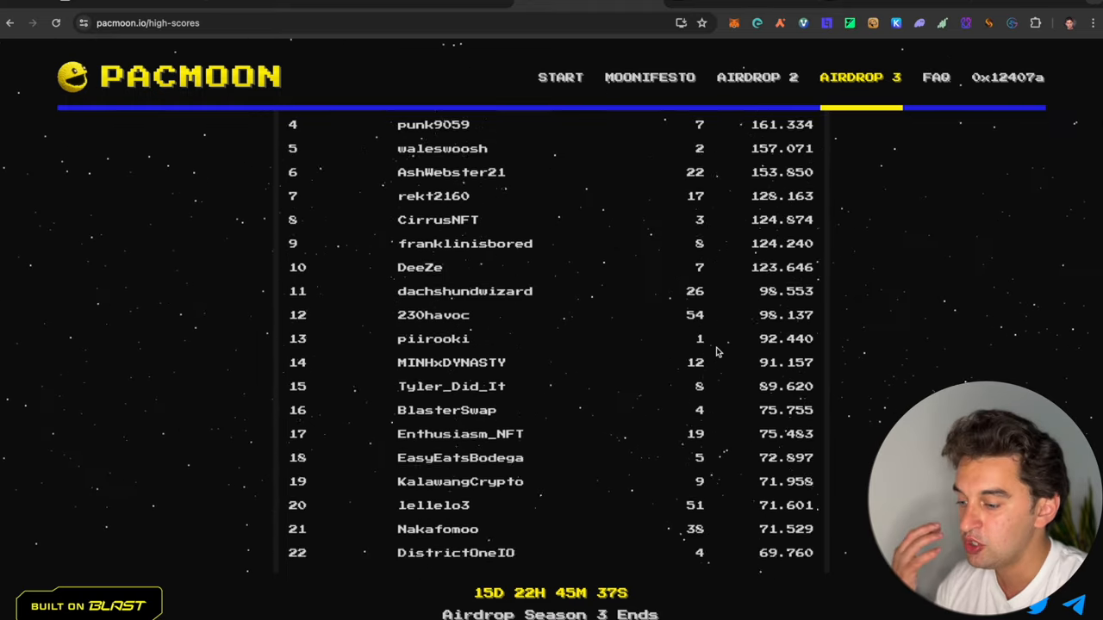
scroll(down, 3)
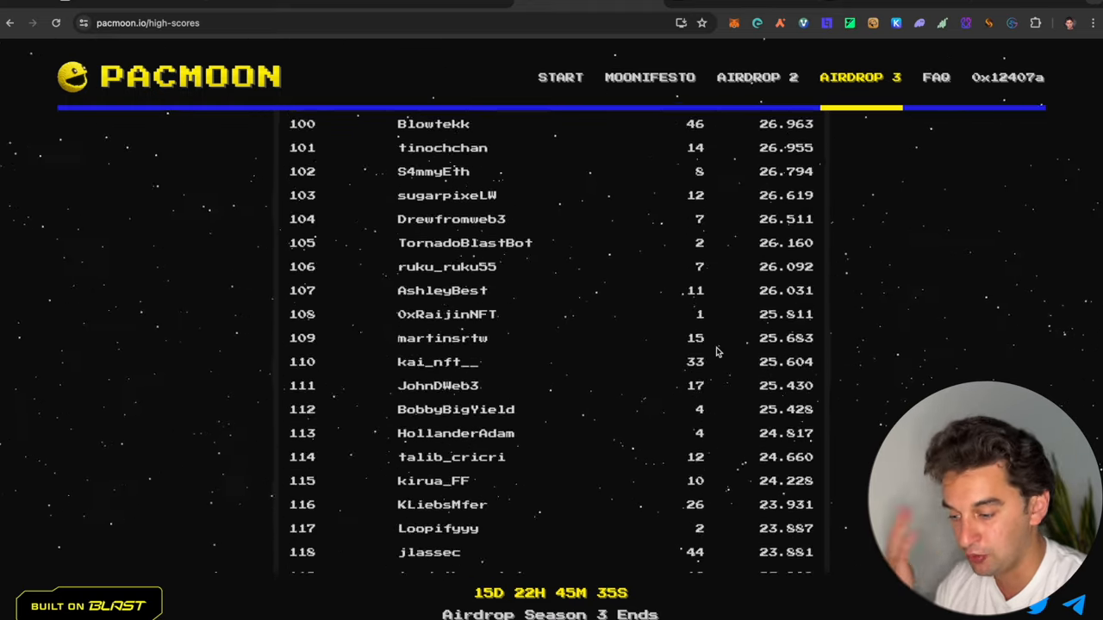
scroll(down, 3)
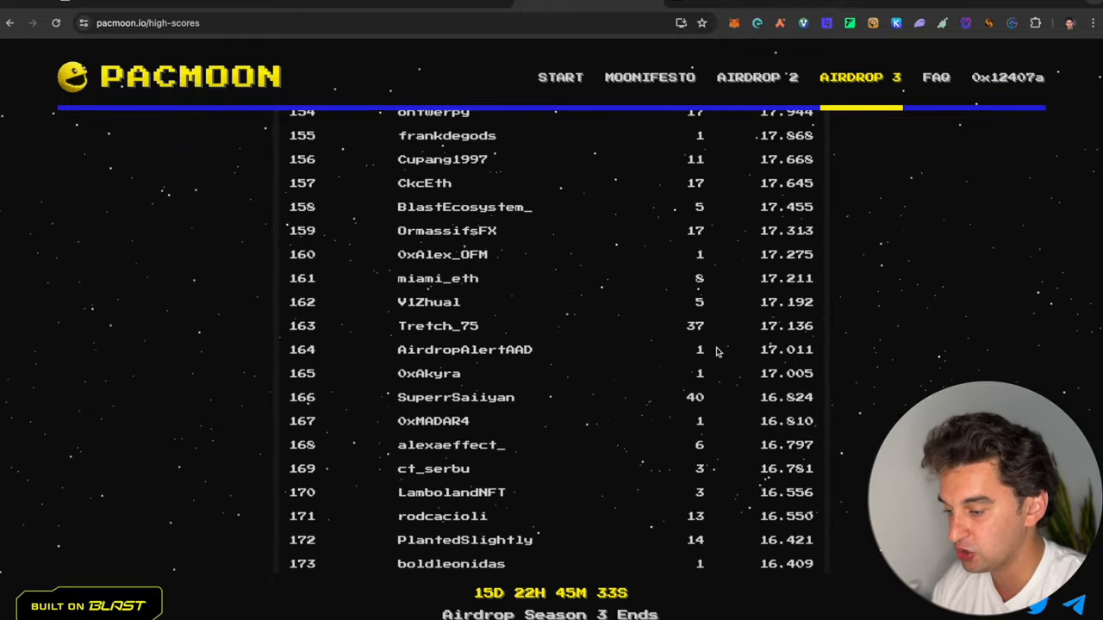
scroll(down, 3)
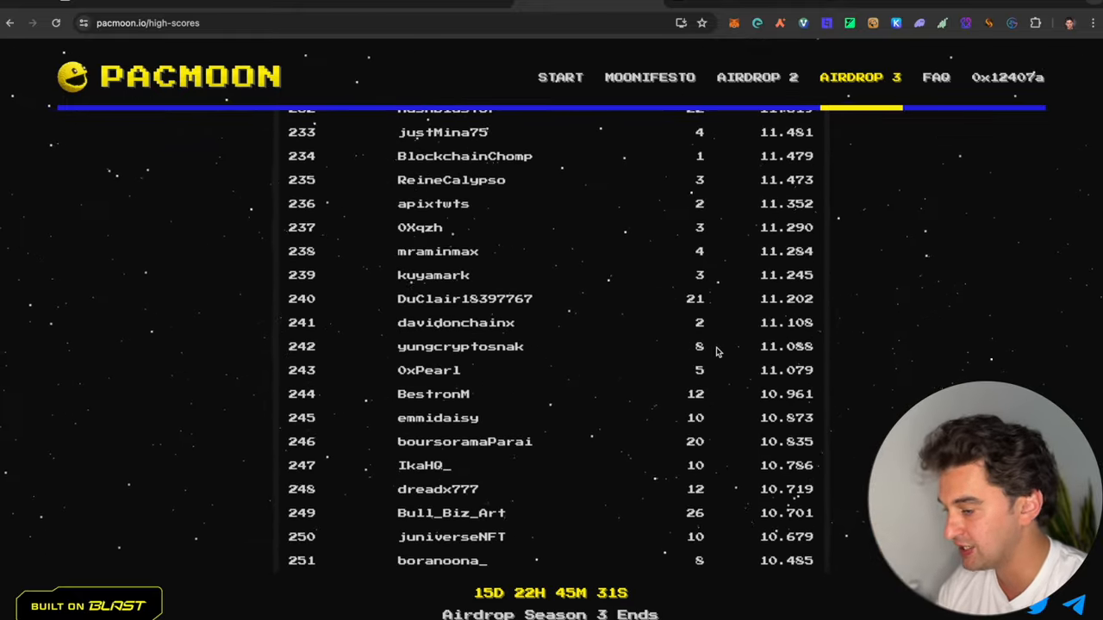
scroll(down, 3)
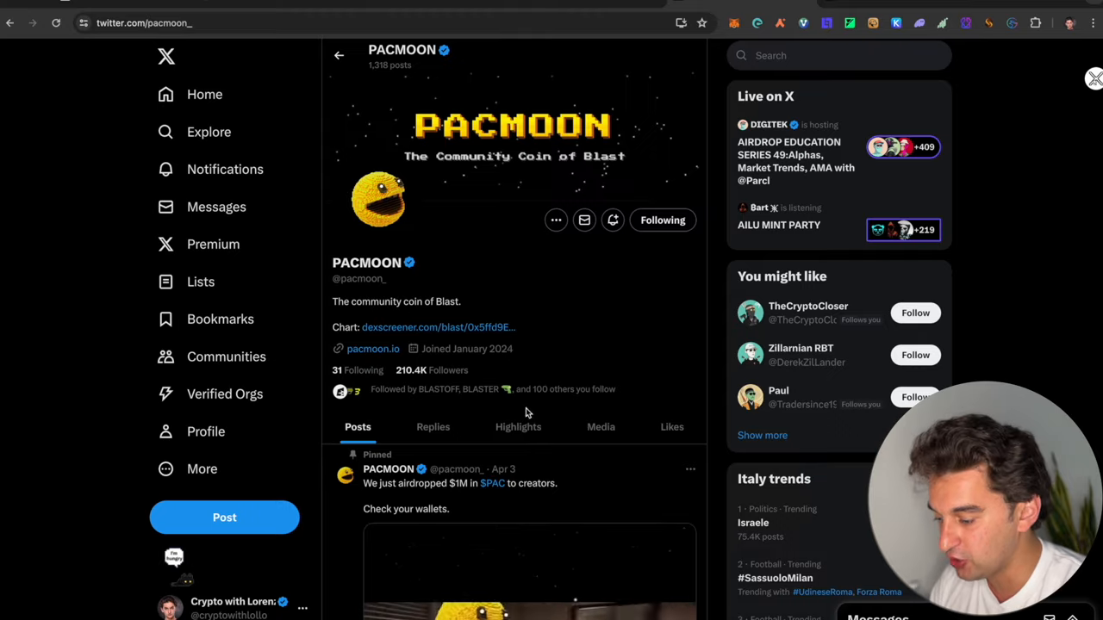
scroll(down, 3)
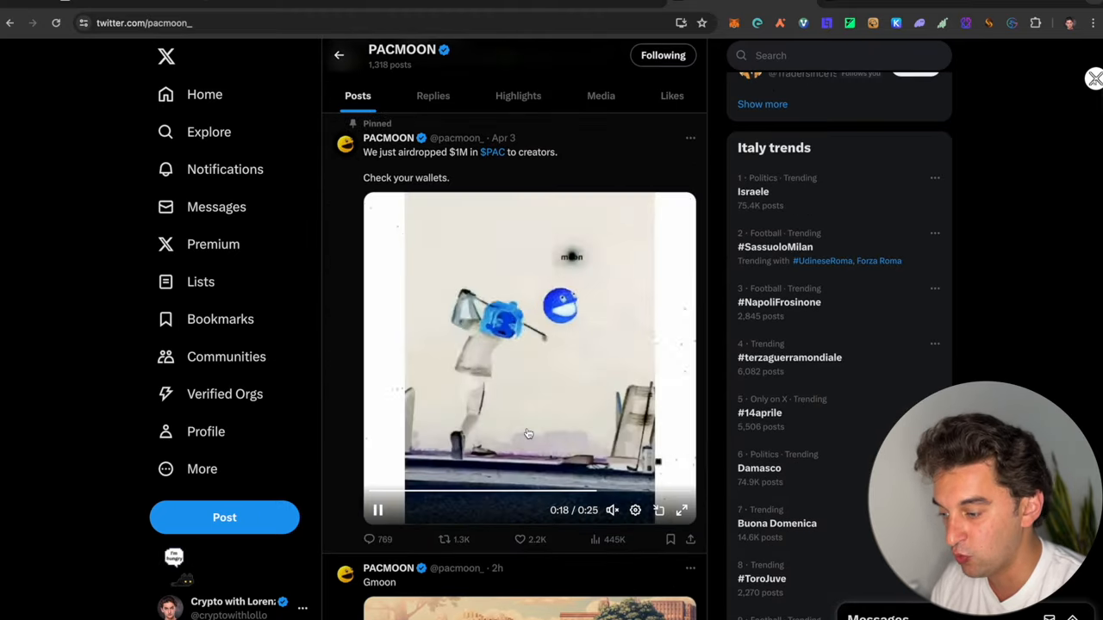
scroll(down, 3)
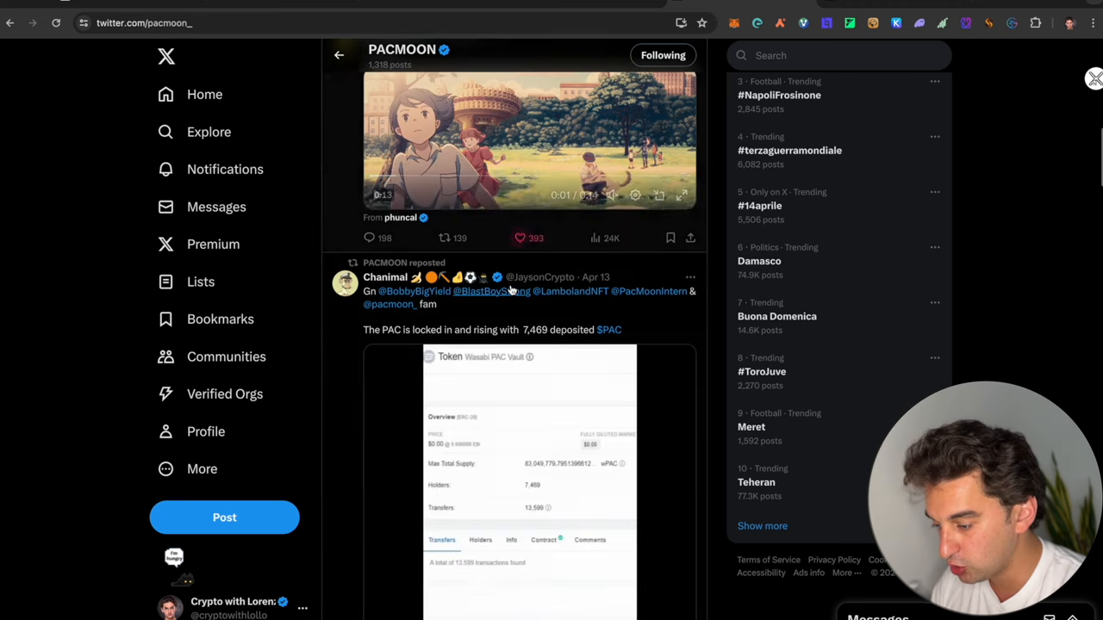
scroll(down, 3)
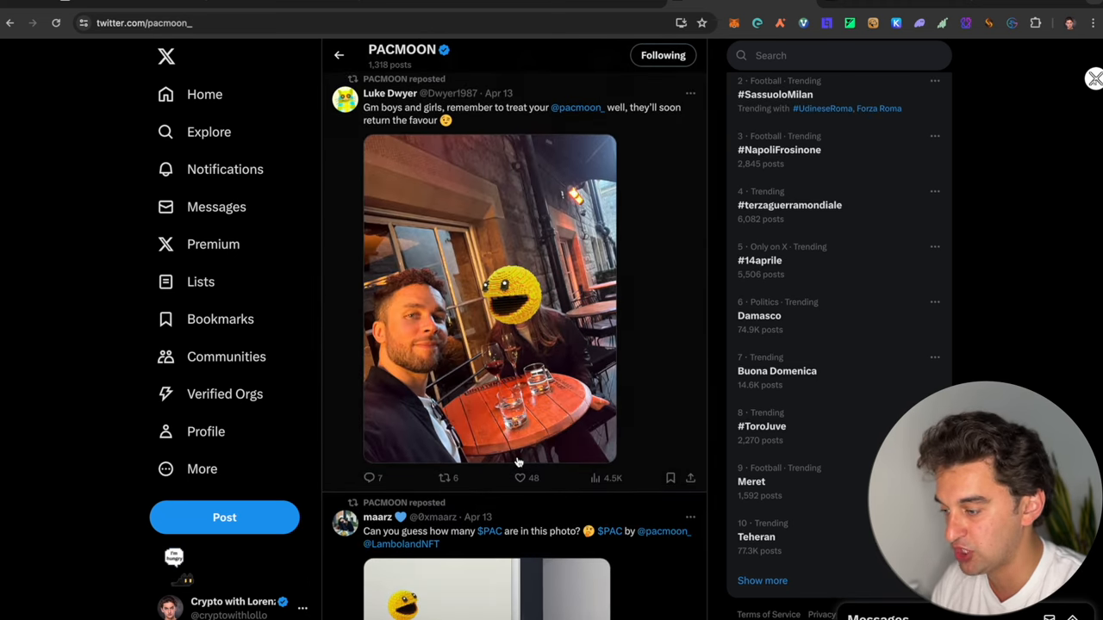
scroll(down, 3)
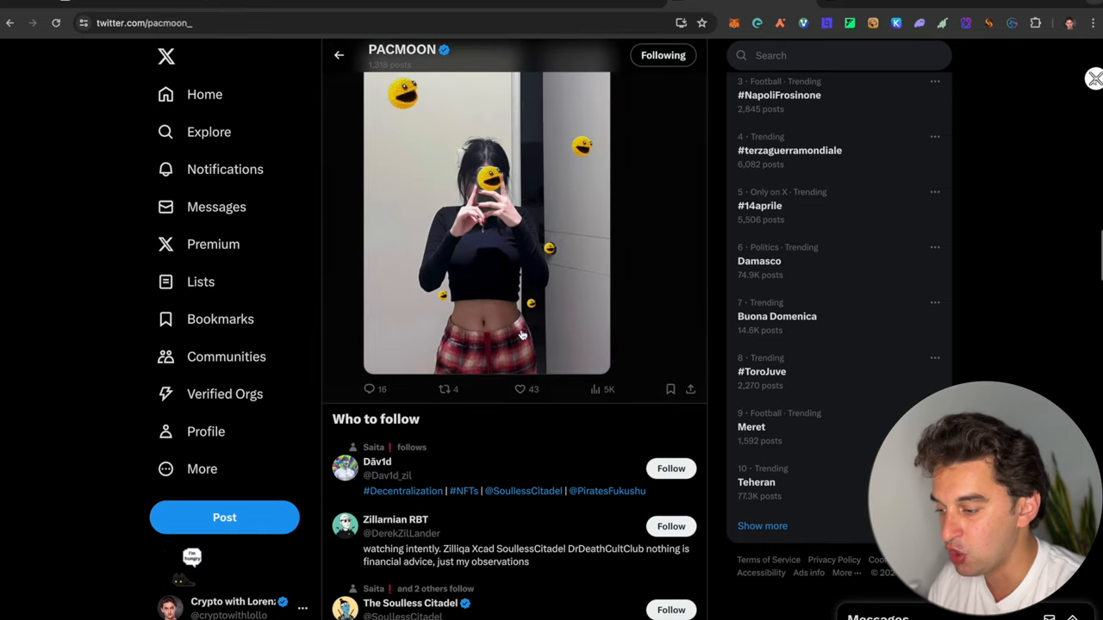
scroll(down, 3)
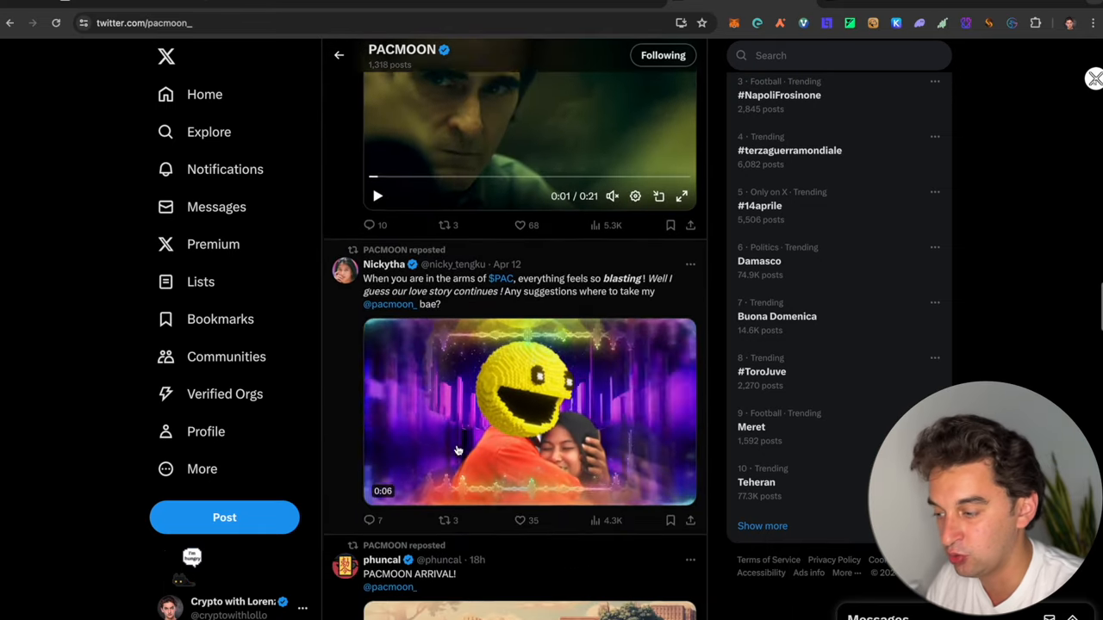
scroll(down, 3)
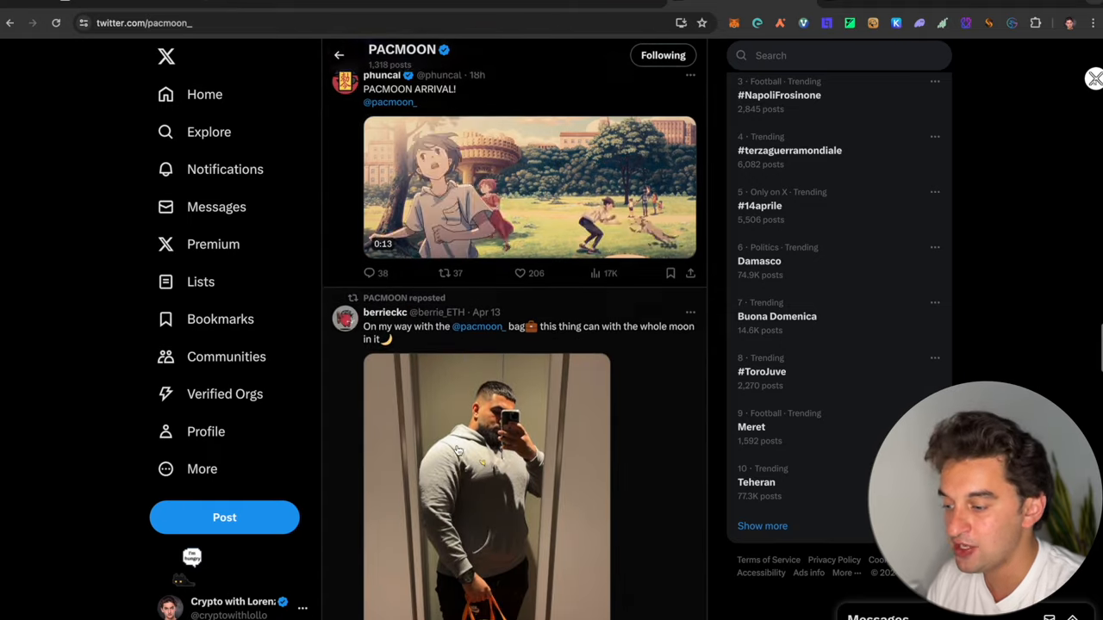
scroll(down, 3)
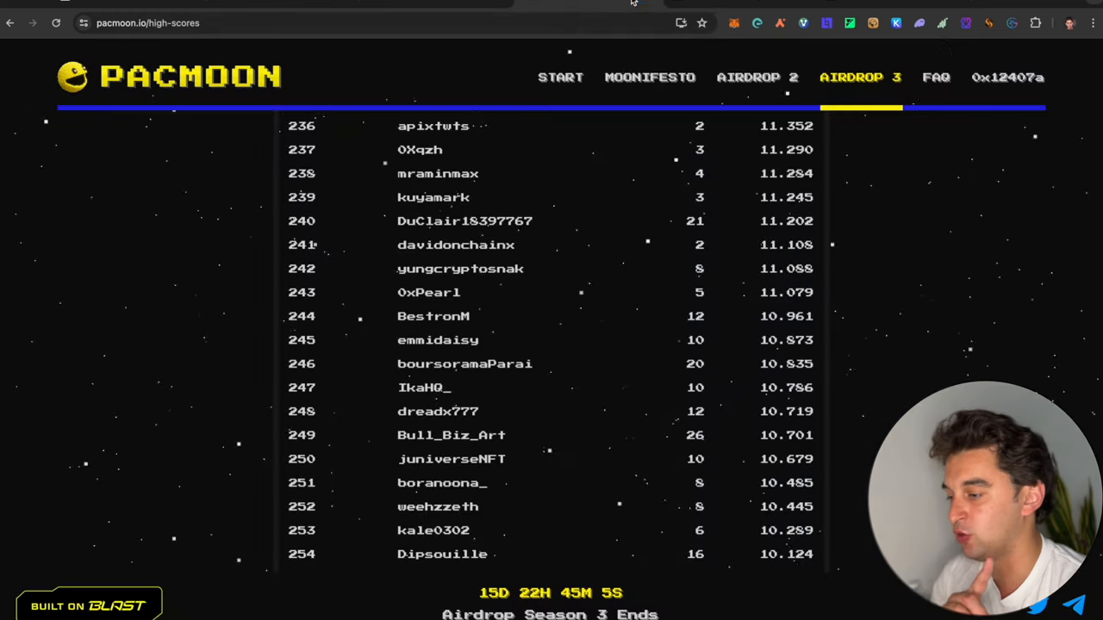
Return to the Airdrop 2 page, then read through the Moonifesto page
click(754, 76)
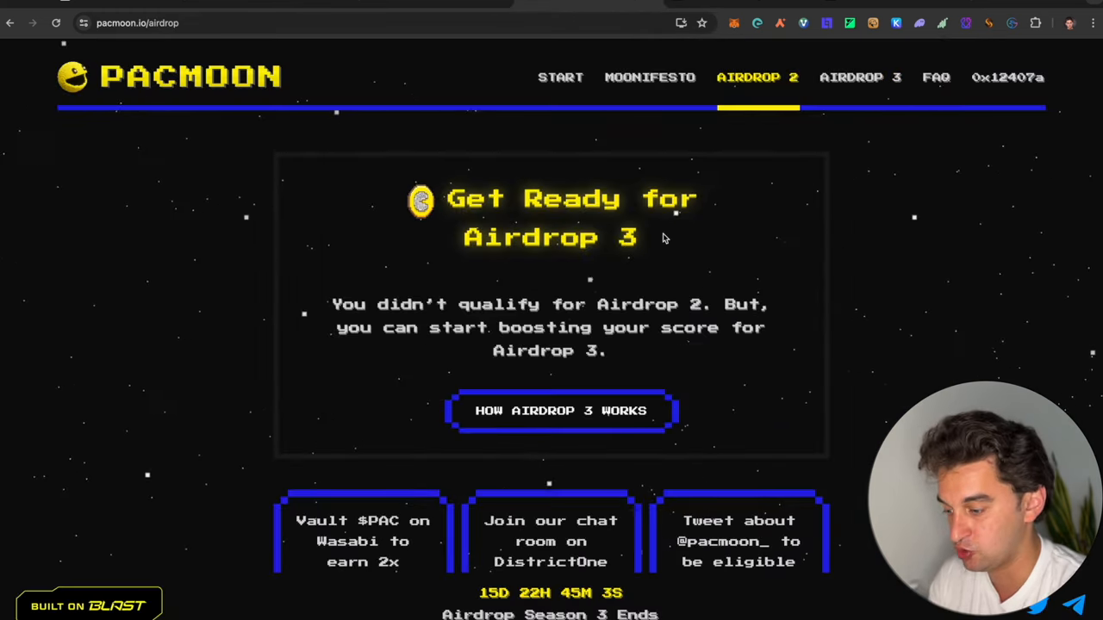
scroll(down, 3)
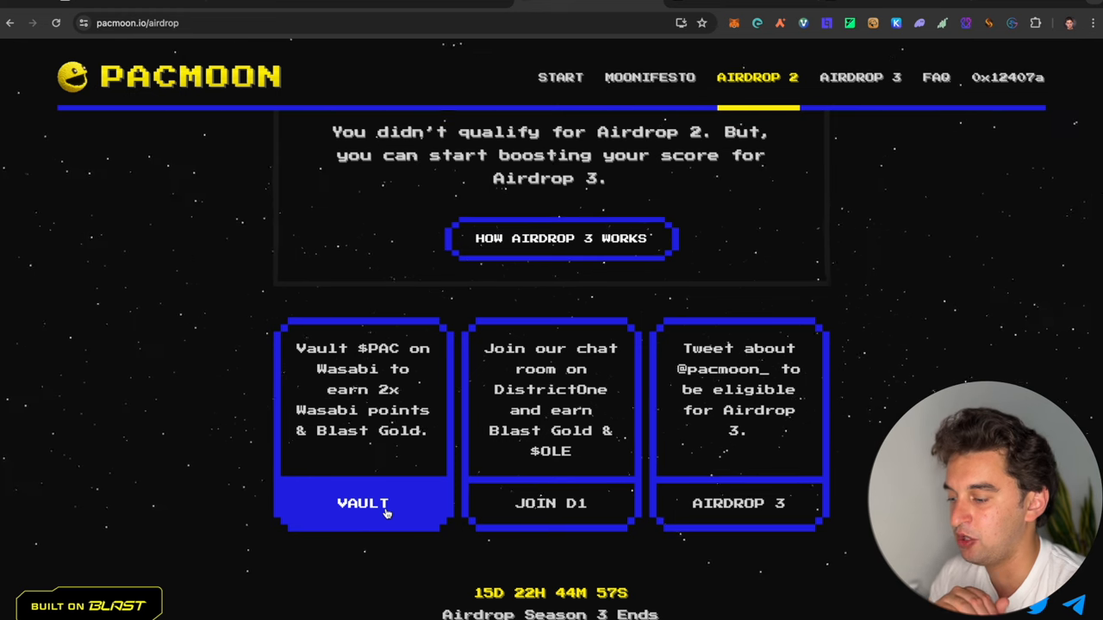
mouse_move(430, 388)
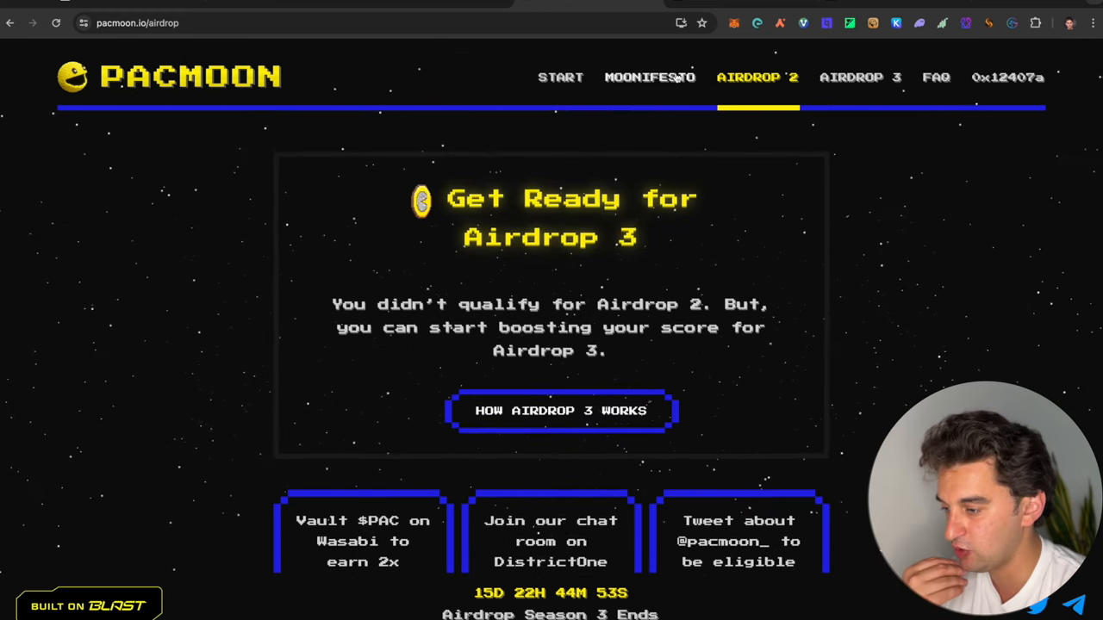
click(650, 76)
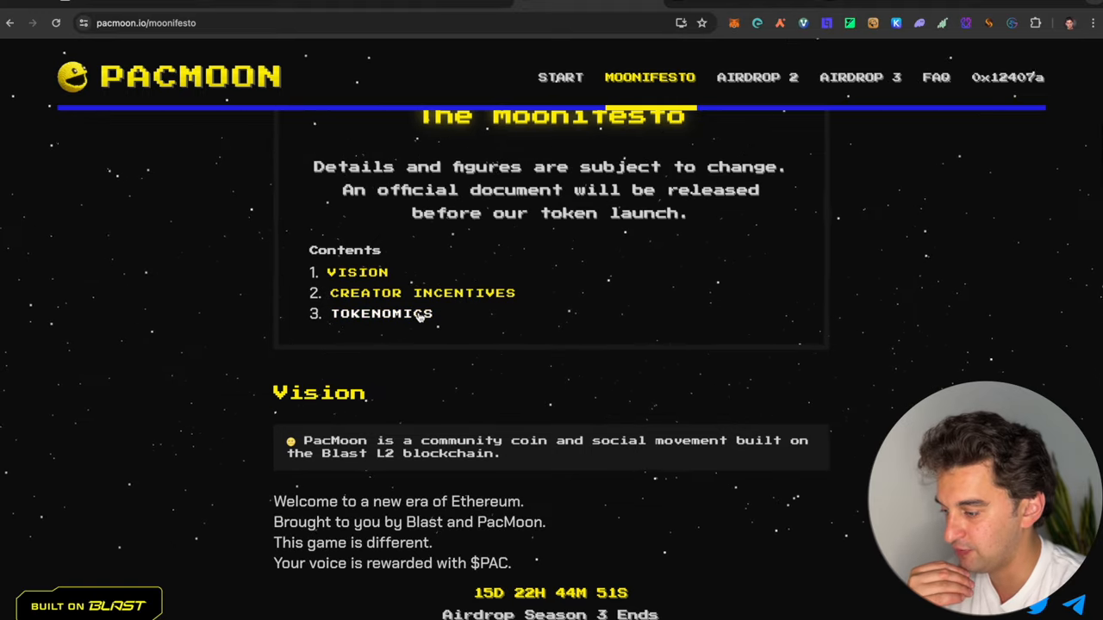
scroll(down, 3)
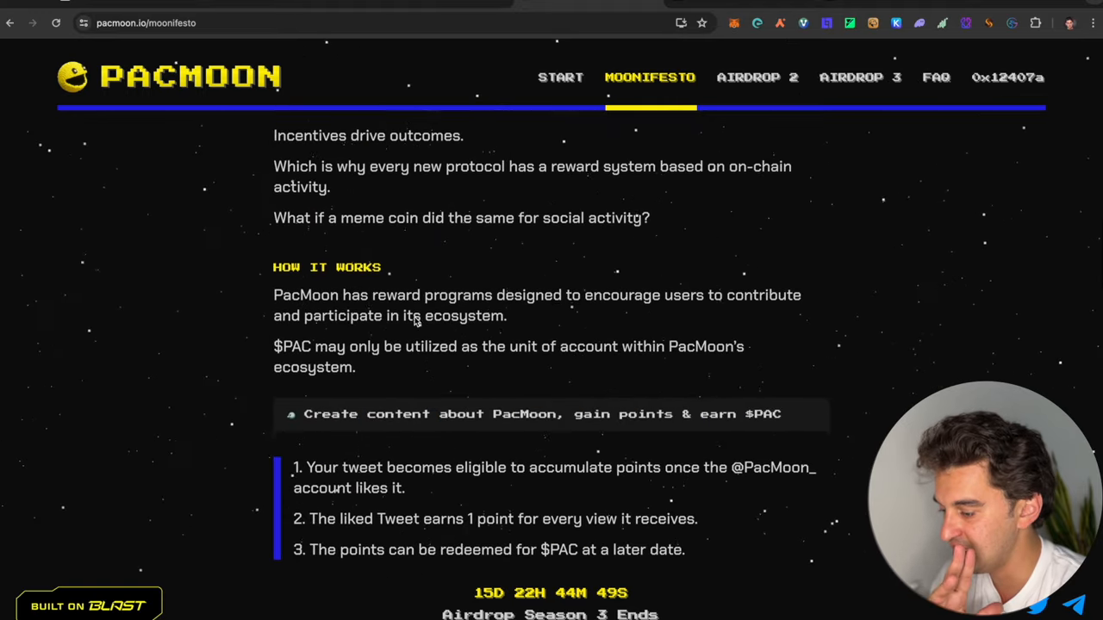
scroll(down, 3)
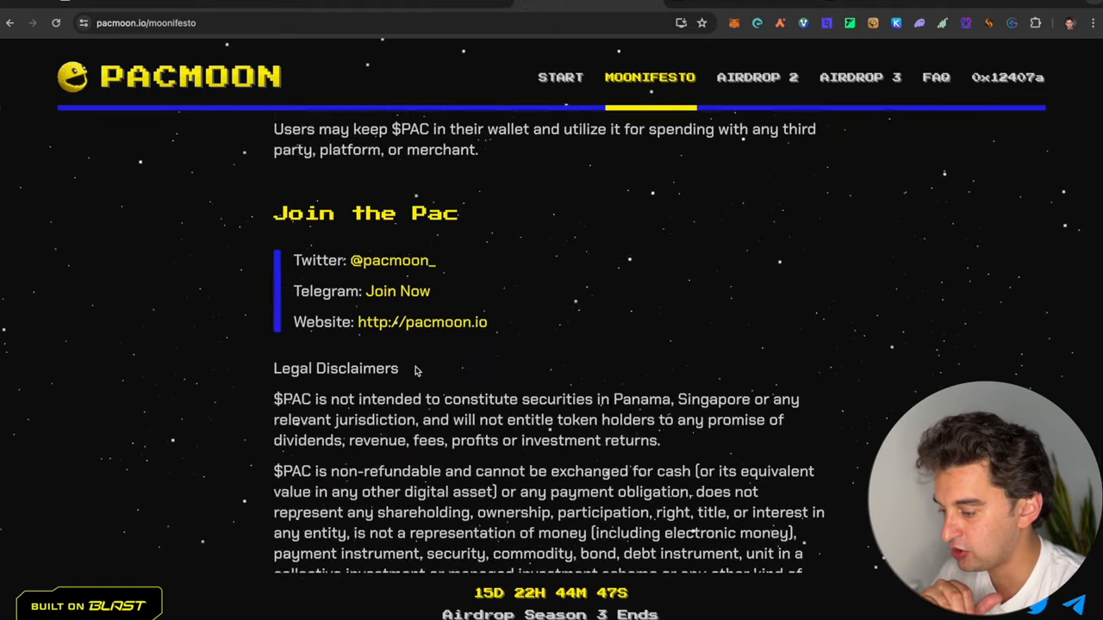
scroll(down, 3)
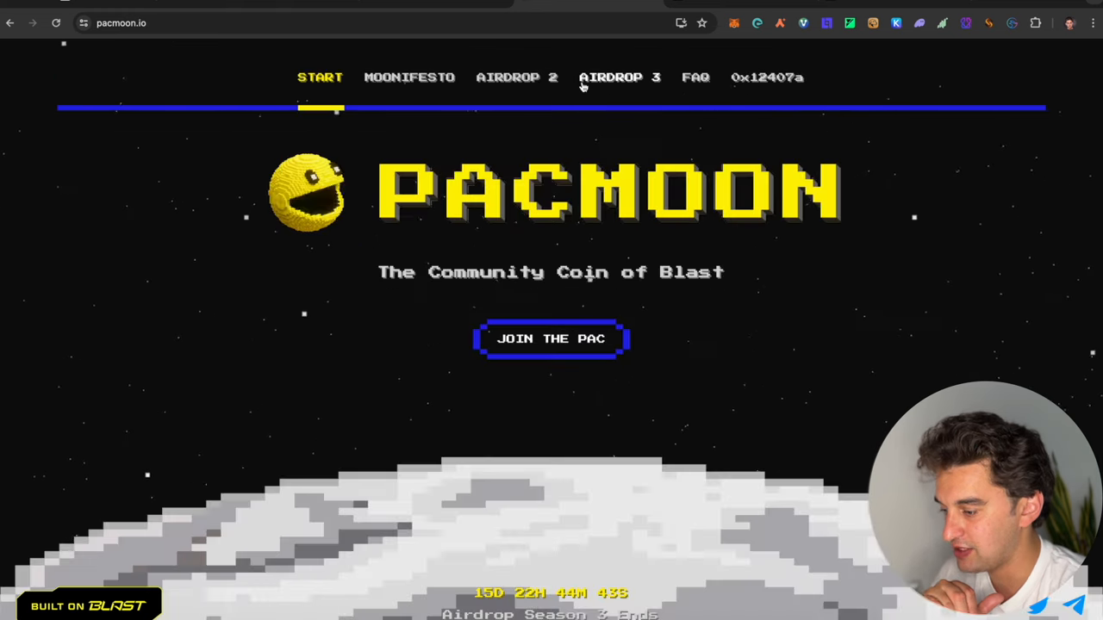
mouse_move(543, 334)
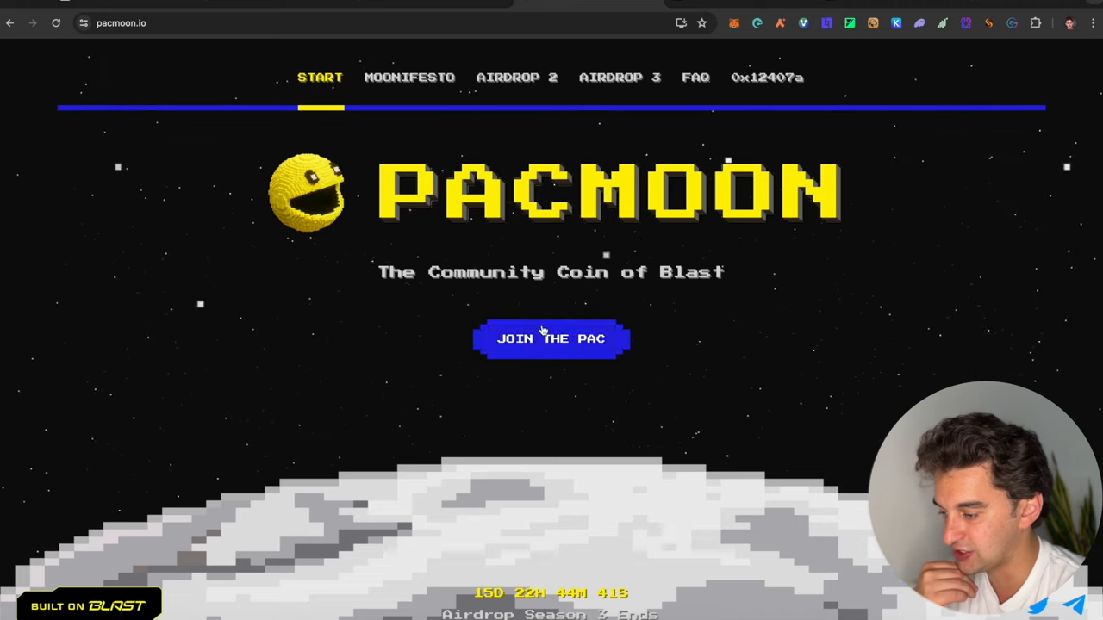
Show Airdrop 2 eligibility and the three ways to boost the Airdrop 3 score
click(552, 338)
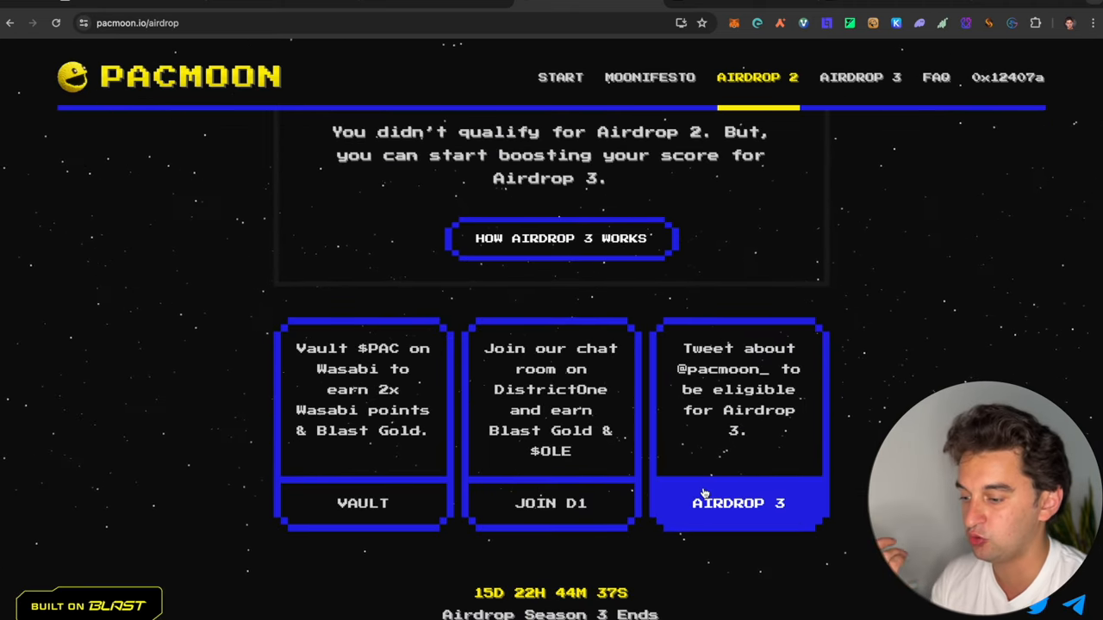
mouse_move(638, 422)
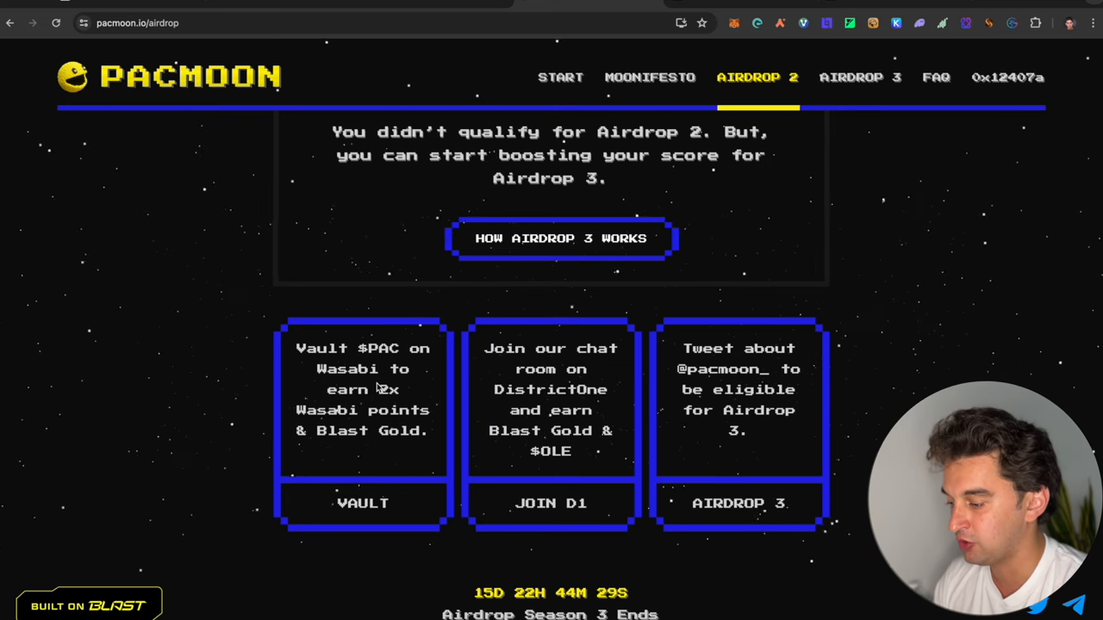
scroll(up, 3)
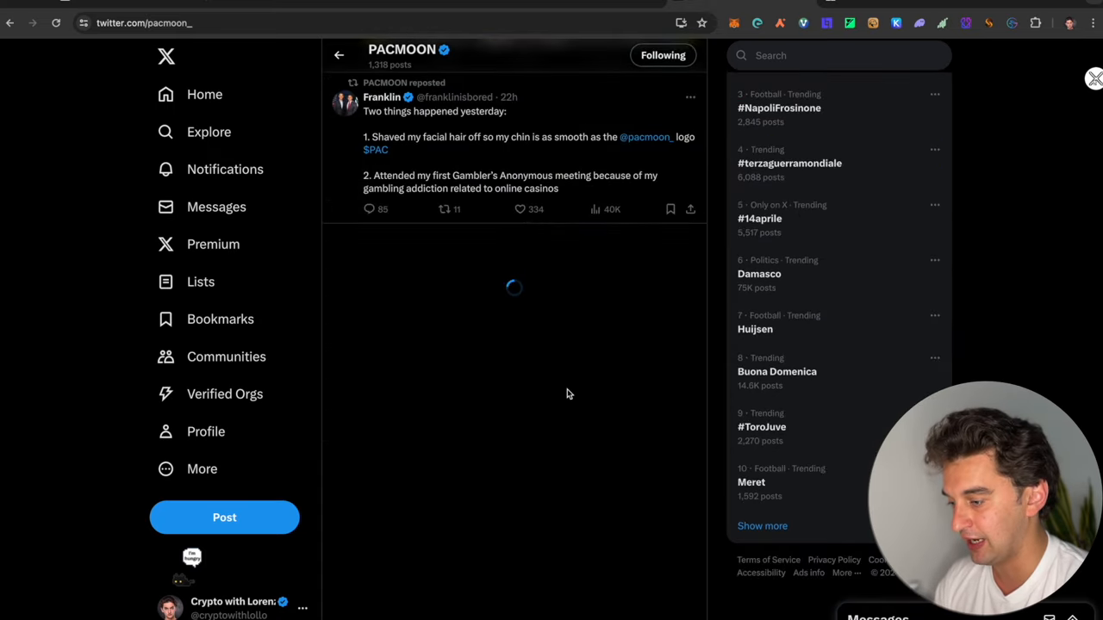
Scroll PACMOON's X profile feed of reposted community posts
scroll(down, 3)
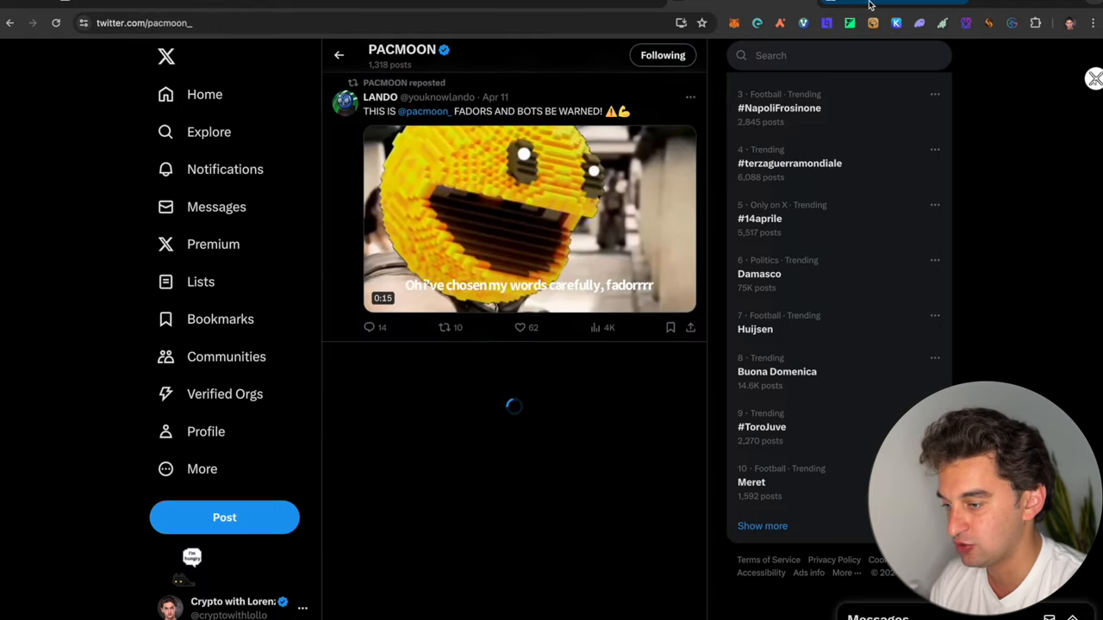
Search DEX Screener for the token 'pacmoon'
click(893, 3)
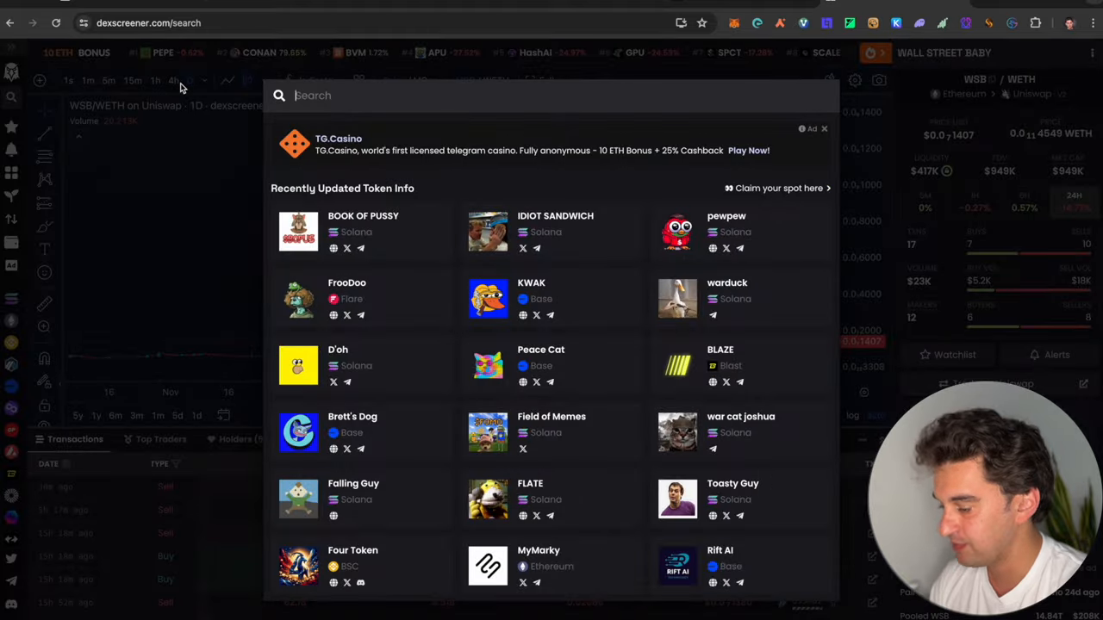
text(pacmoon_)
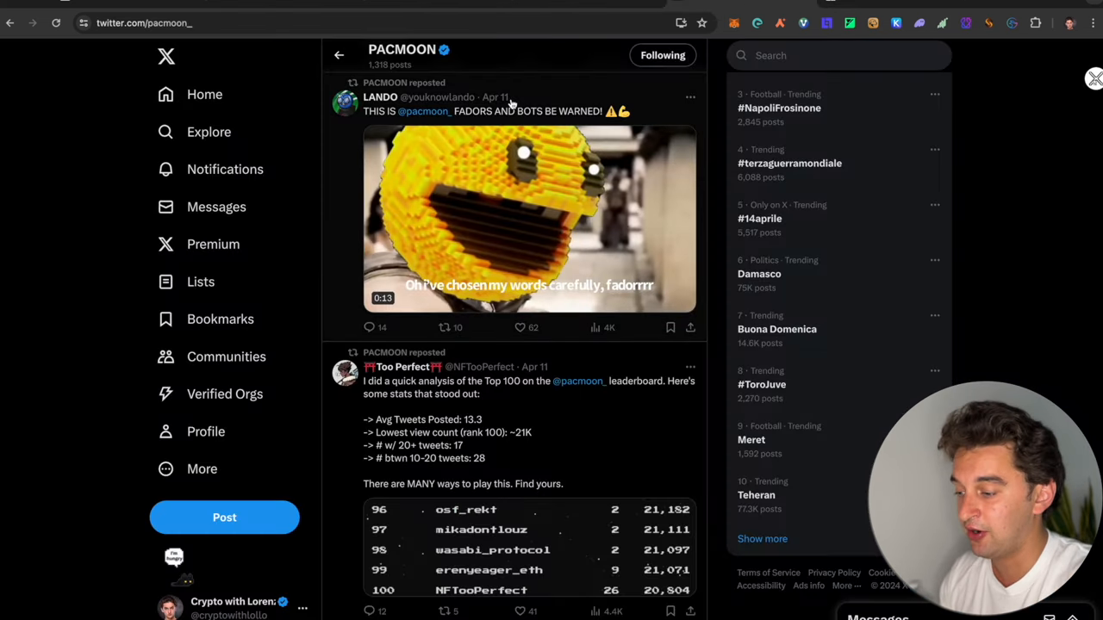
scroll(down, 3)
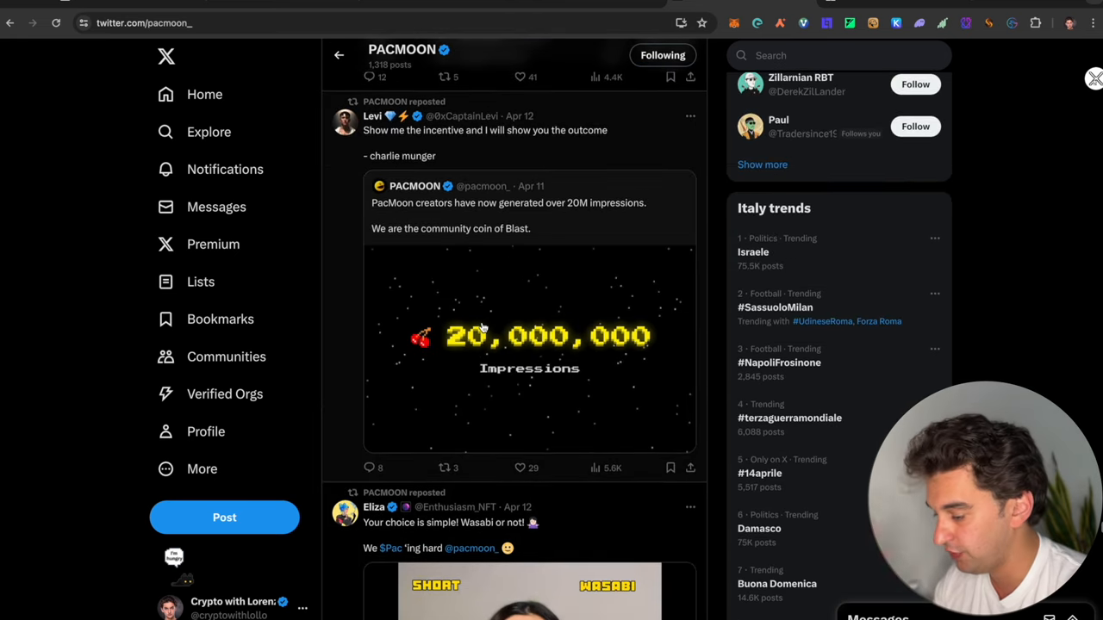
scroll(down, 3)
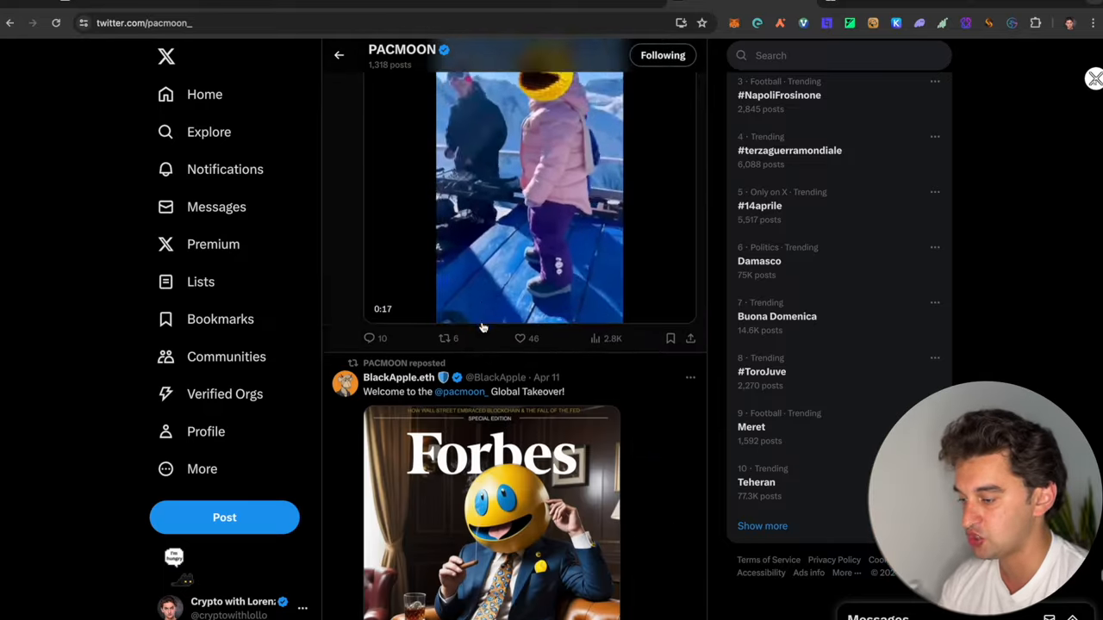
mouse_move(459, 318)
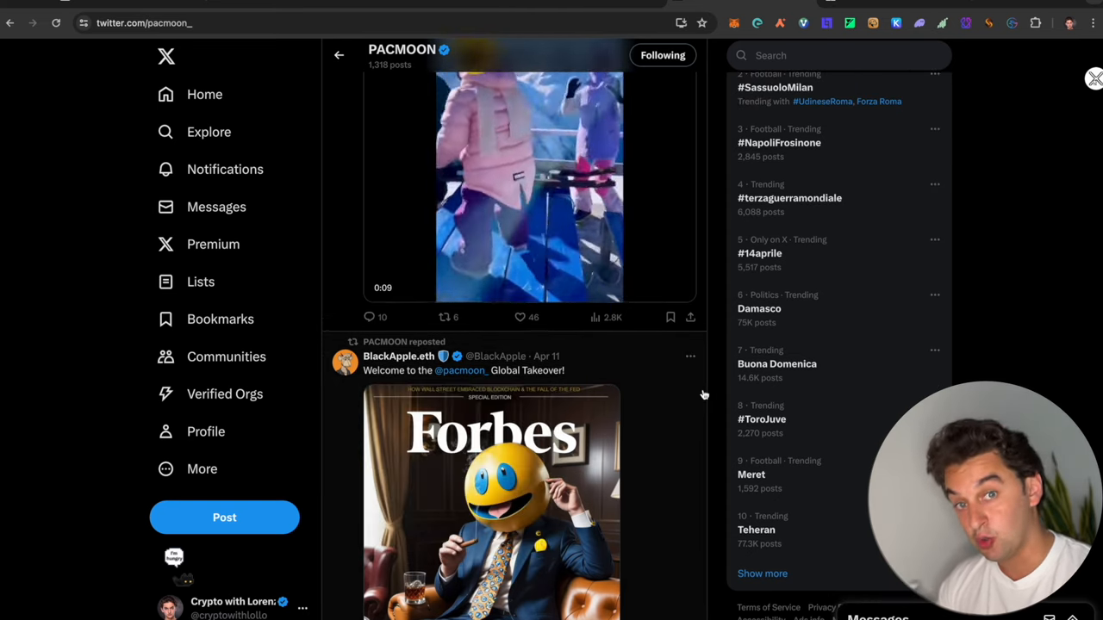
scroll(down, 3)
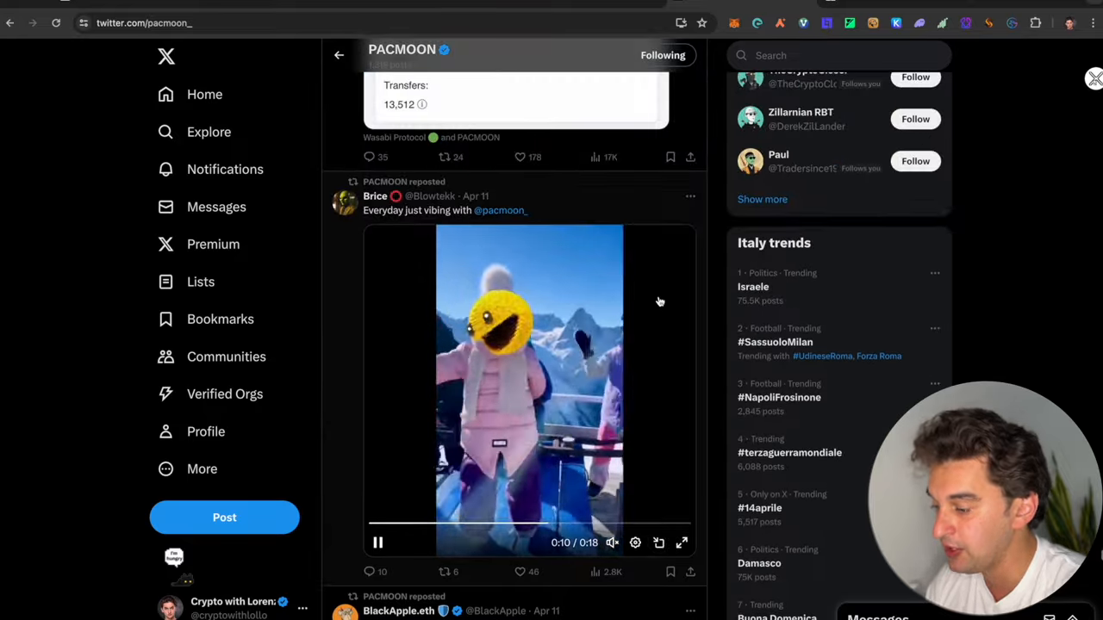
scroll(down, 3)
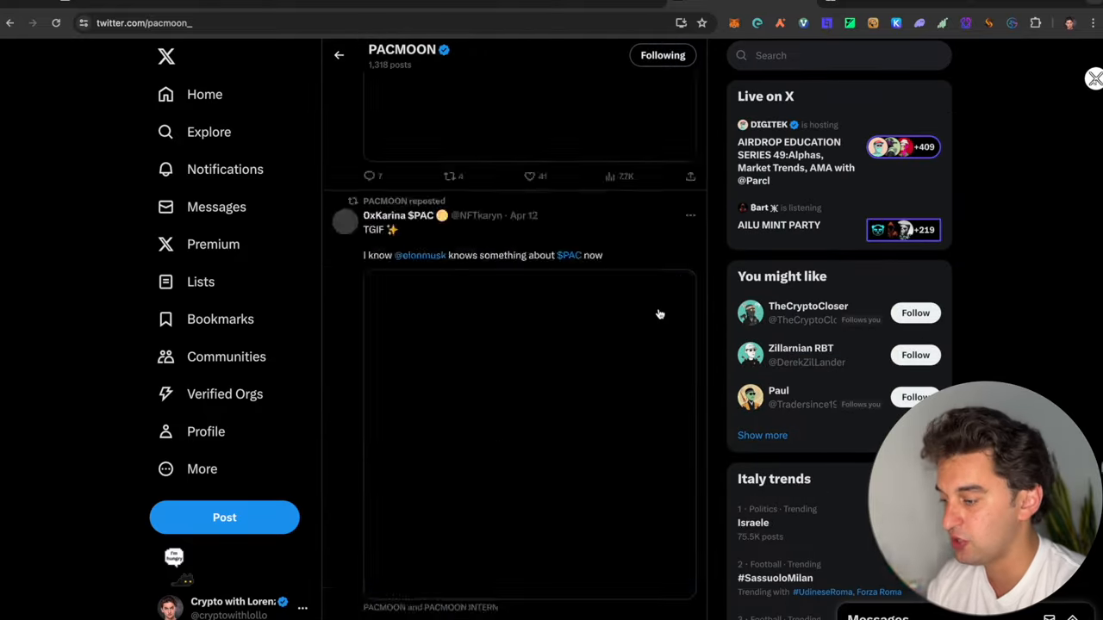
scroll(down, 3)
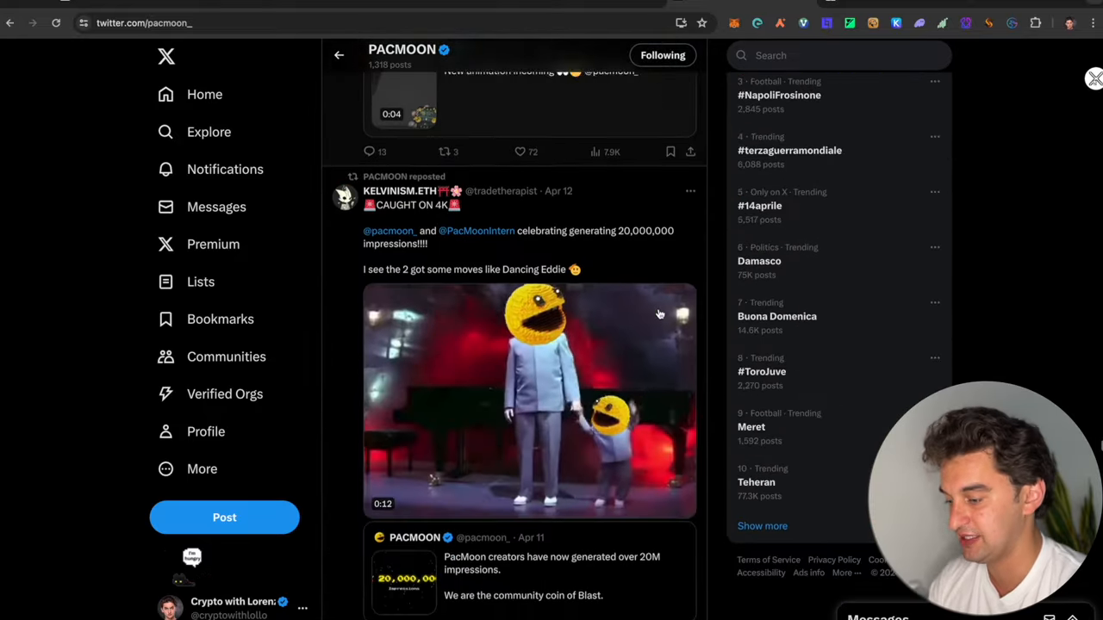
scroll(down, 3)
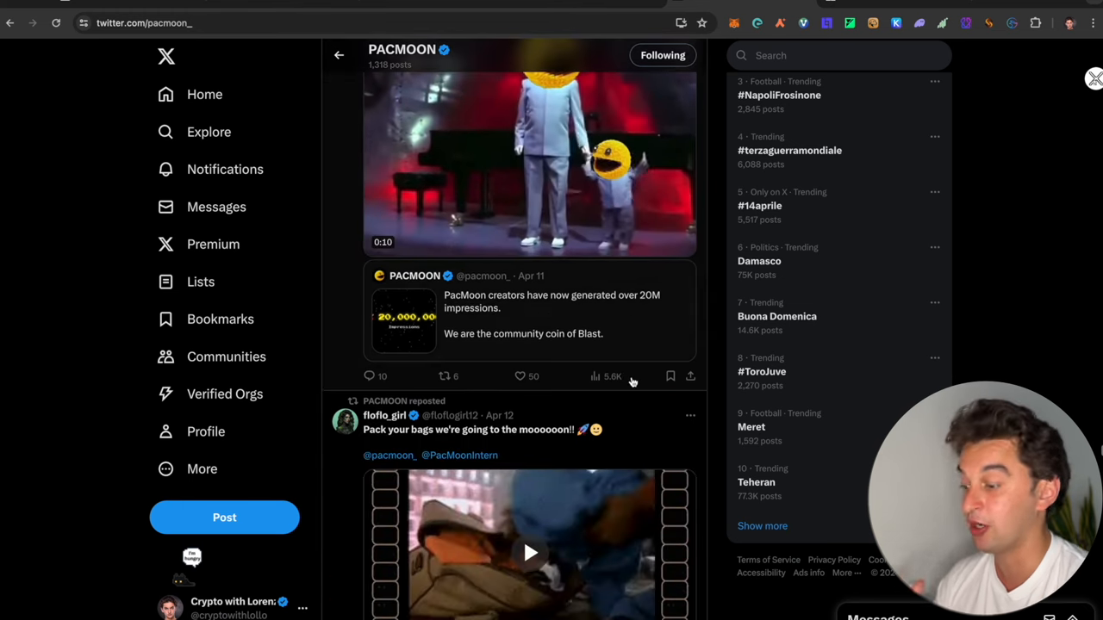
scroll(down, 3)
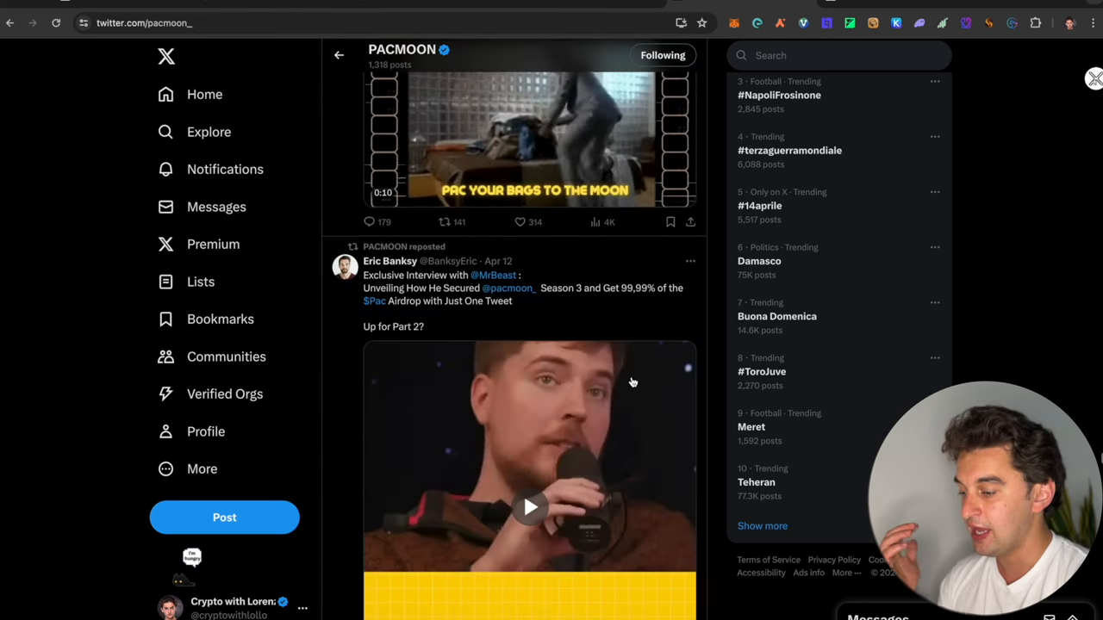
scroll(down, 3)
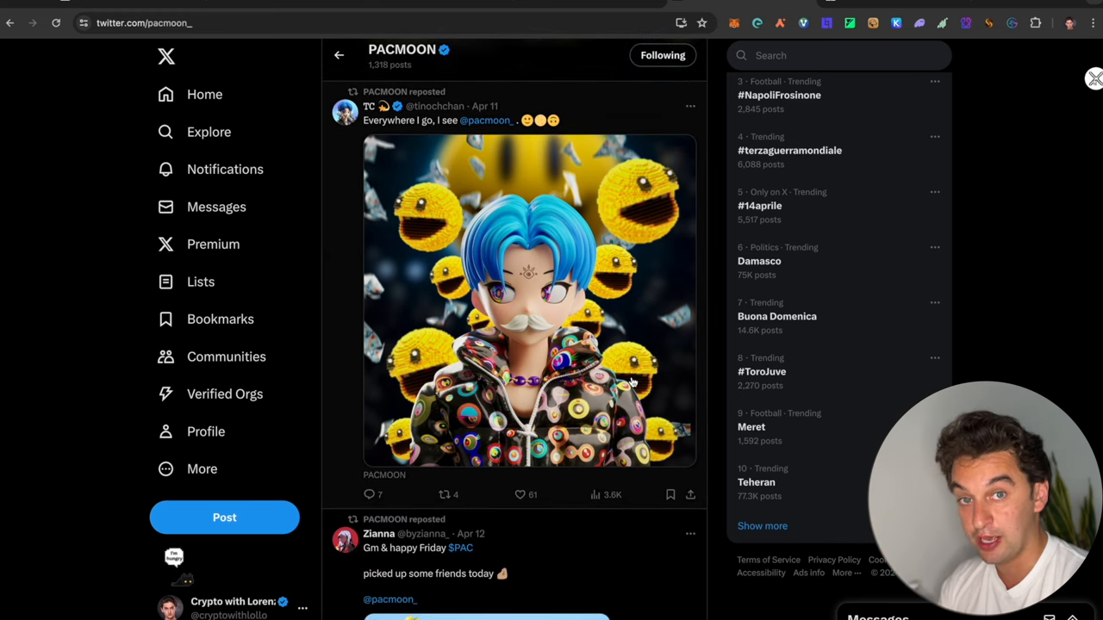
scroll(down, 3)
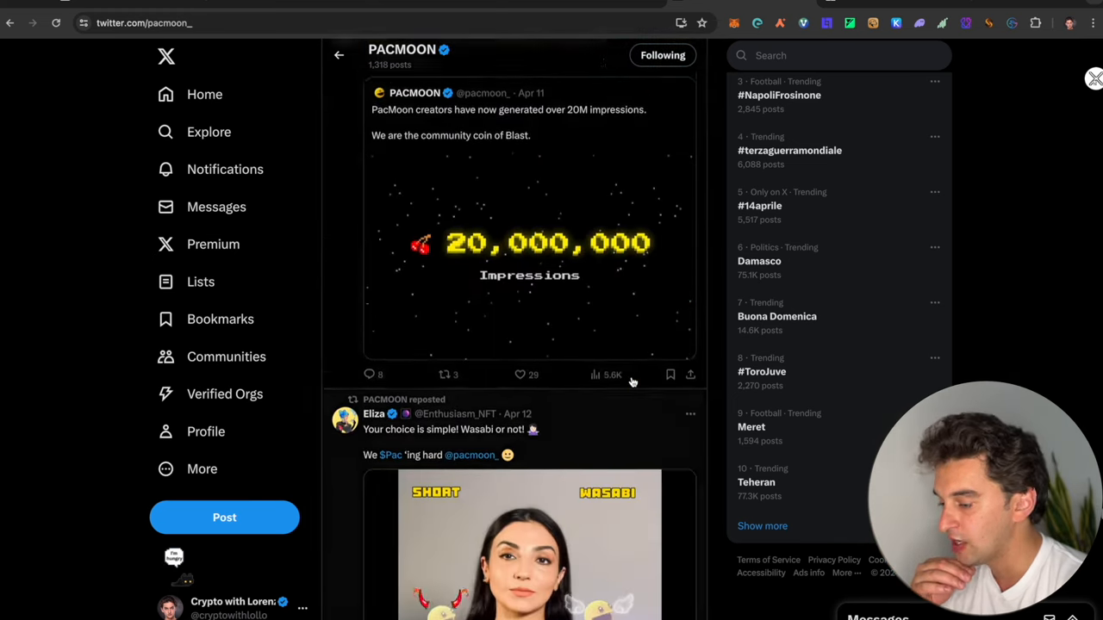
scroll(down, 3)
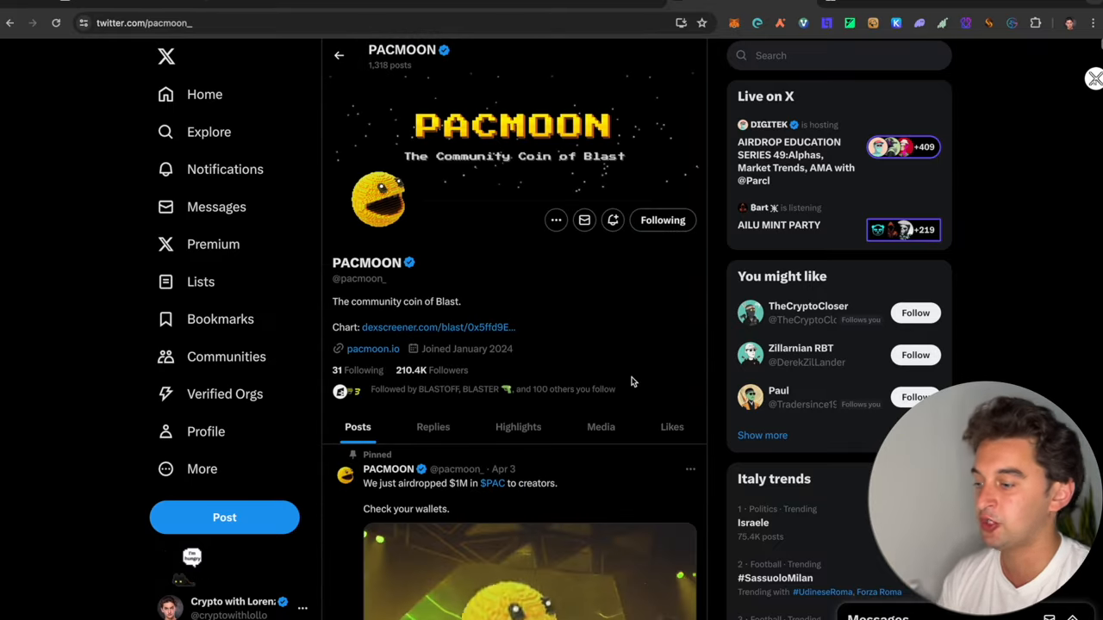
scroll(down, 3)
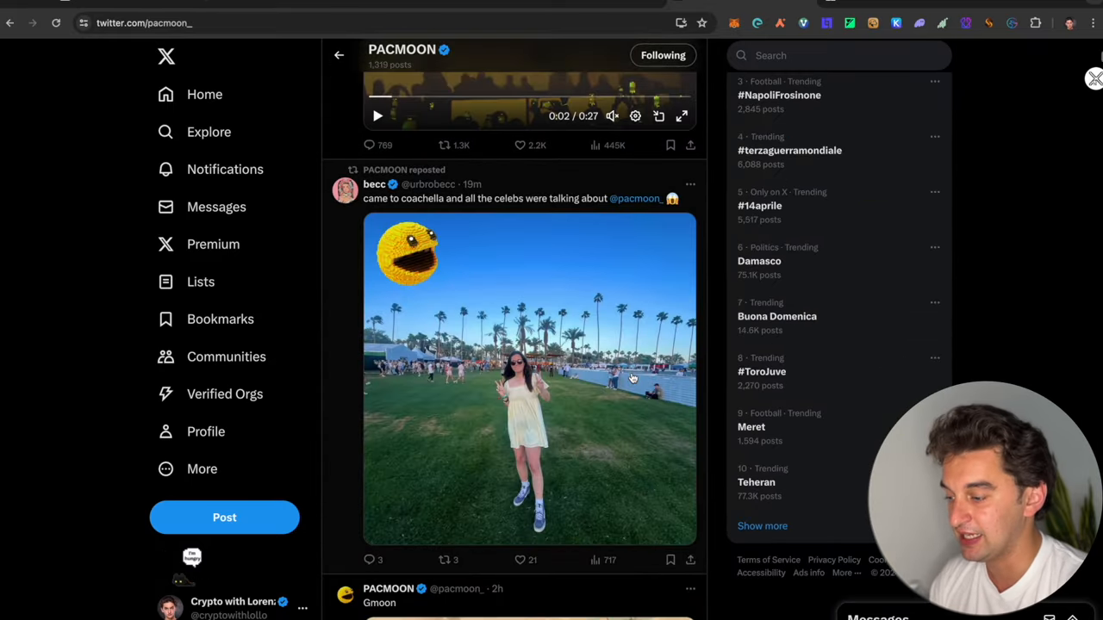
scroll(down, 3)
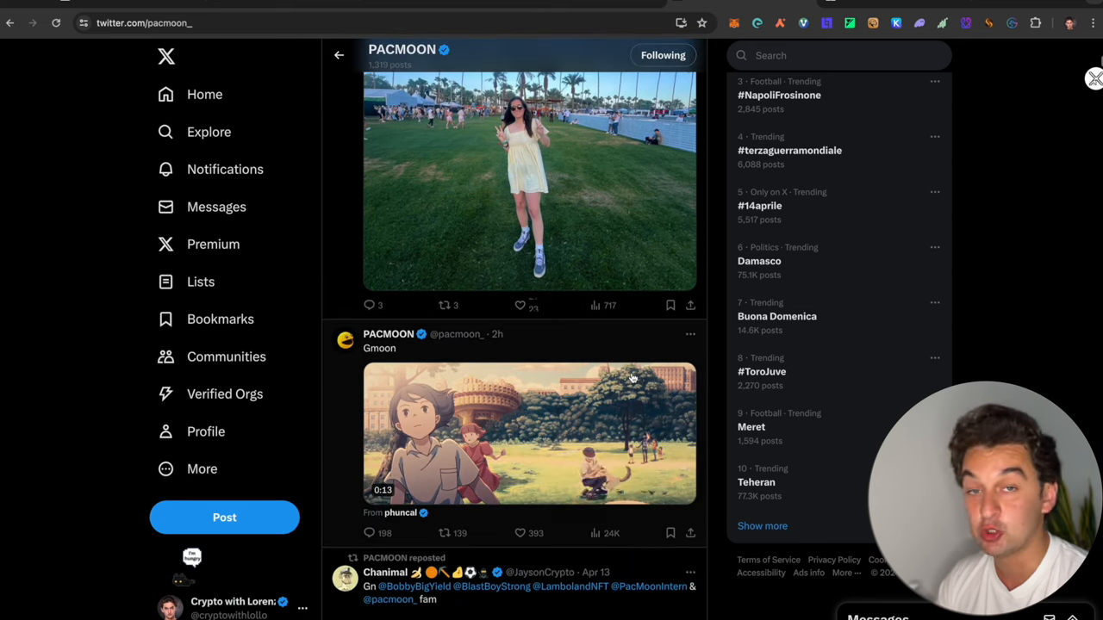